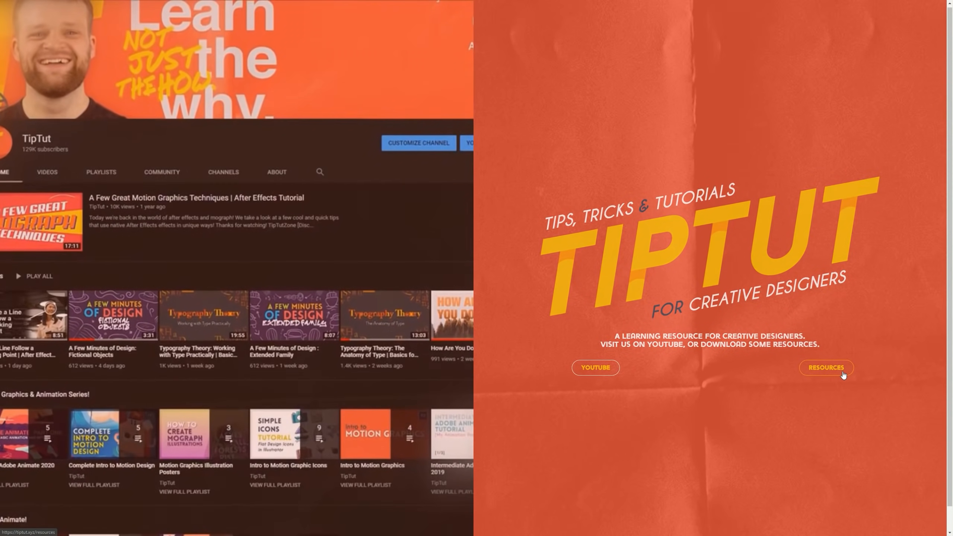
Open the TipTut Resources page and scroll through the tutorial thumbnails
{"action": "left_click", "coordinate": [825, 367]}
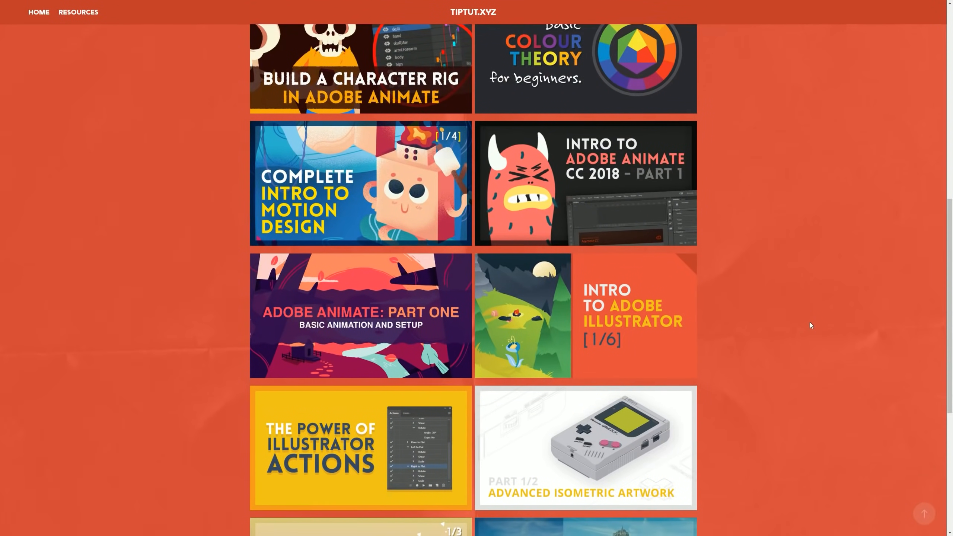
{"action": "scroll", "scroll_direction": "down", "scroll_amount": 3}
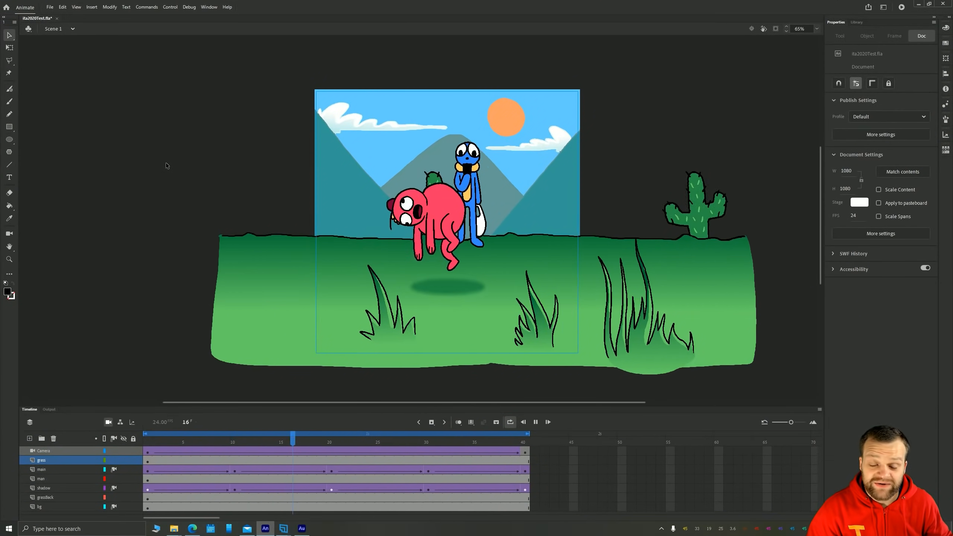
Step through frames of the bouncing creature example, then jump back near the start
{"action": "left_click", "coordinate": [321, 435]}
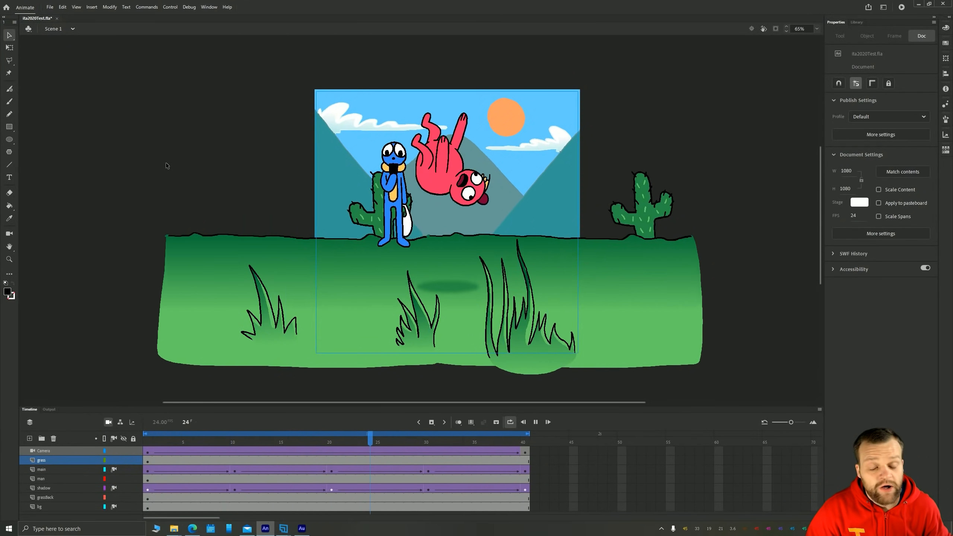
{"action": "left_click", "coordinate": [399, 435]}
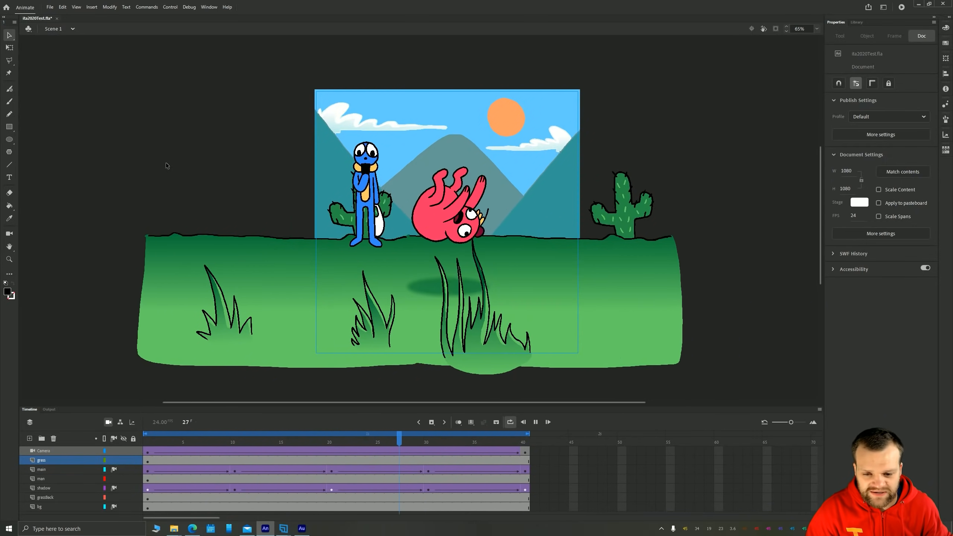
{"action": "left_click", "coordinate": [418, 434]}
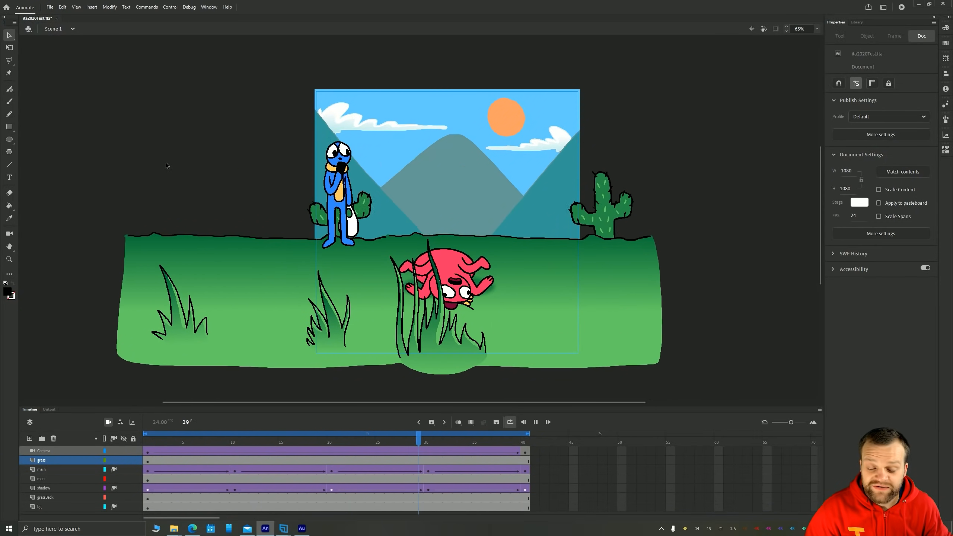
{"action": "left_click", "coordinate": [449, 436]}
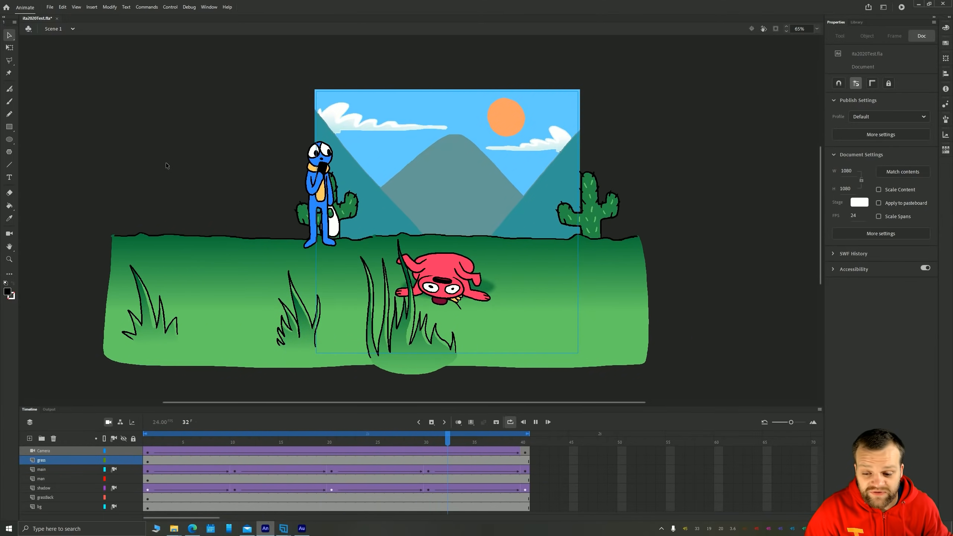
{"action": "left_click", "coordinate": [476, 434]}
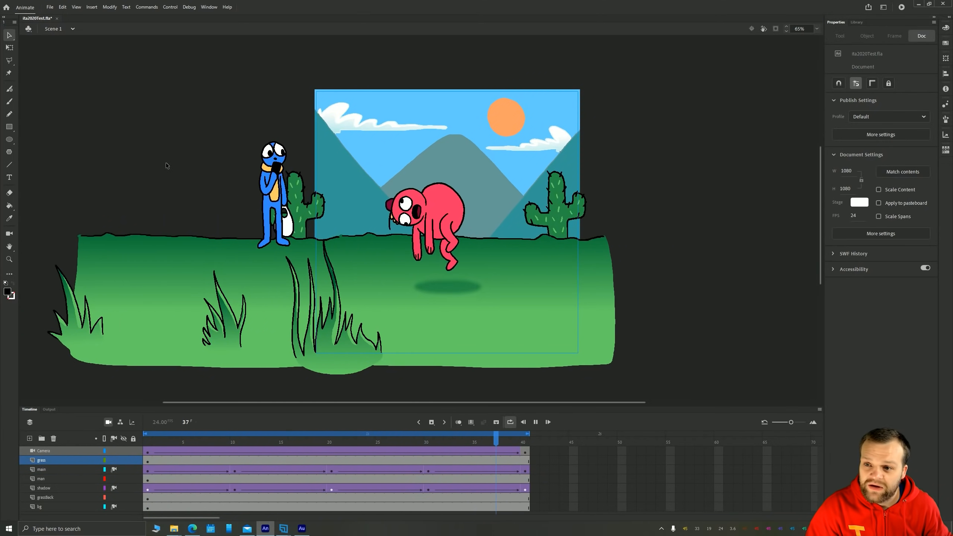
{"action": "left_click", "coordinate": [547, 422]}
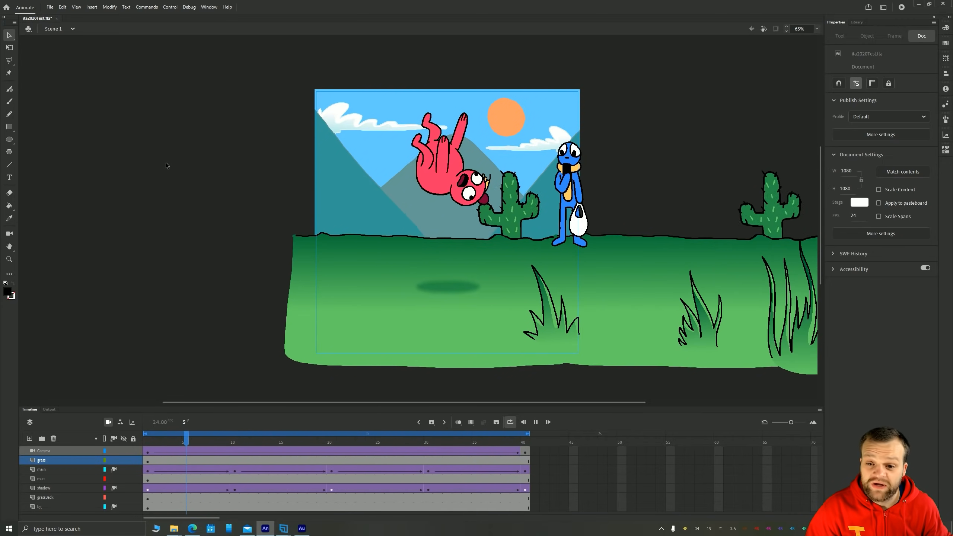
Step through the early frames again and close the example document
{"action": "left_click", "coordinate": [214, 434]}
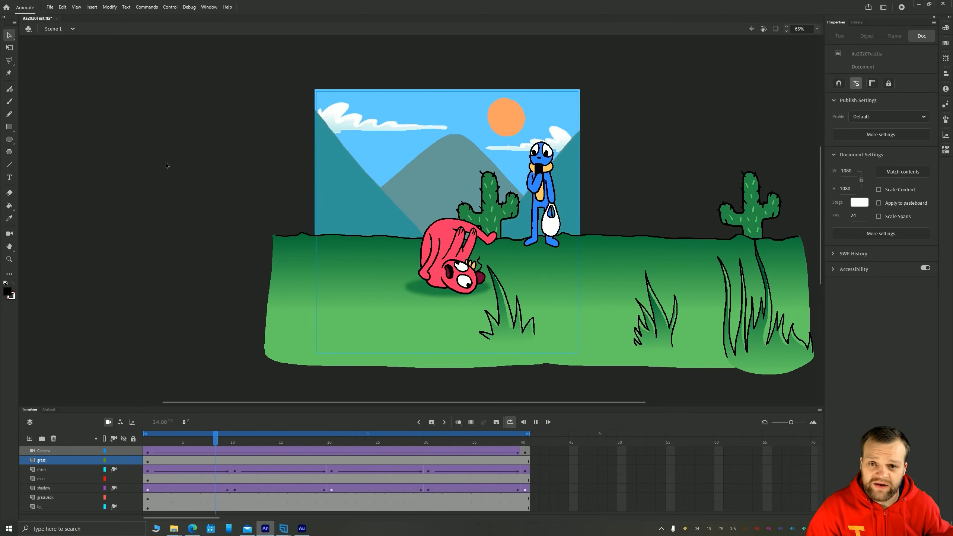
{"action": "left_click", "coordinate": [243, 435]}
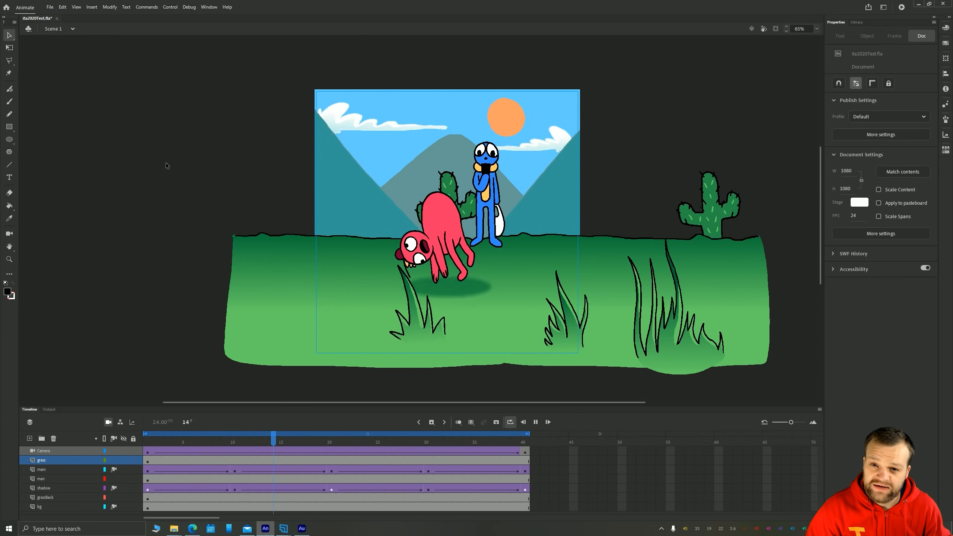
{"action": "left_click", "coordinate": [303, 433]}
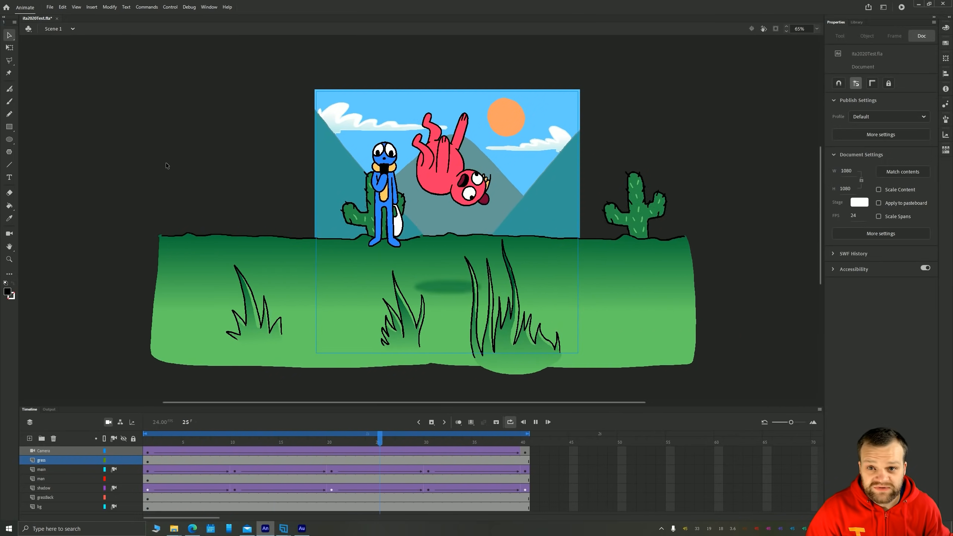
{"action": "left_click", "coordinate": [399, 434]}
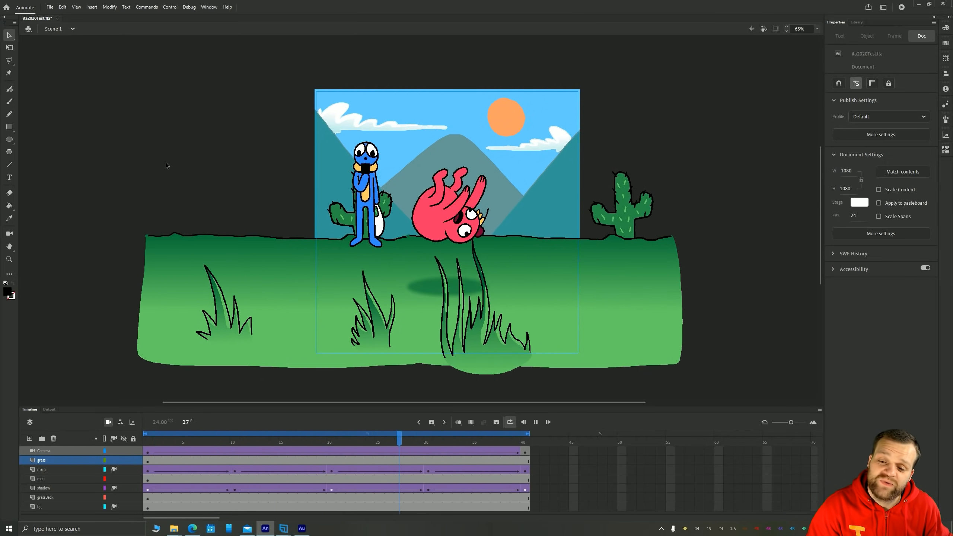
{"action": "left_click", "coordinate": [429, 435]}
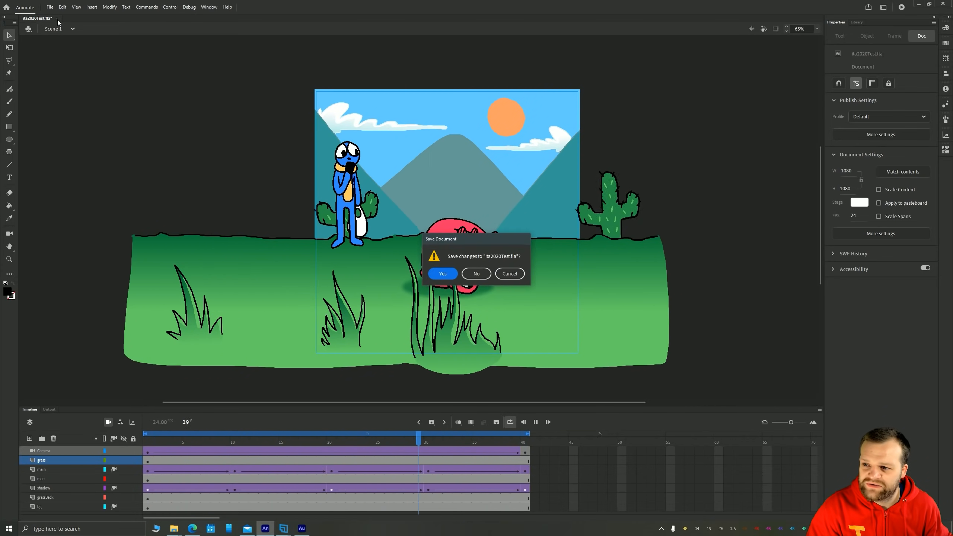
Confirm Yes to save the example scene as it closes
{"action": "left_click", "coordinate": [476, 274]}
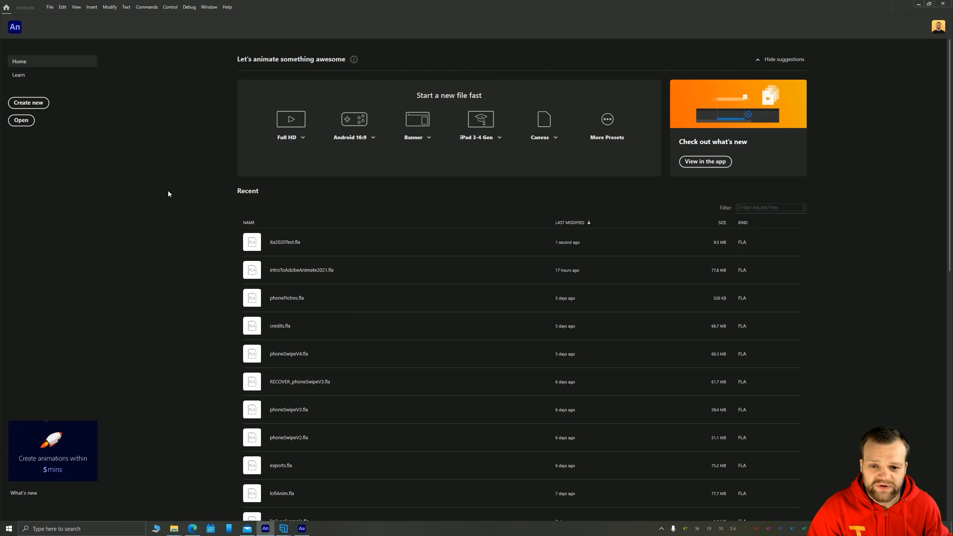
{"action": "mouse_move", "coordinate": [172, 191]}
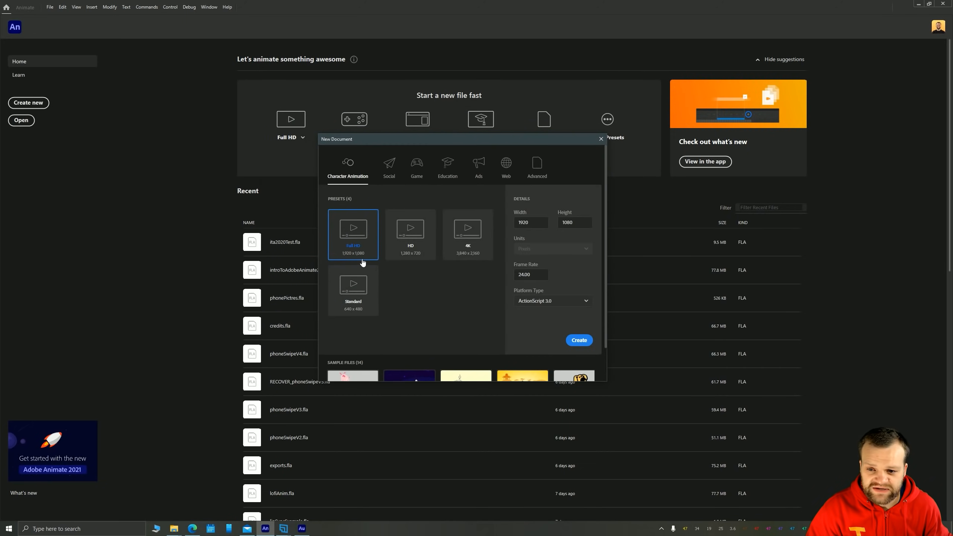
{"action": "mouse_move", "coordinate": [364, 164]}
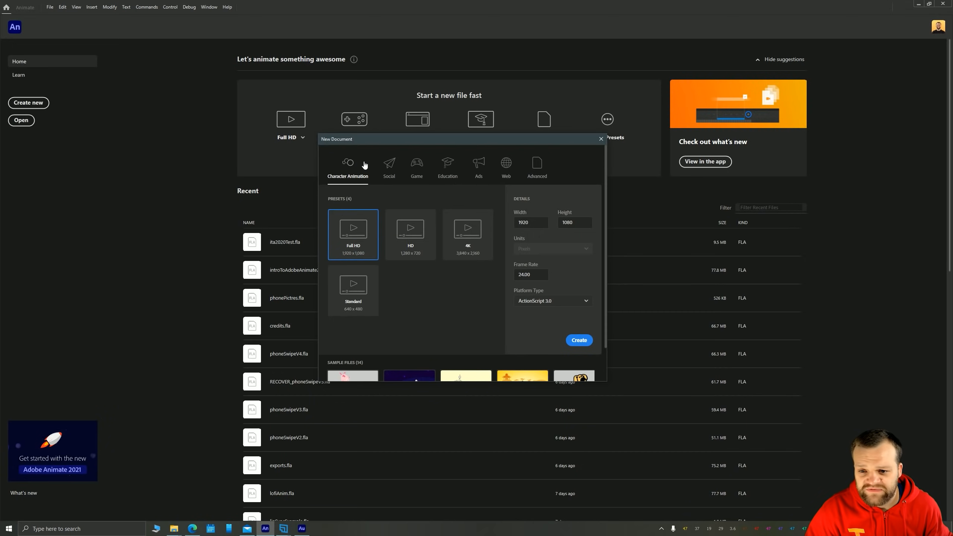
{"action": "mouse_move", "coordinate": [321, 168]}
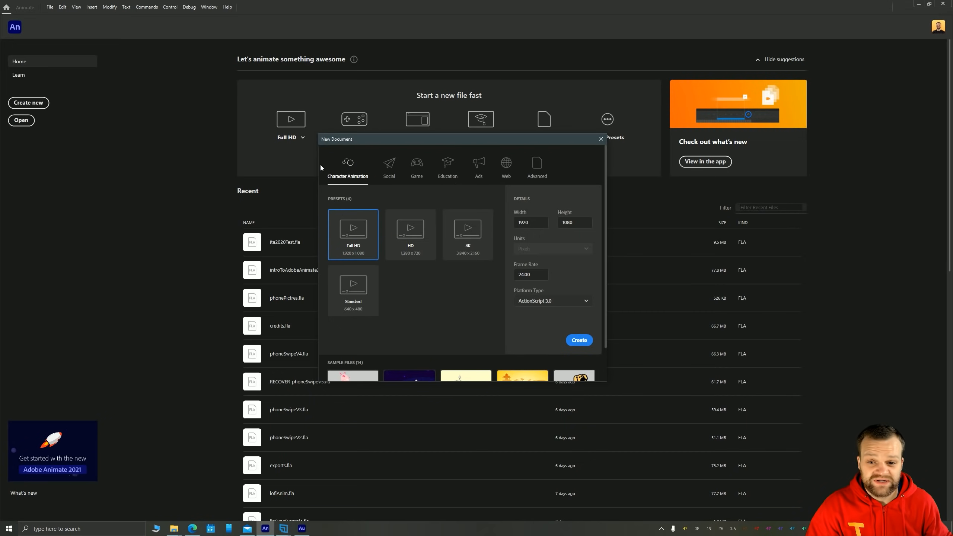
{"action": "mouse_move", "coordinate": [468, 171]}
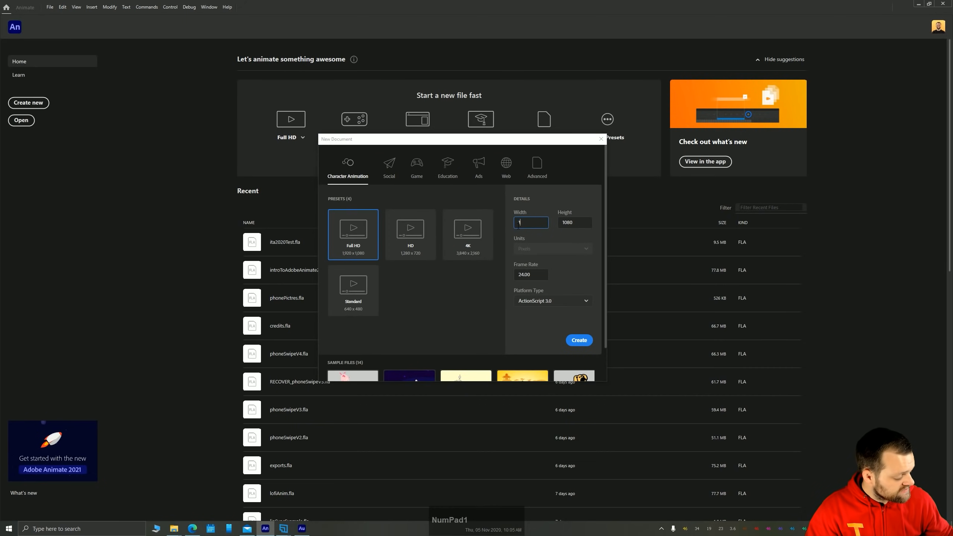
Create a 1080 by 1080 Character Animation document with ActionScript 3.0
{"action": "type", "text": "1080"}
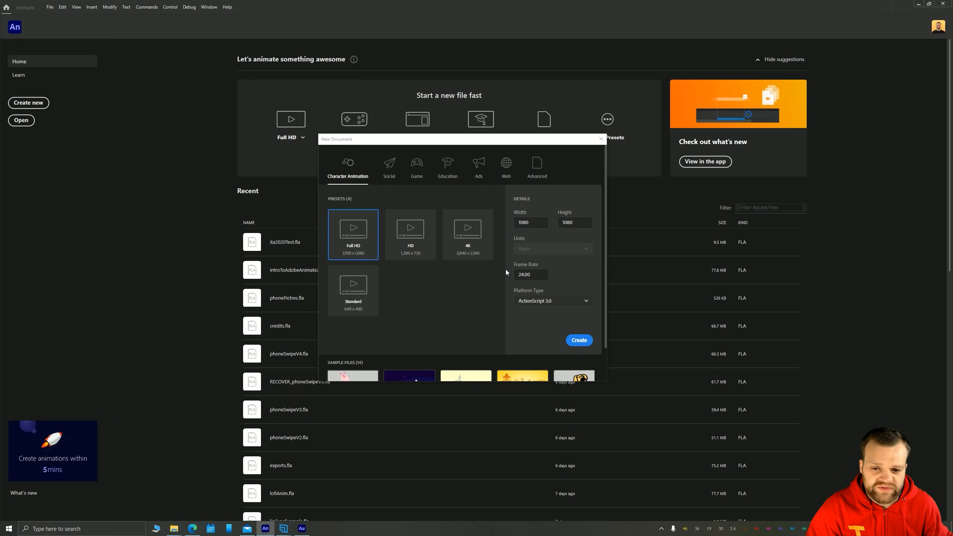
{"action": "mouse_move", "coordinate": [519, 262]}
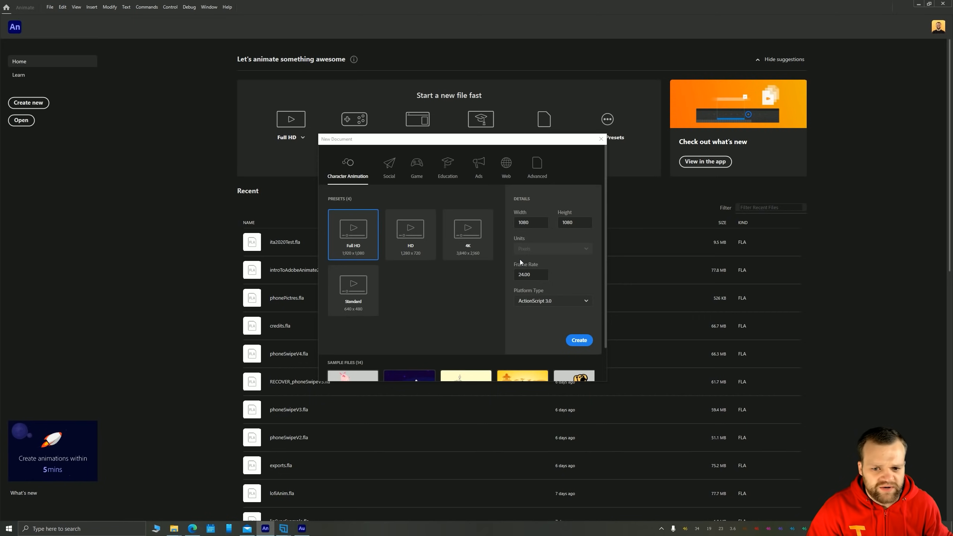
{"action": "left_click", "coordinate": [552, 301]}
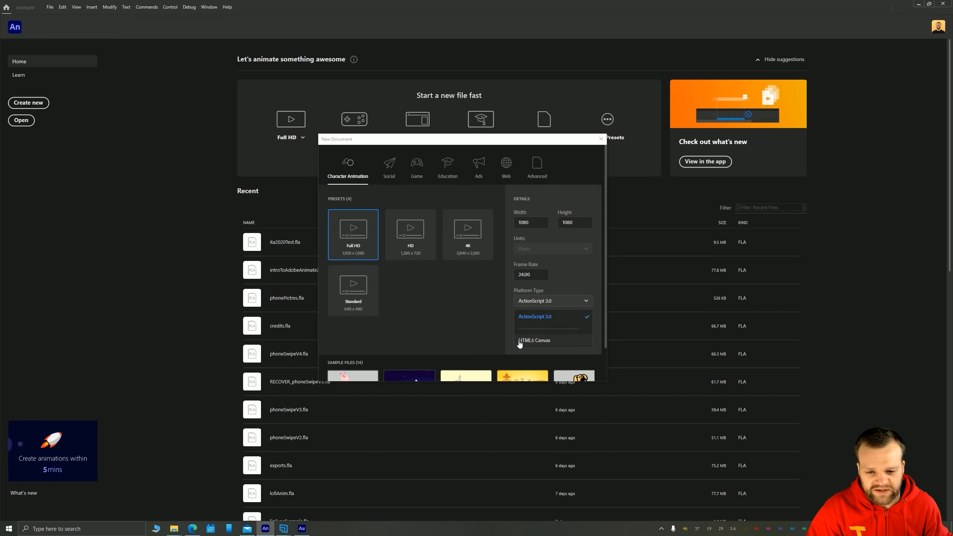
{"action": "left_click", "coordinate": [534, 316]}
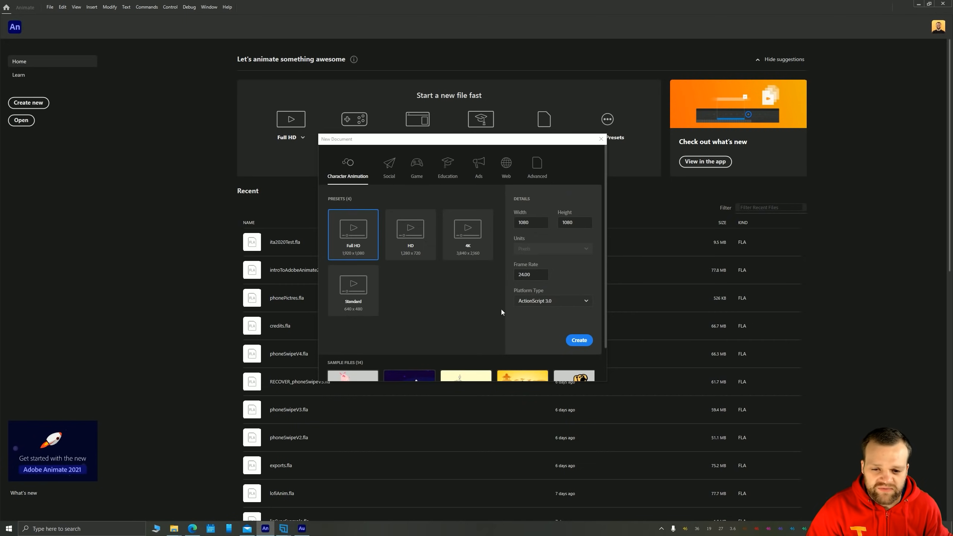
{"action": "mouse_move", "coordinate": [560, 270]}
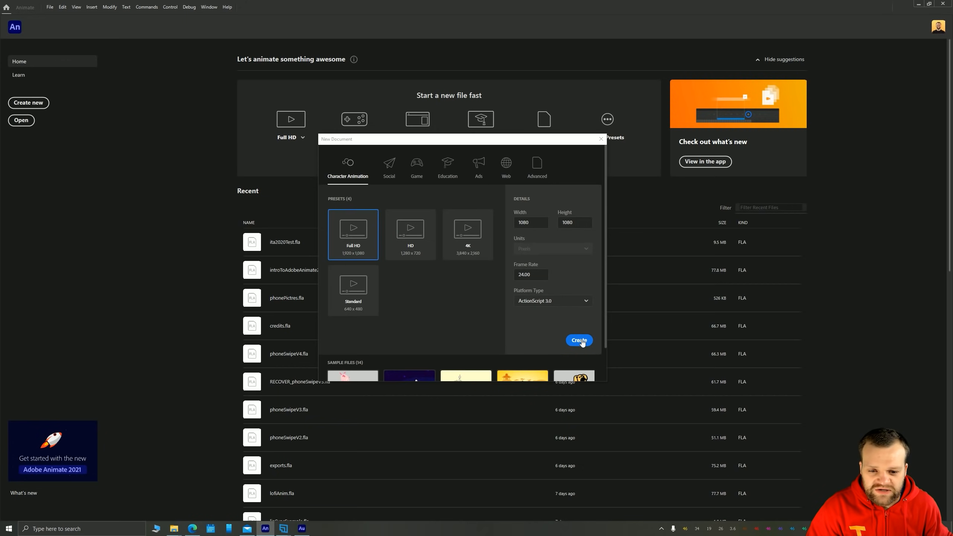
{"action": "left_click", "coordinate": [578, 340]}
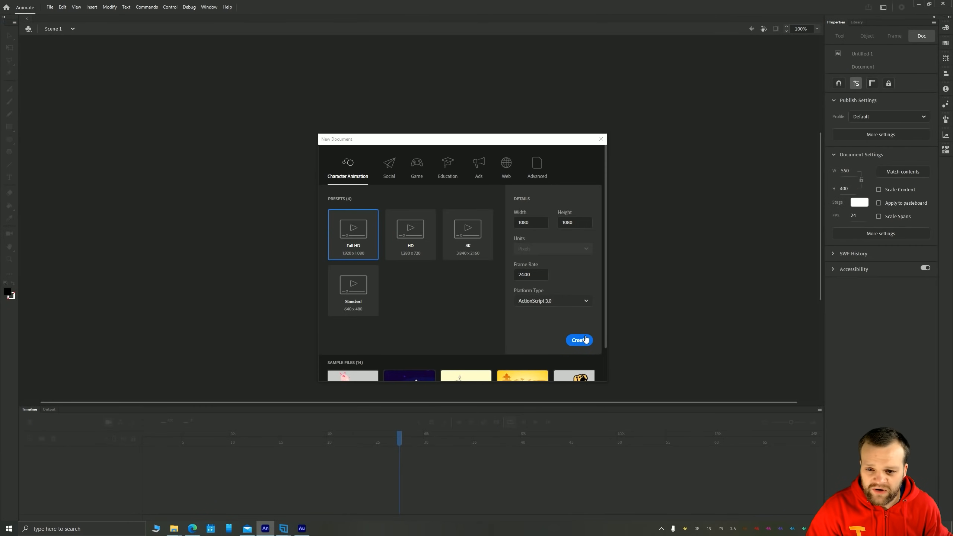
{"action": "left_click", "coordinate": [578, 340]}
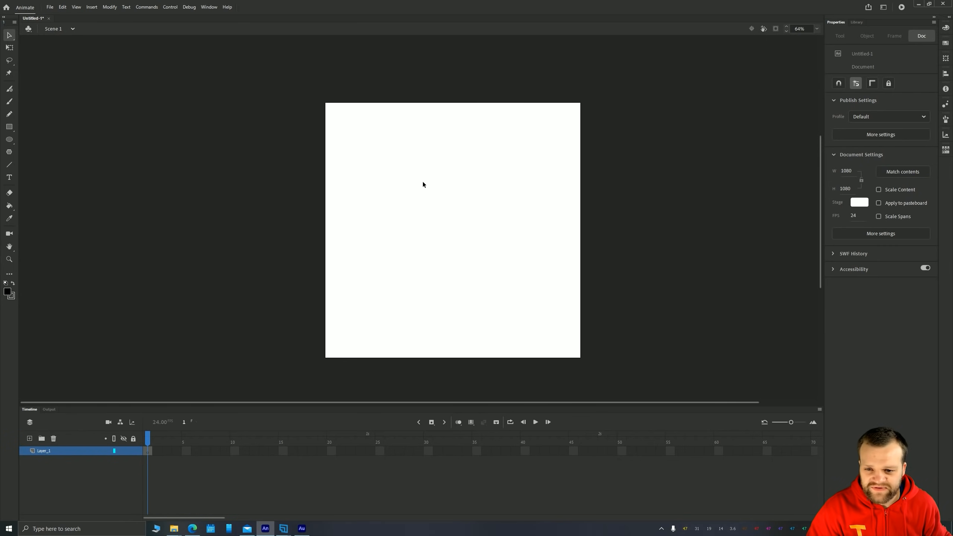
{"action": "mouse_move", "coordinate": [552, 340]}
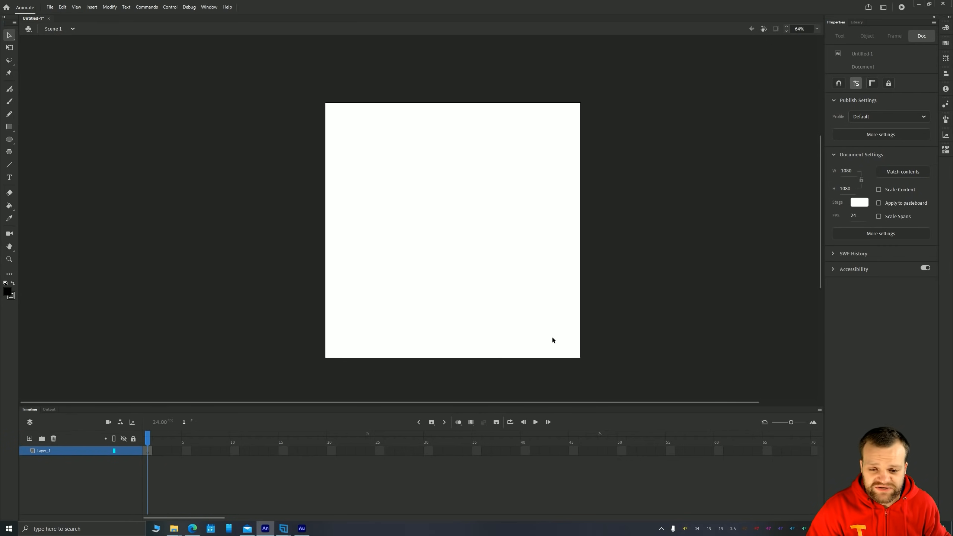
{"action": "mouse_move", "coordinate": [737, 225]}
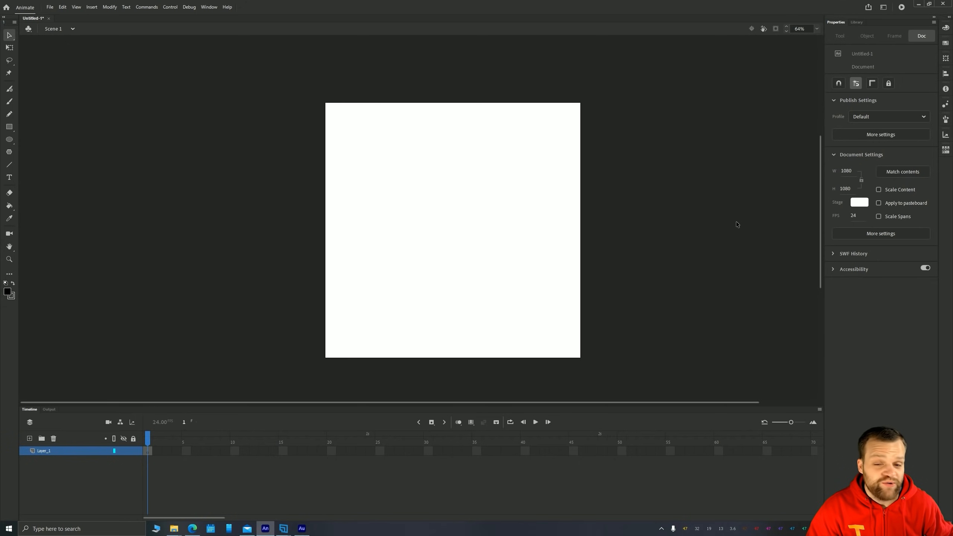
{"action": "mouse_move", "coordinate": [408, 141]}
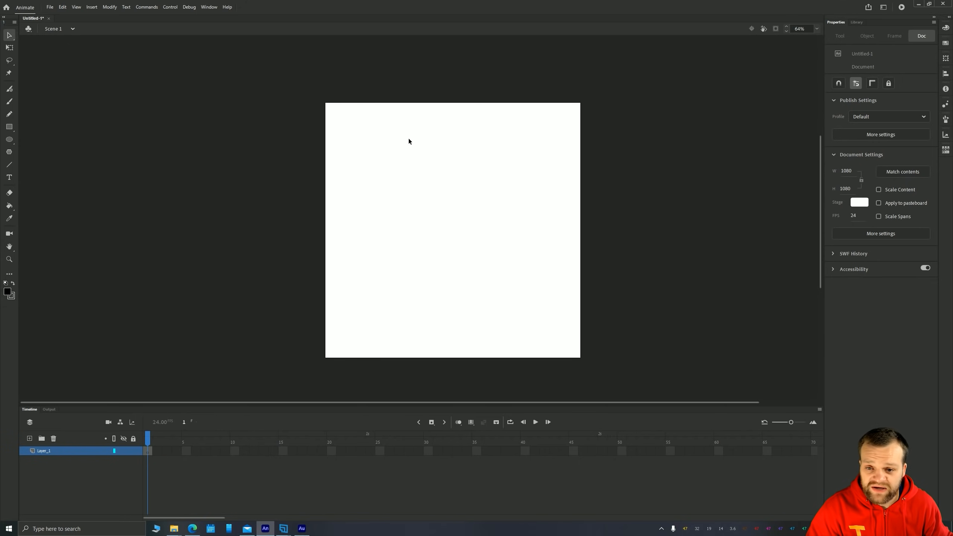
{"action": "right_click", "coordinate": [408, 141]}
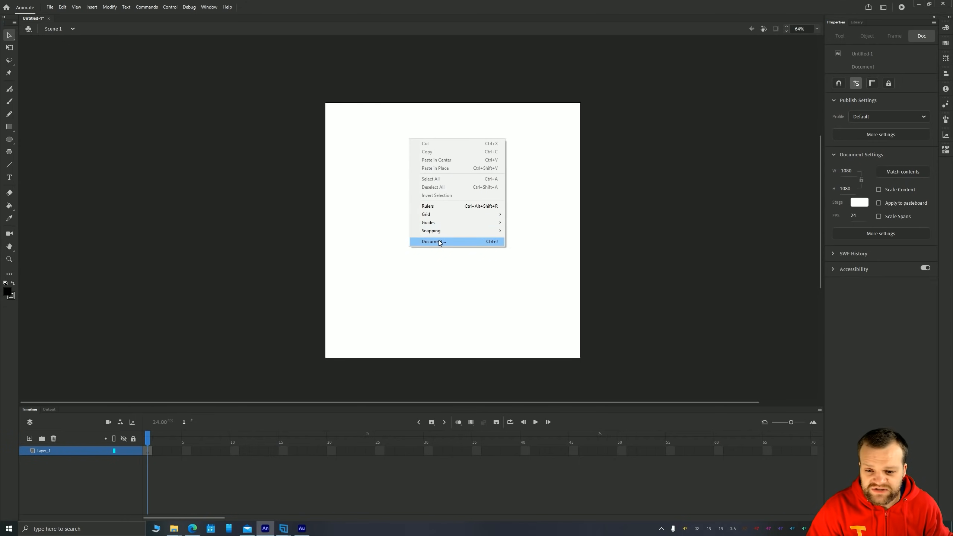
{"action": "left_click", "coordinate": [433, 241]}
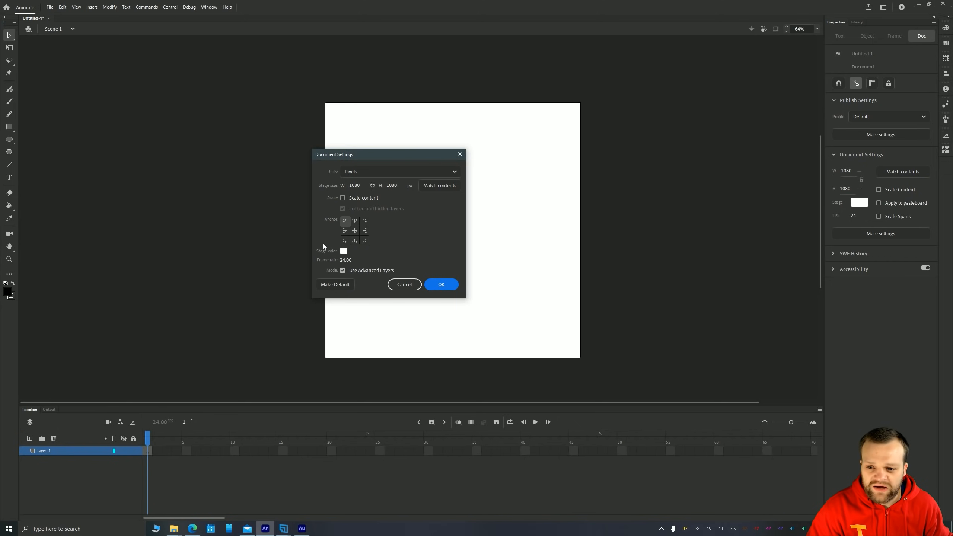
{"action": "left_click", "coordinate": [441, 284]}
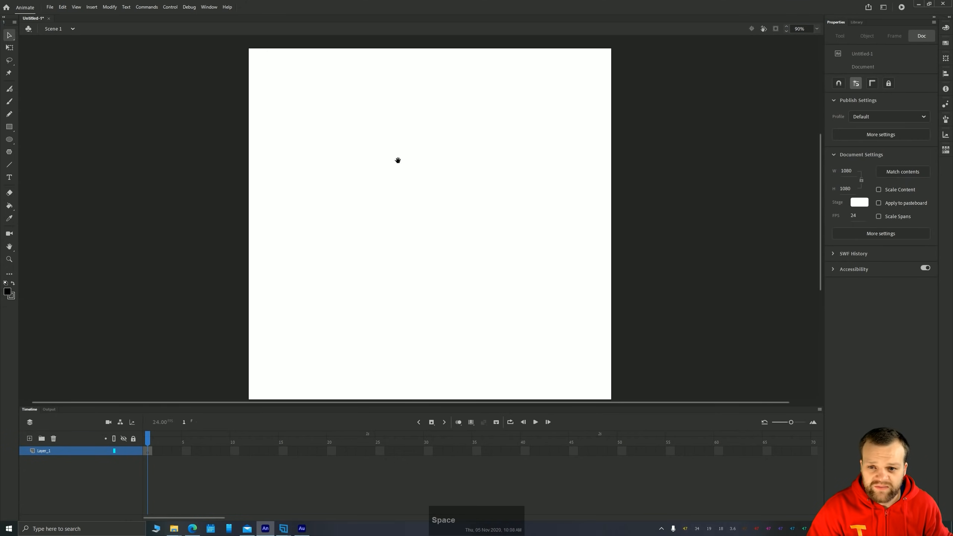
{"action": "left_click_drag", "start_coordinate": [398, 159], "coordinate": [397, 120]}
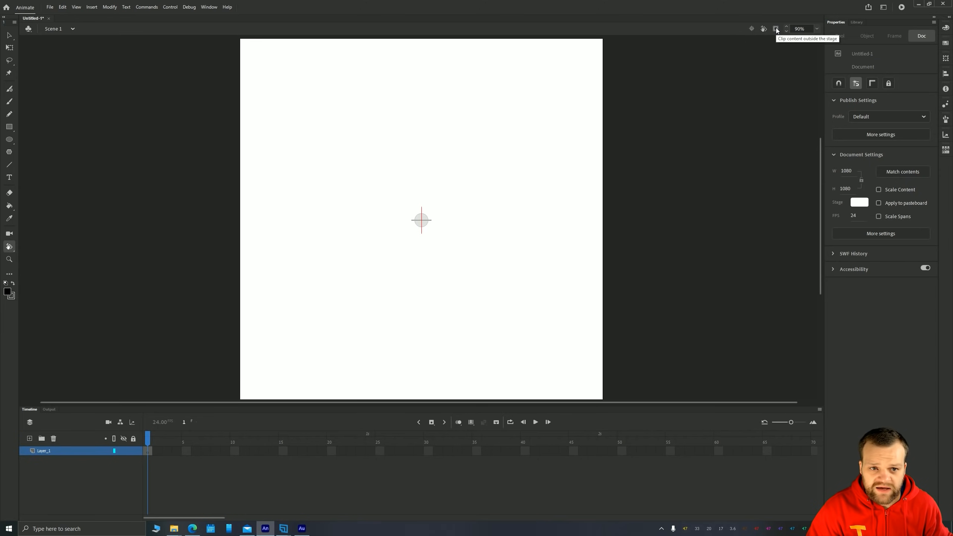
{"action": "mouse_move", "coordinate": [332, 177]}
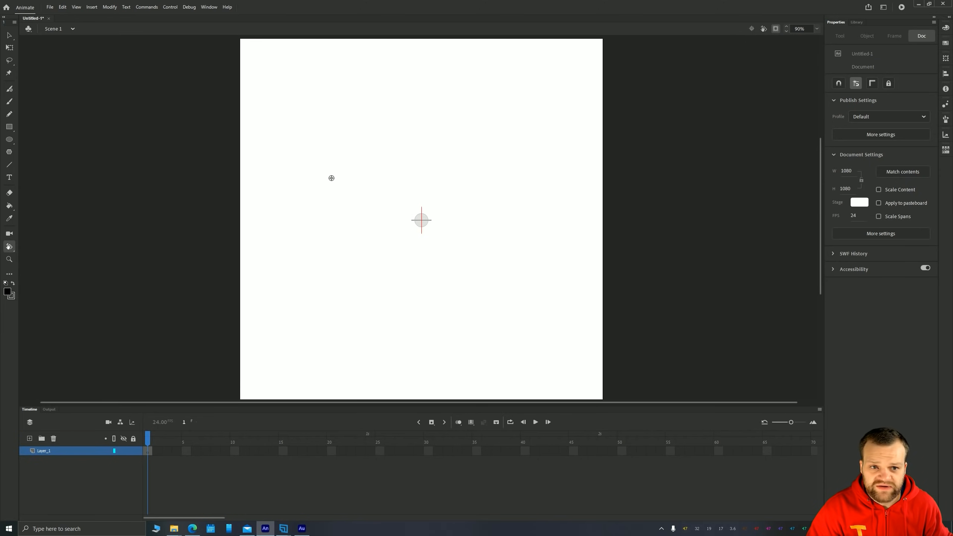
{"action": "mouse_move", "coordinate": [798, 21]}
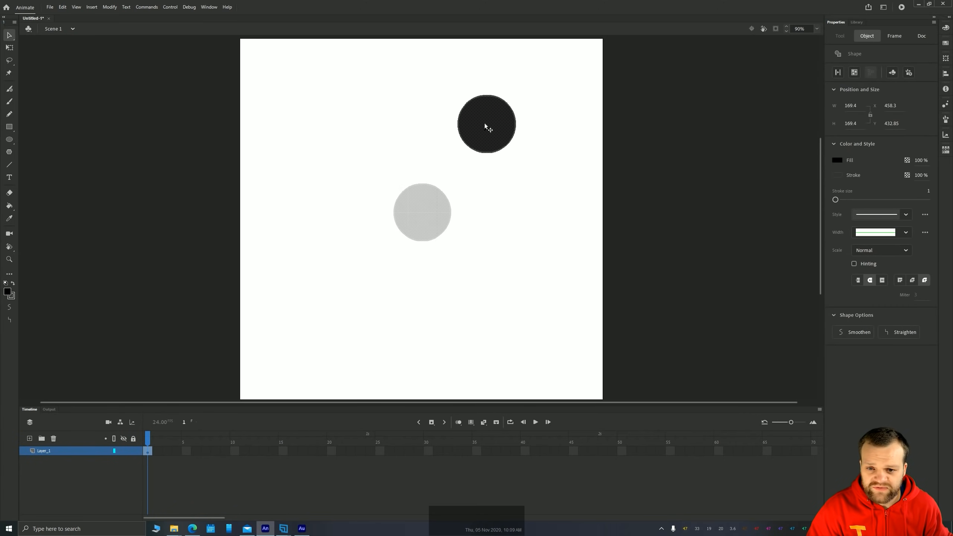
Move the black circle to the centre of the stage
{"action": "left_click_drag", "start_coordinate": [486, 123], "coordinate": [405, 232]}
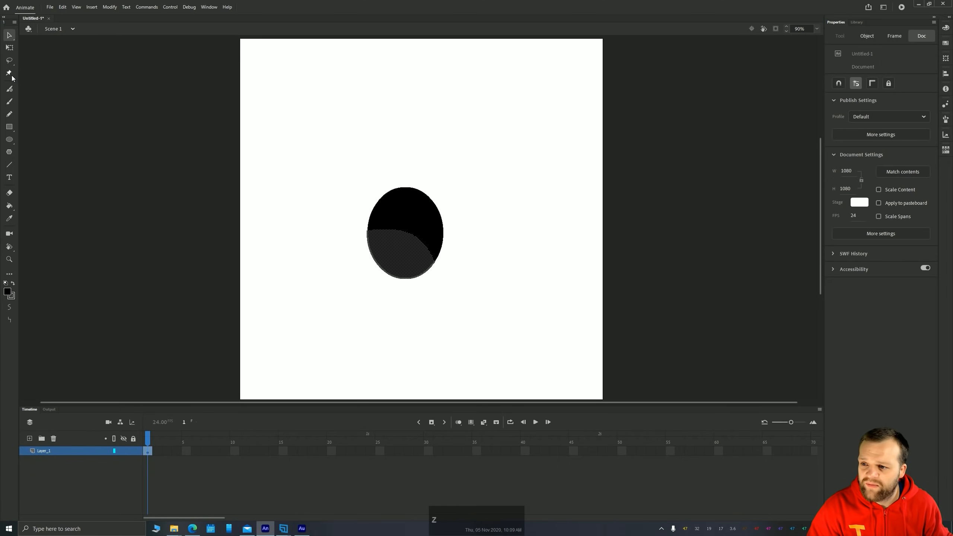
{"action": "mouse_move", "coordinate": [9, 74]}
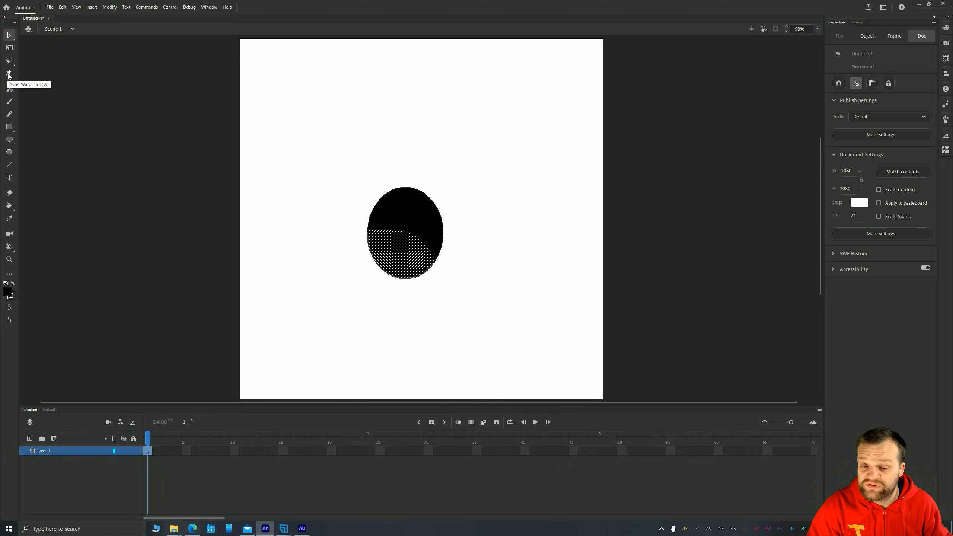
{"action": "mouse_move", "coordinate": [20, 77]}
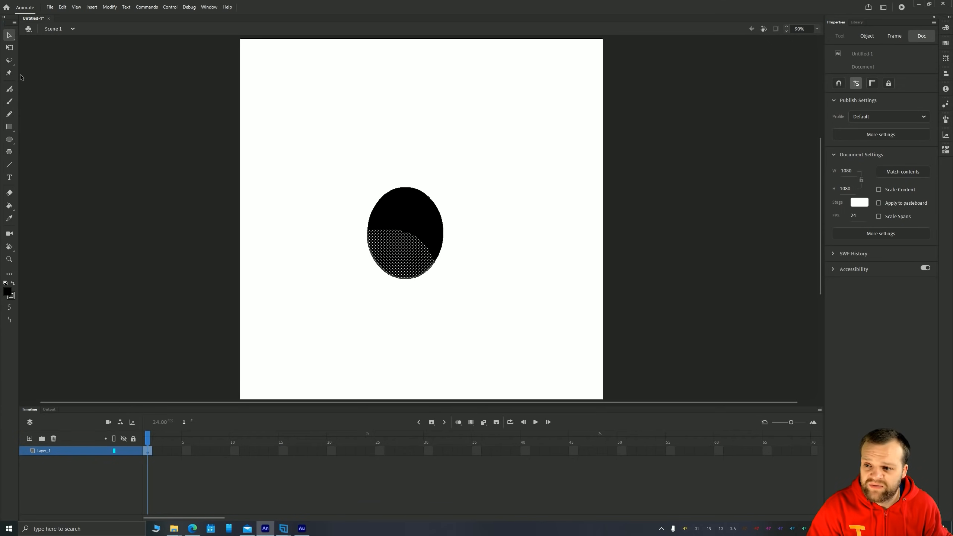
Pin the oval with the Asset Warp tool and pull its top outward
{"action": "left_click", "coordinate": [404, 233]}
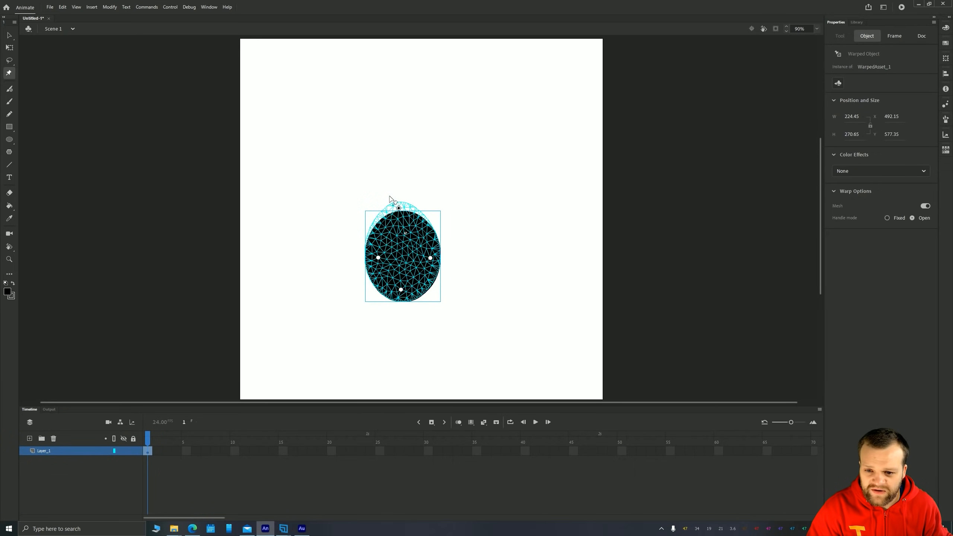
{"action": "left_click_drag", "start_coordinate": [398, 207], "coordinate": [383, 201]}
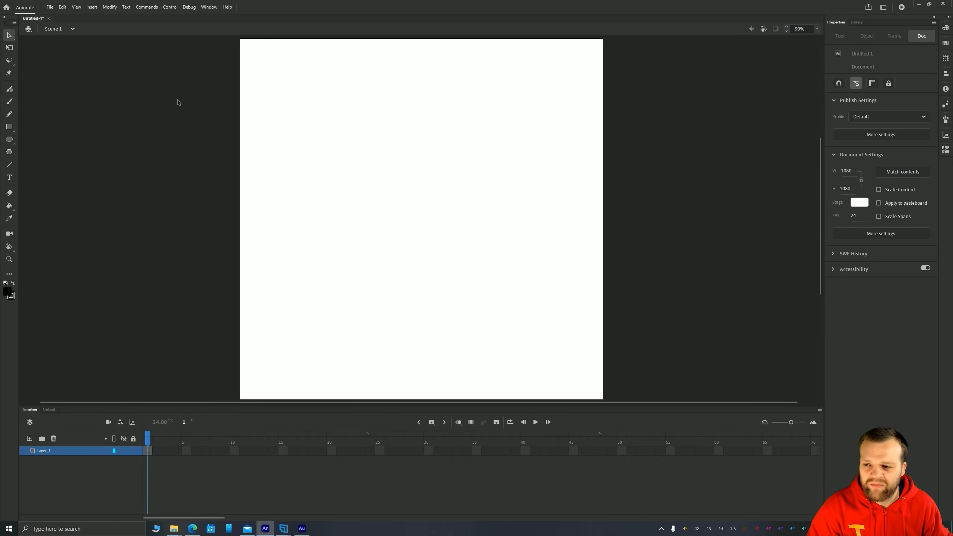
{"action": "mouse_move", "coordinate": [9, 89]}
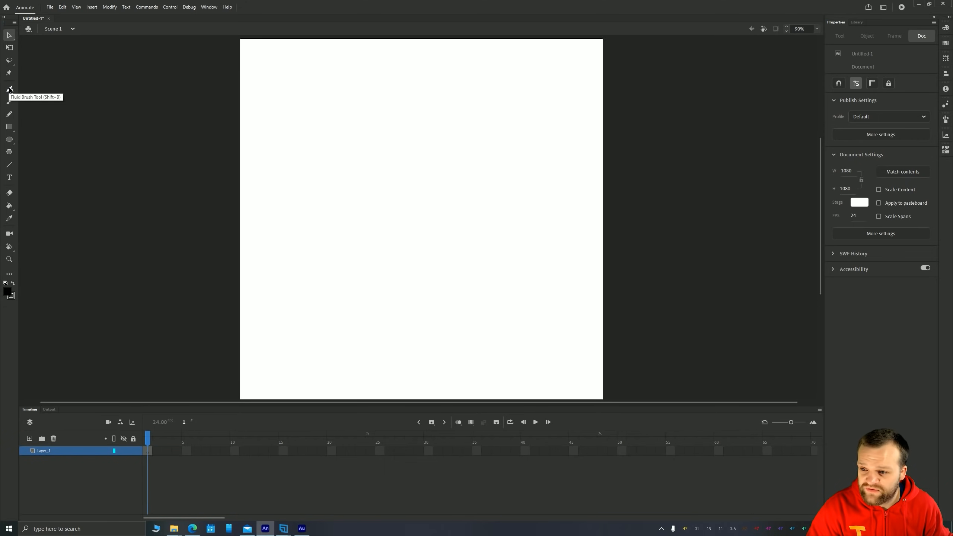
Try the Fluid Brush, then paint a zigzag Classic Brush stroke across the upper stage
{"action": "left_click", "coordinate": [9, 89]}
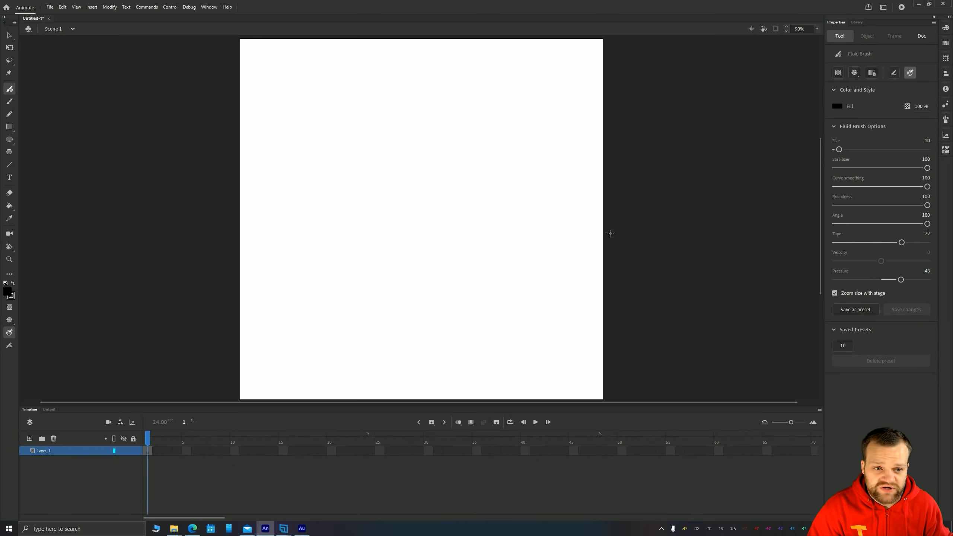
{"action": "mouse_move", "coordinate": [19, 106]}
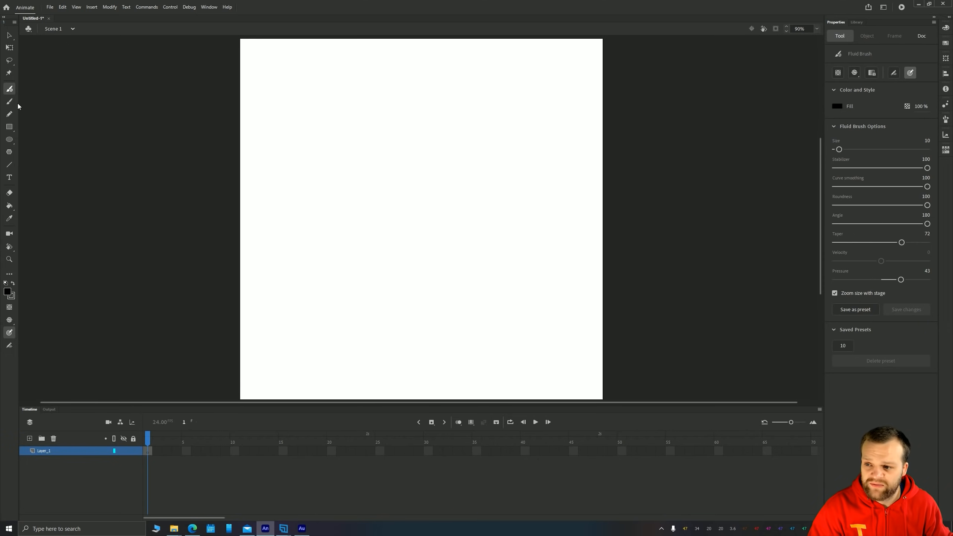
{"action": "left_click", "coordinate": [9, 101]}
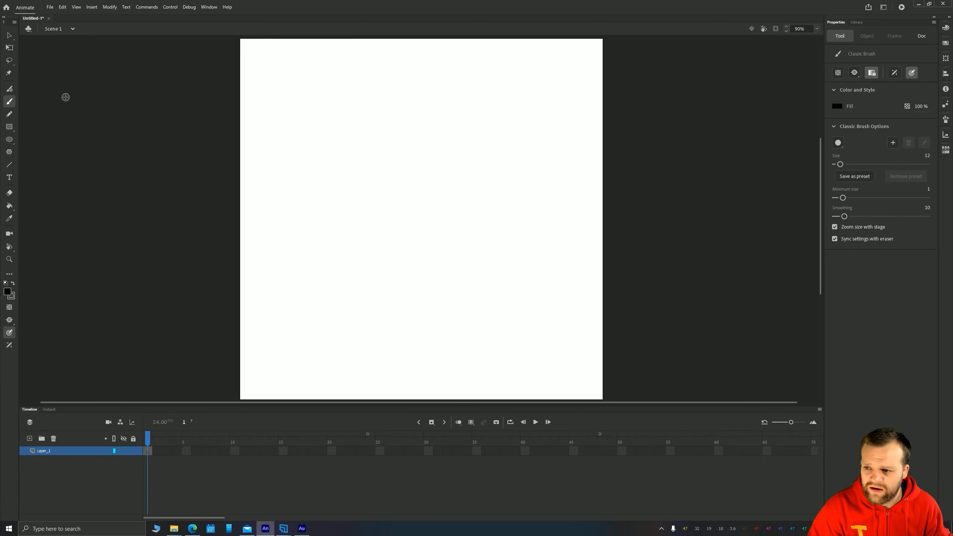
{"action": "left_click_drag", "start_coordinate": [368, 173], "coordinate": [468, 146]}
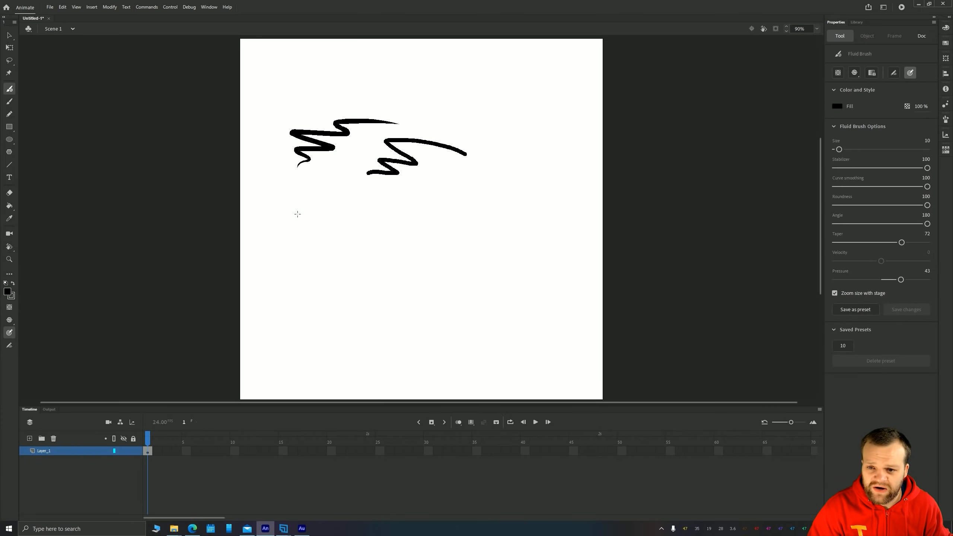
{"action": "mouse_move", "coordinate": [72, 54]}
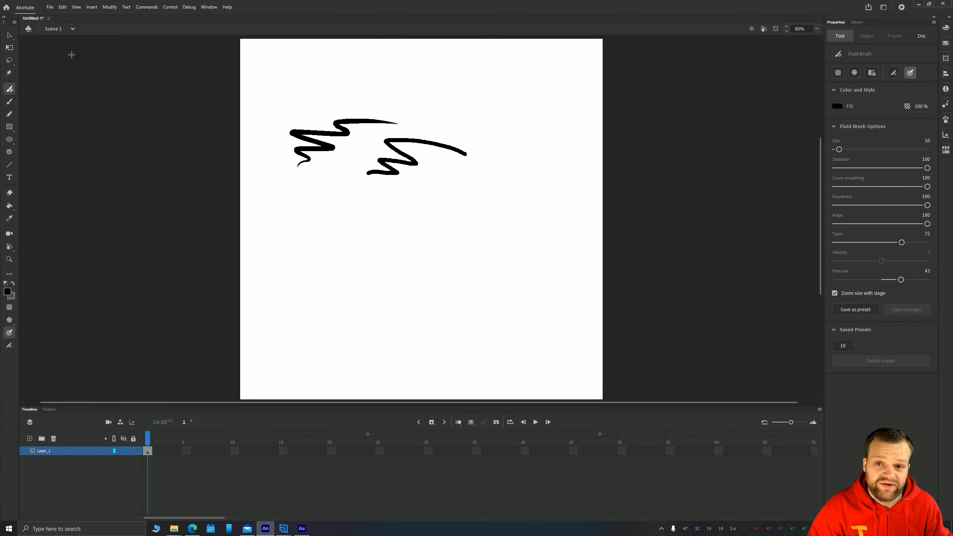
{"action": "left_click", "coordinate": [9, 114]}
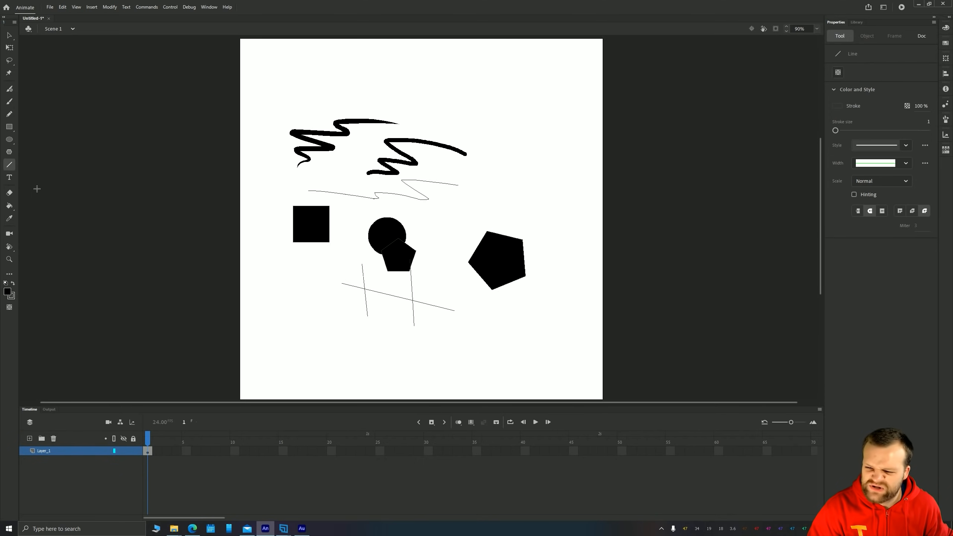
Add the text 'hgjkjhgkjhg' and fill the hand-drawn loop solid black
{"action": "left_click", "coordinate": [9, 177]}
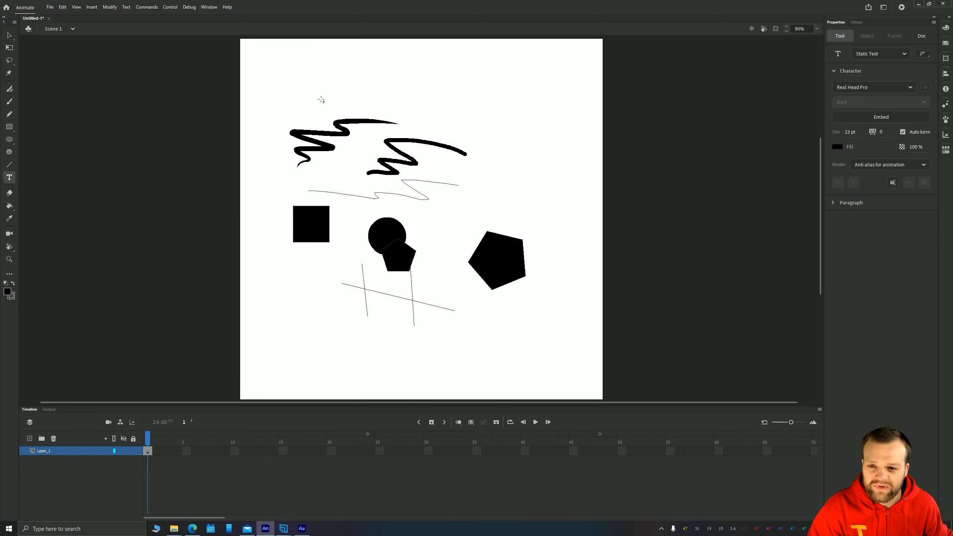
{"action": "type", "text": "hgjkjhgkjhgkjhg"}
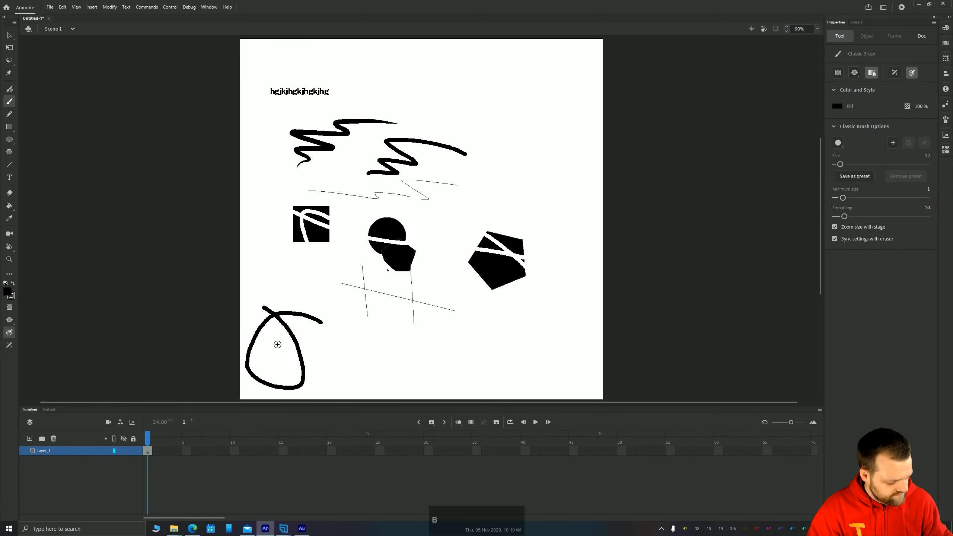
{"action": "left_click", "coordinate": [9, 205]}
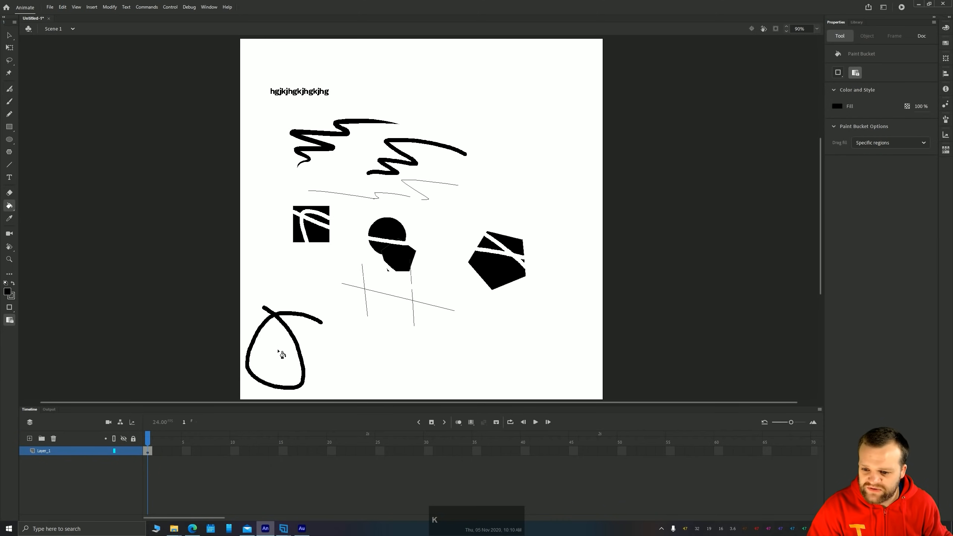
{"action": "left_click", "coordinate": [281, 354]}
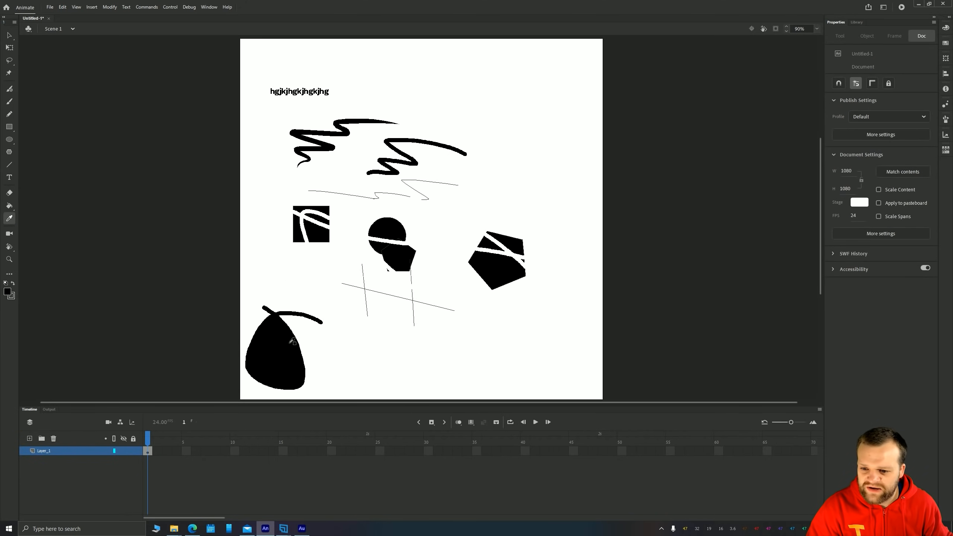
{"action": "left_click", "coordinate": [9, 206]}
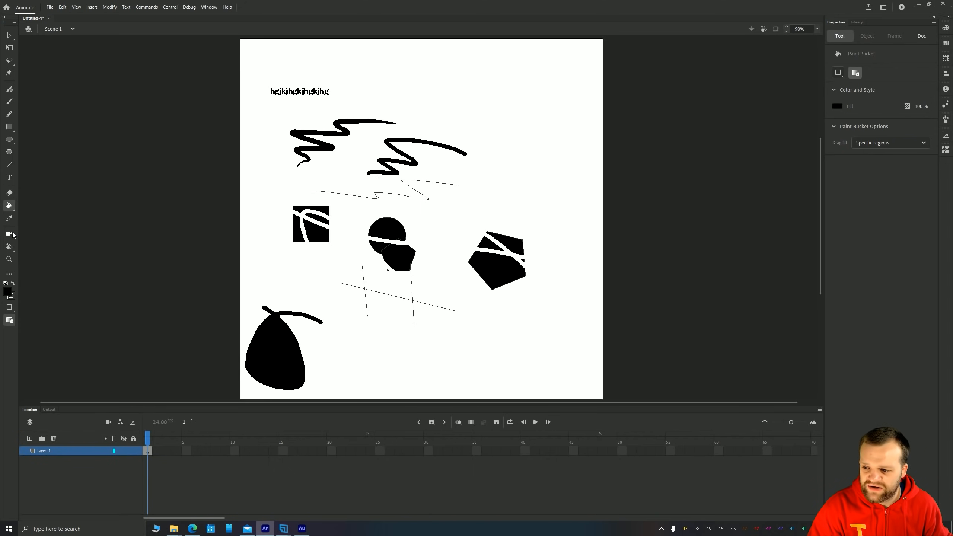
{"action": "mouse_move", "coordinate": [9, 246]}
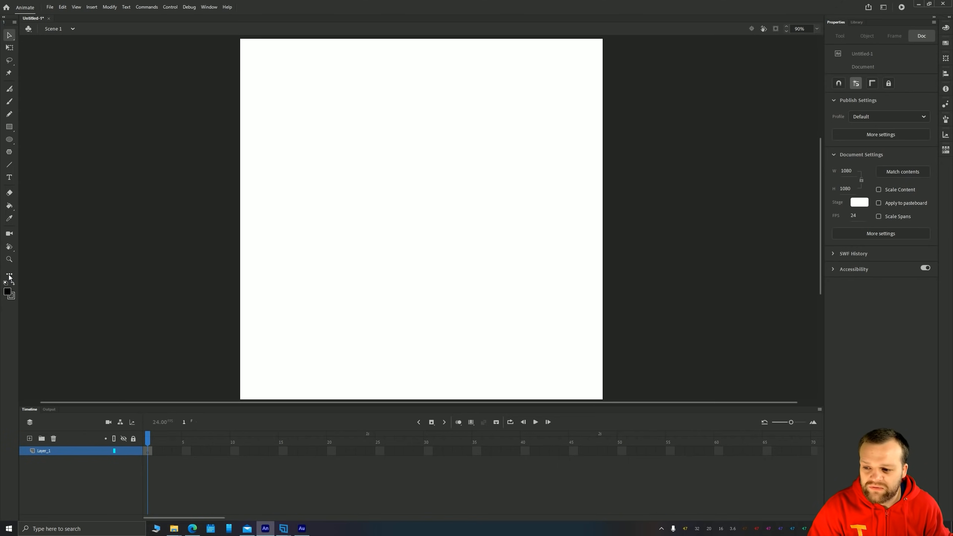
Set the Classic Brush to size 28, minimum 4, smoothing 30, and undo the test stroke
{"action": "left_click", "coordinate": [9, 277]}
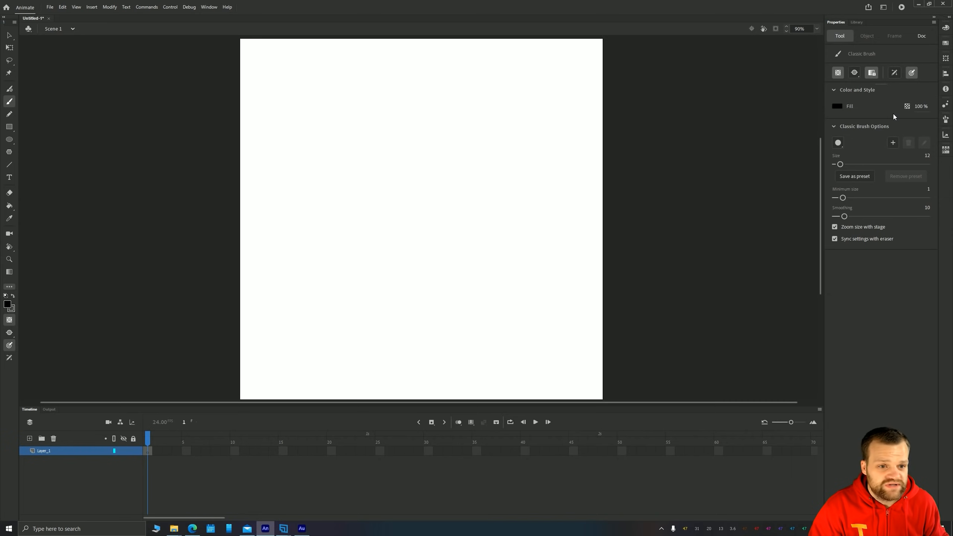
{"action": "left_click", "coordinate": [871, 72]}
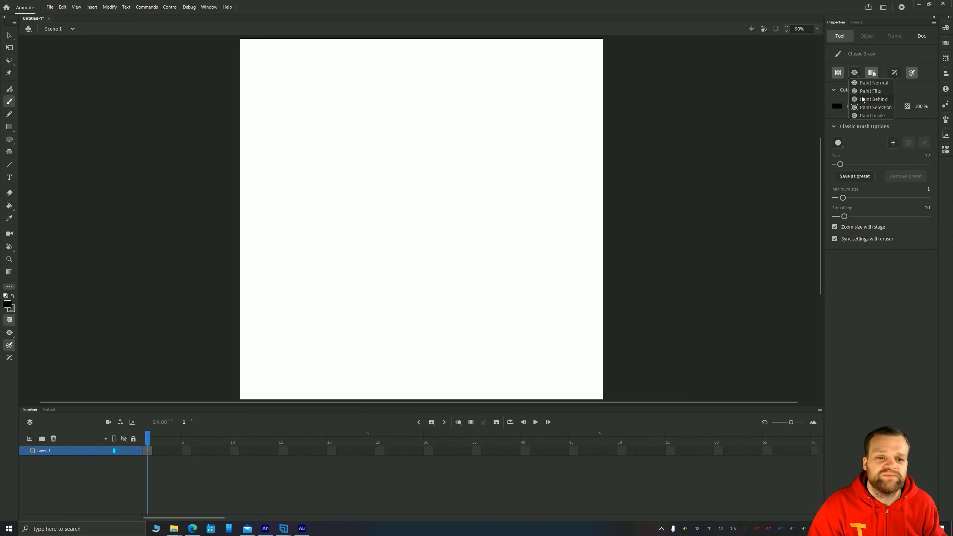
{"action": "mouse_move", "coordinate": [865, 107]}
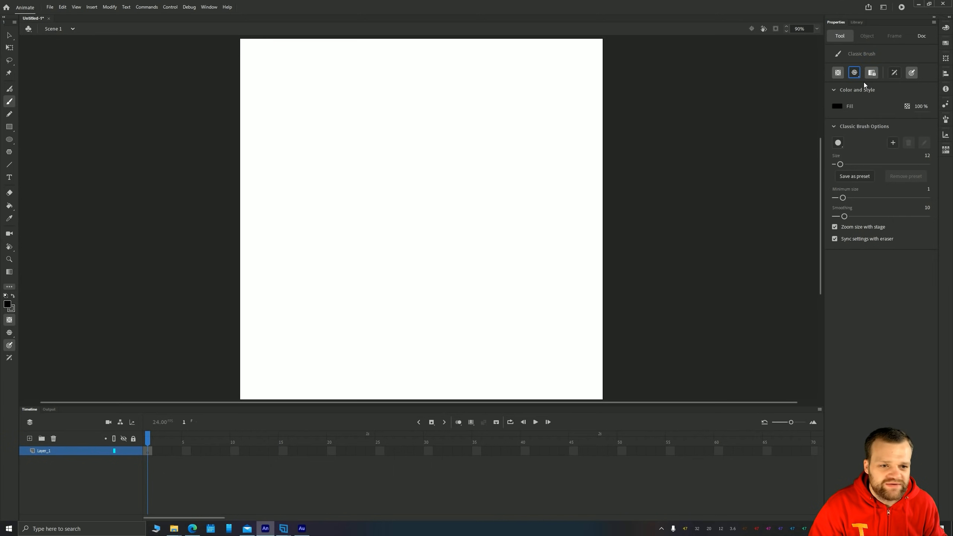
{"action": "left_click_drag", "start_coordinate": [840, 164], "coordinate": [848, 164]}
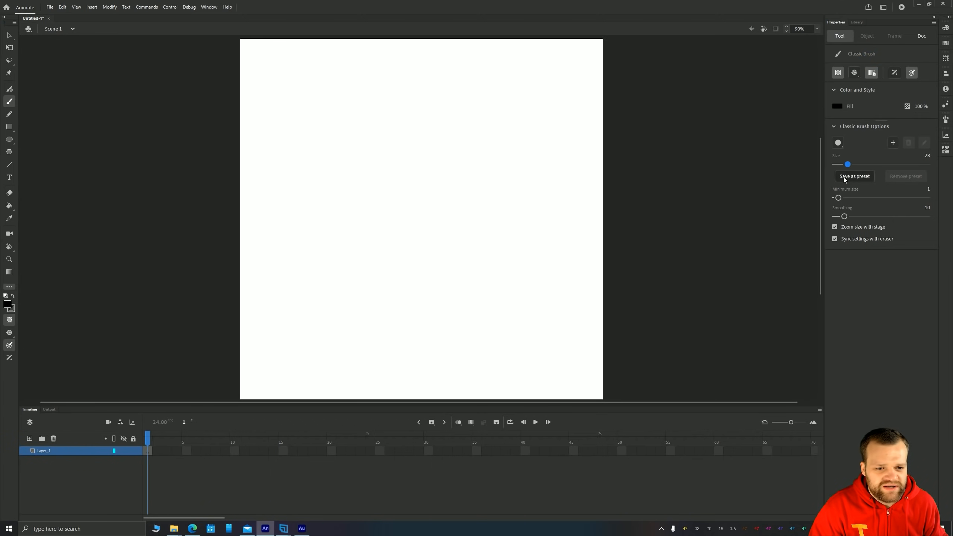
{"action": "left_click_drag", "start_coordinate": [477, 234], "coordinate": [459, 270]}
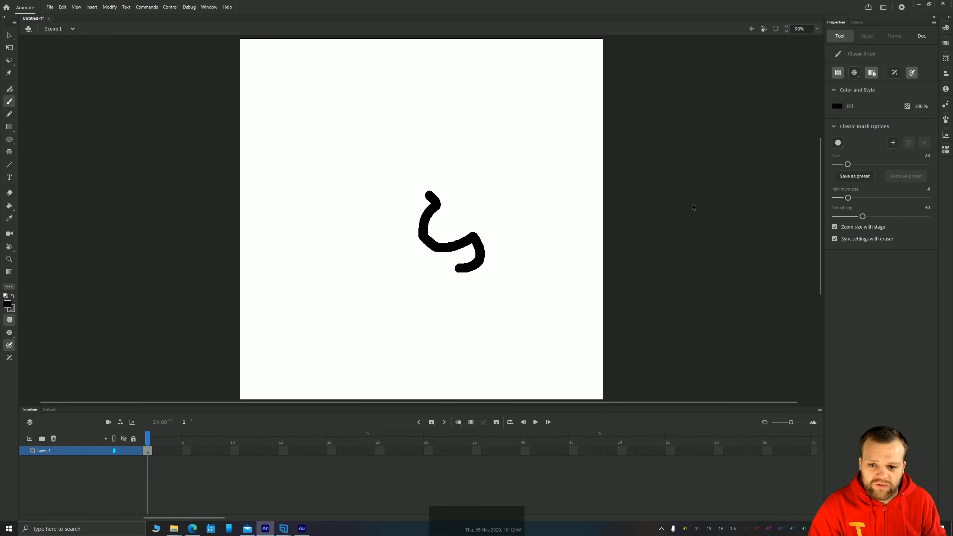
{"action": "key", "text": "ctrl+z"}
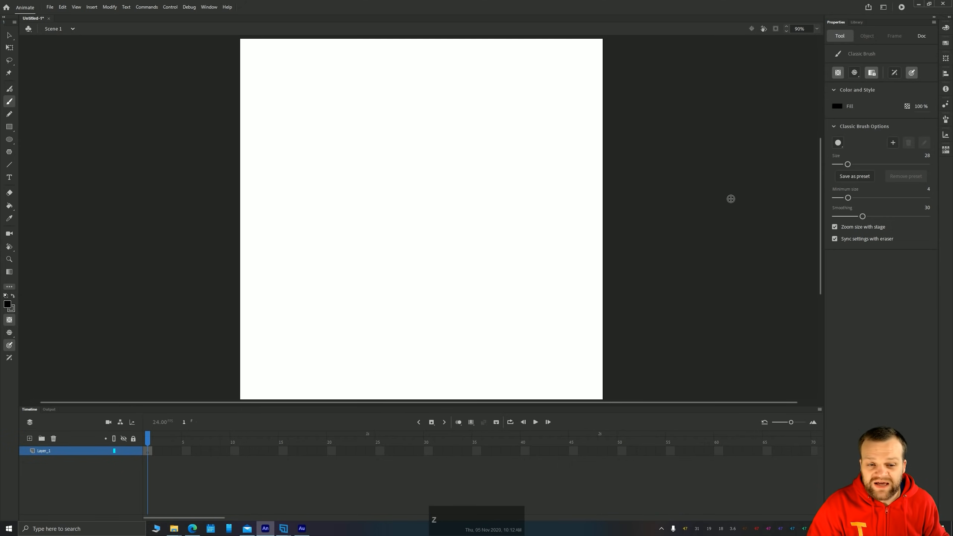
{"action": "mouse_move", "coordinate": [895, 169]}
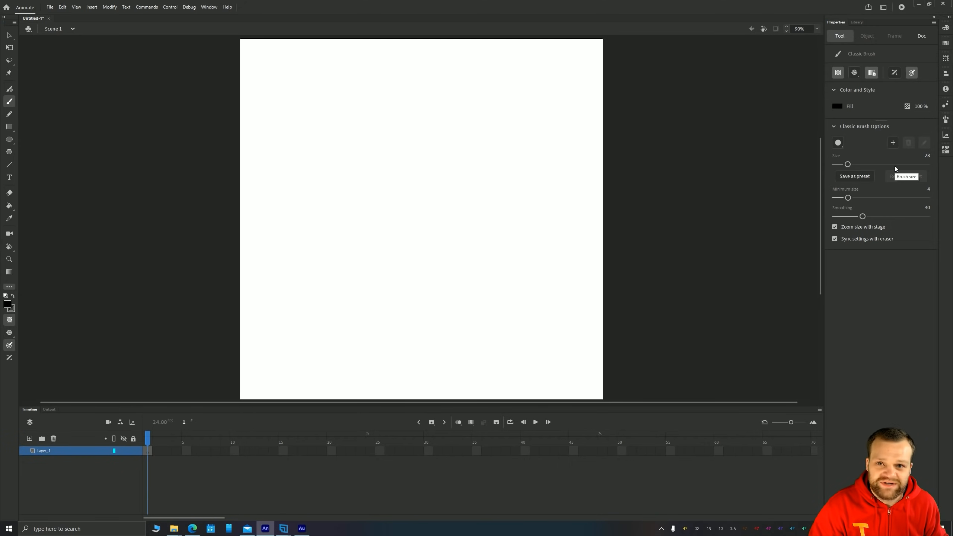
{"action": "mouse_move", "coordinate": [861, 189]}
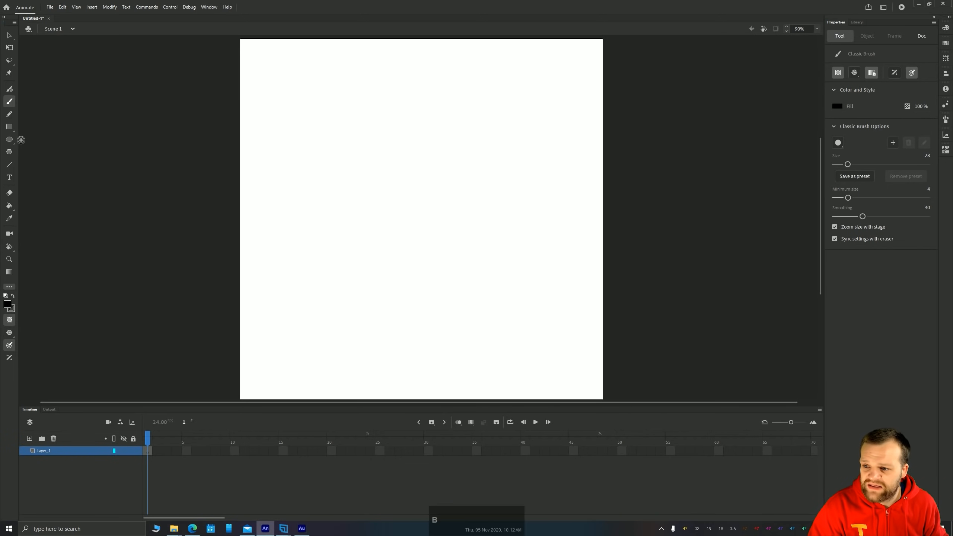
{"action": "left_click", "coordinate": [9, 126]}
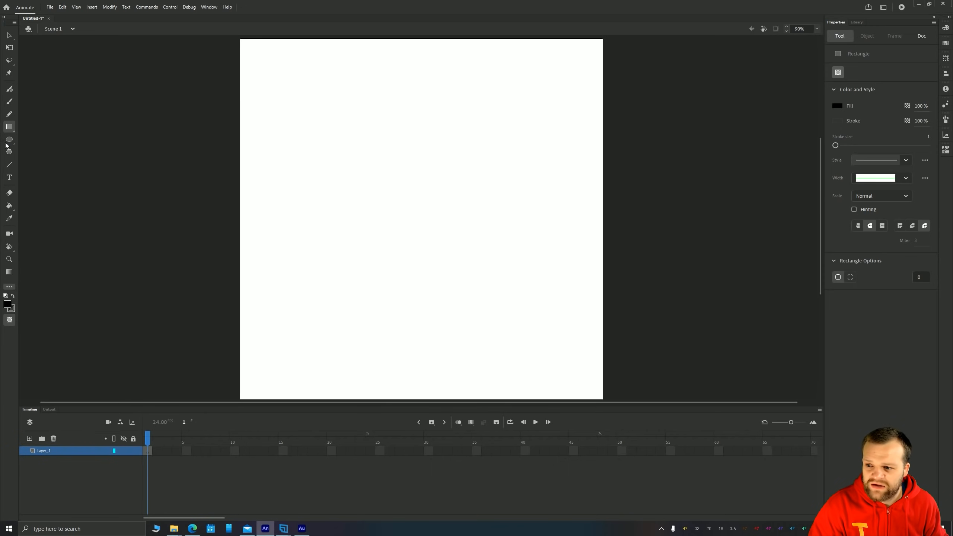
Paint a small loop above stage centre and reposition the circle
{"action": "left_click", "coordinate": [9, 89]}
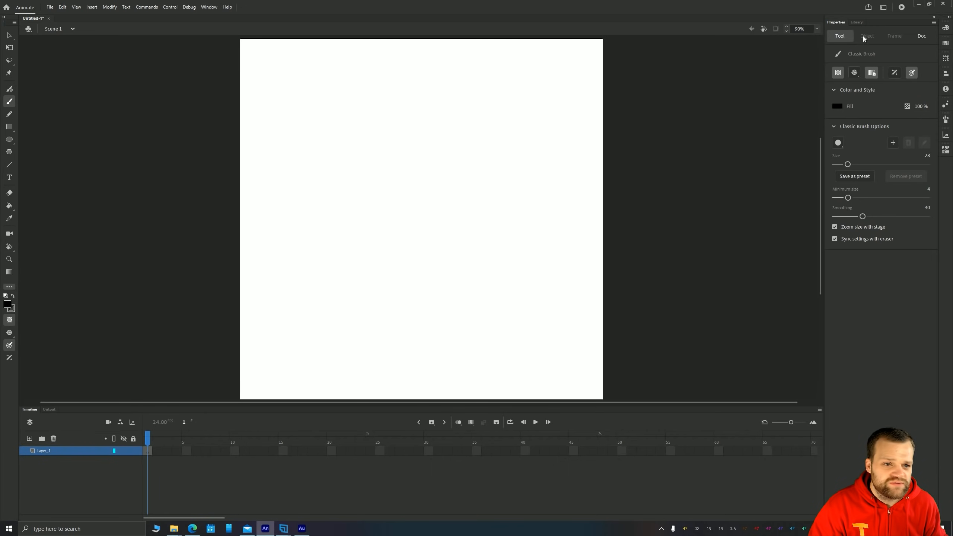
{"action": "left_click_drag", "start_coordinate": [398, 170], "coordinate": [395, 192]}
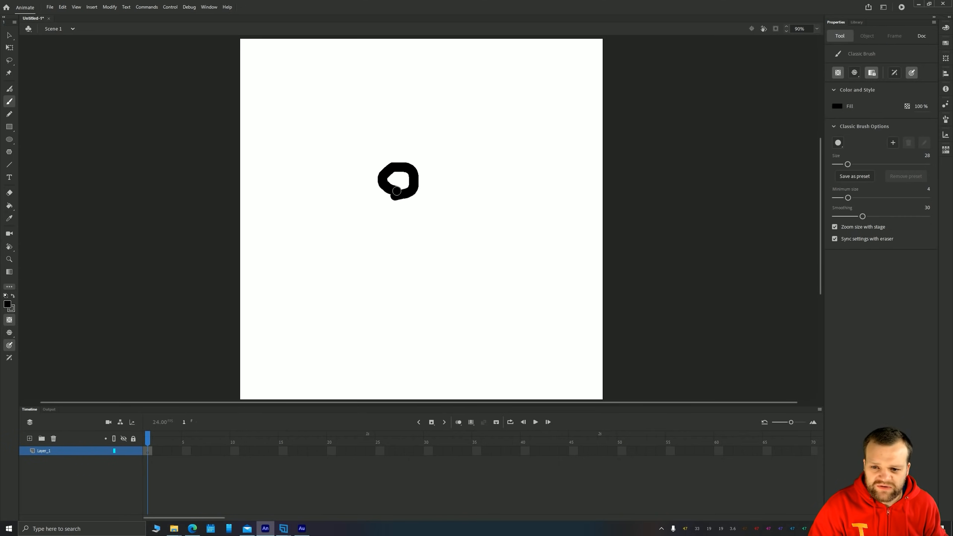
{"action": "left_click", "coordinate": [9, 36]}
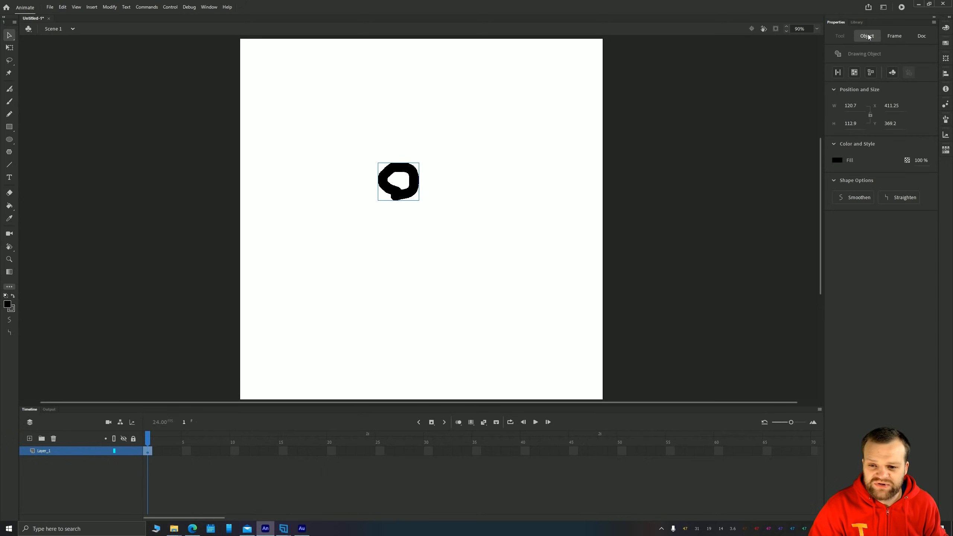
{"action": "mouse_move", "coordinate": [714, 188]}
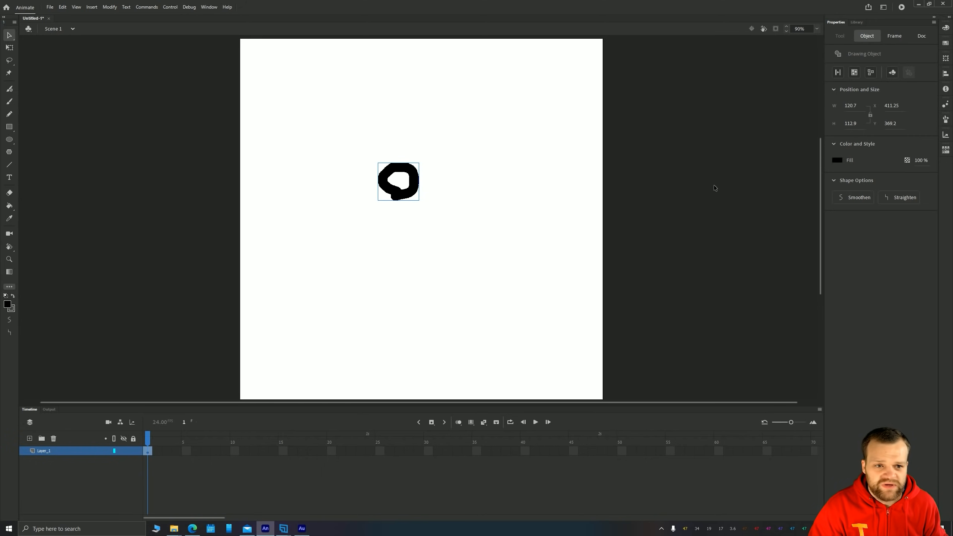
{"action": "mouse_move", "coordinate": [372, 200]}
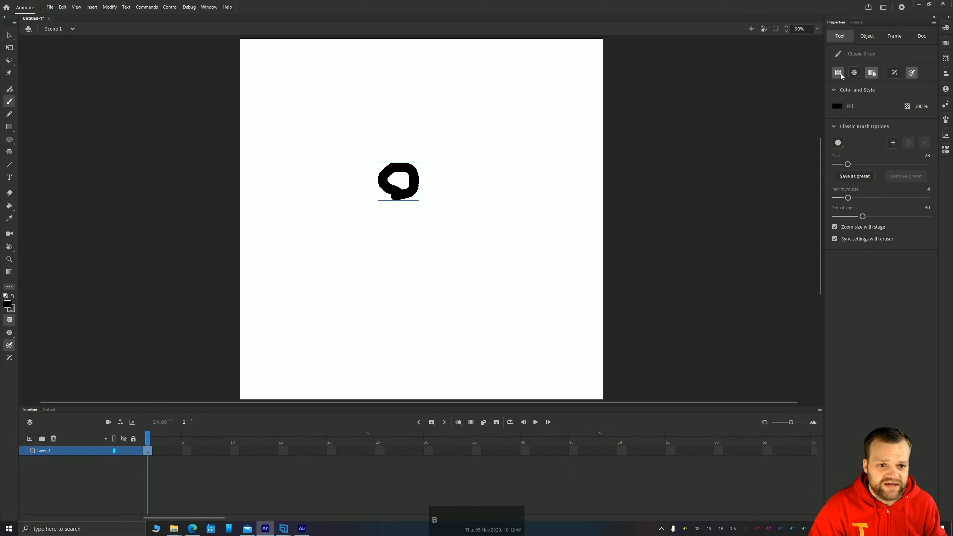
{"action": "mouse_move", "coordinate": [838, 72]}
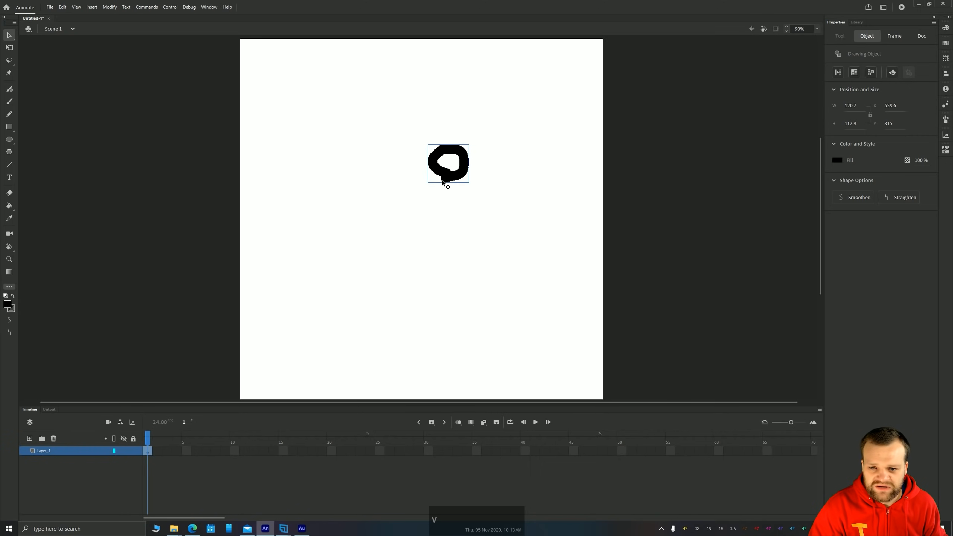
{"action": "left_click_drag", "start_coordinate": [448, 164], "coordinate": [426, 178]}
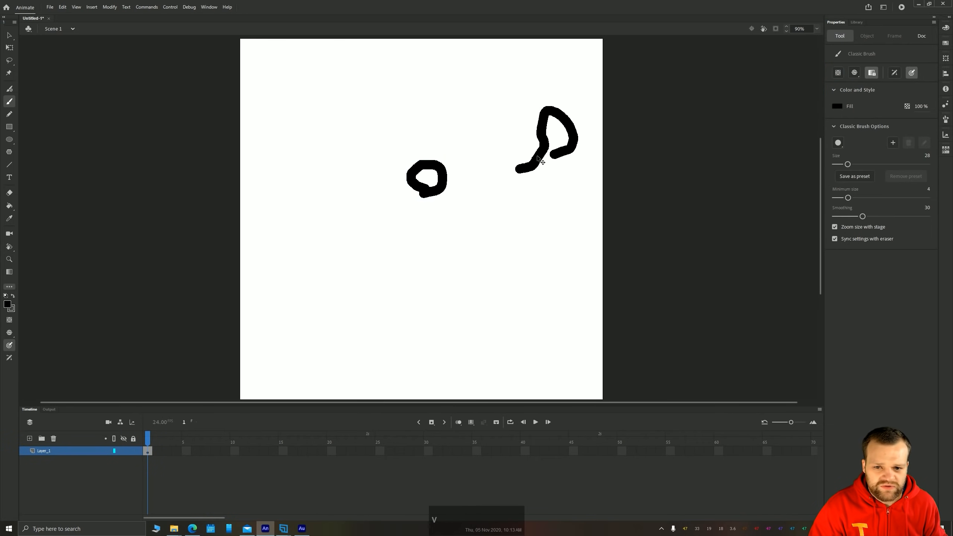
Clear the doodles and review the Frame and Doc tabs in Properties
{"action": "left_click", "coordinate": [546, 140]}
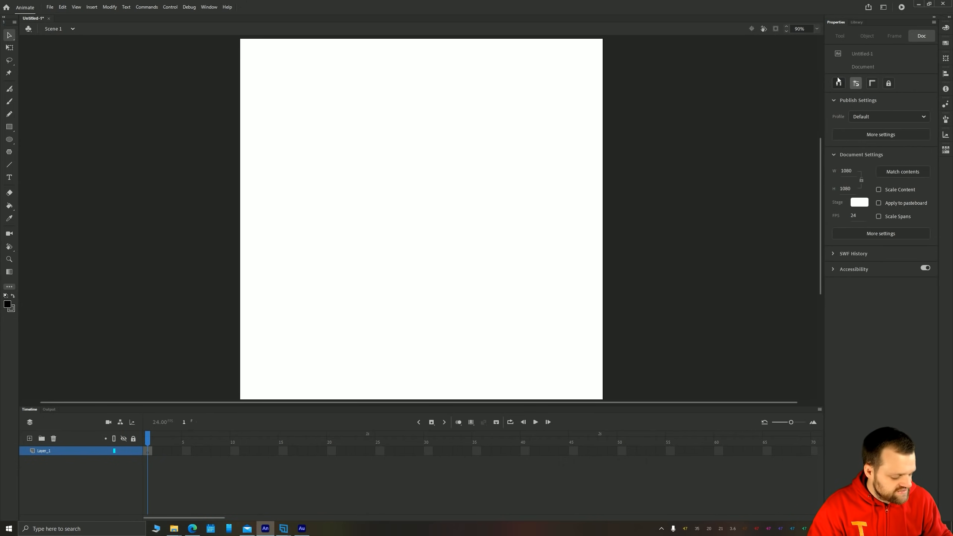
{"action": "left_click", "coordinate": [9, 100]}
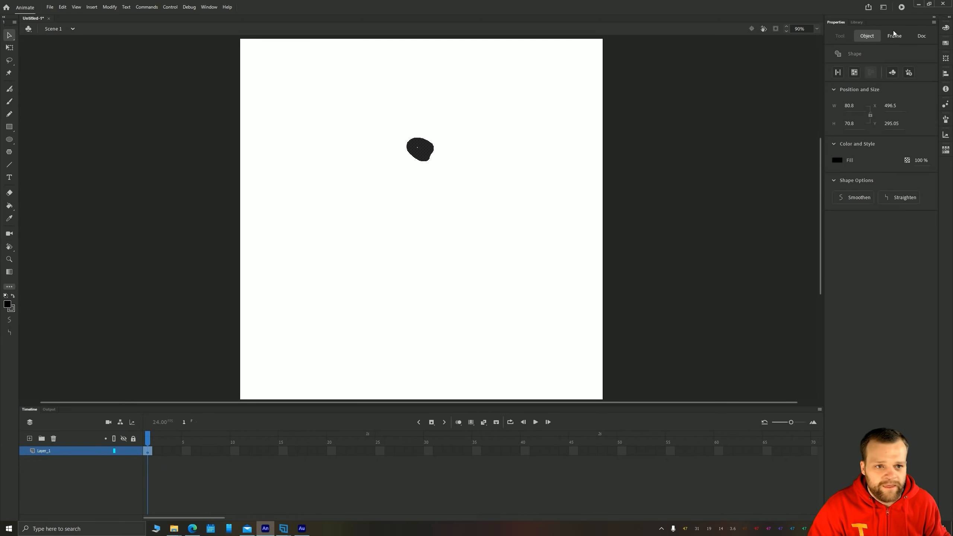
{"action": "left_click", "coordinate": [894, 36]}
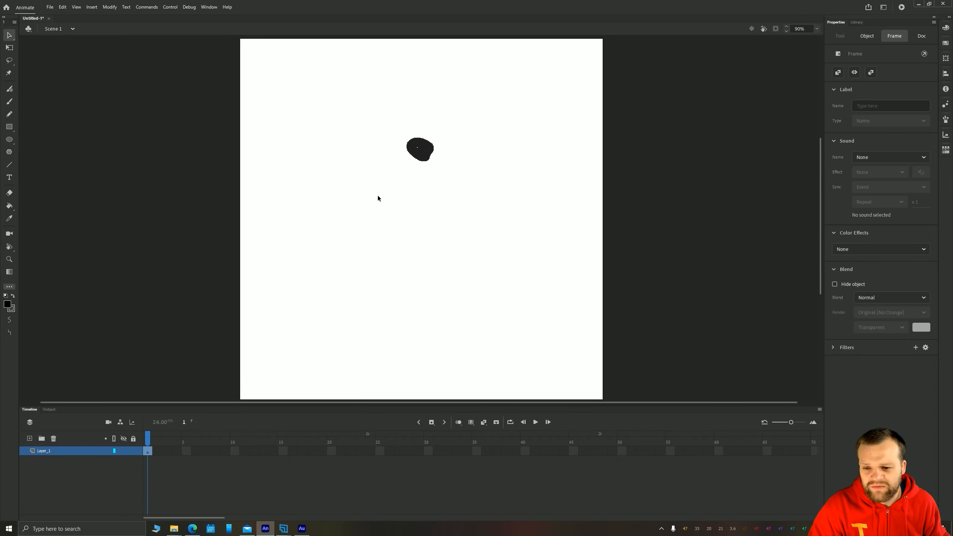
{"action": "mouse_move", "coordinate": [758, 107]}
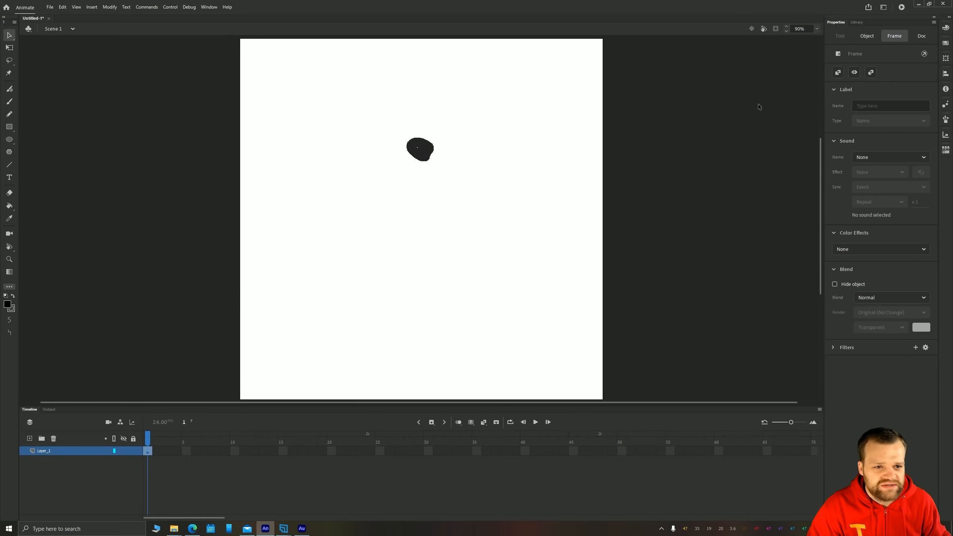
{"action": "left_click", "coordinate": [921, 36]}
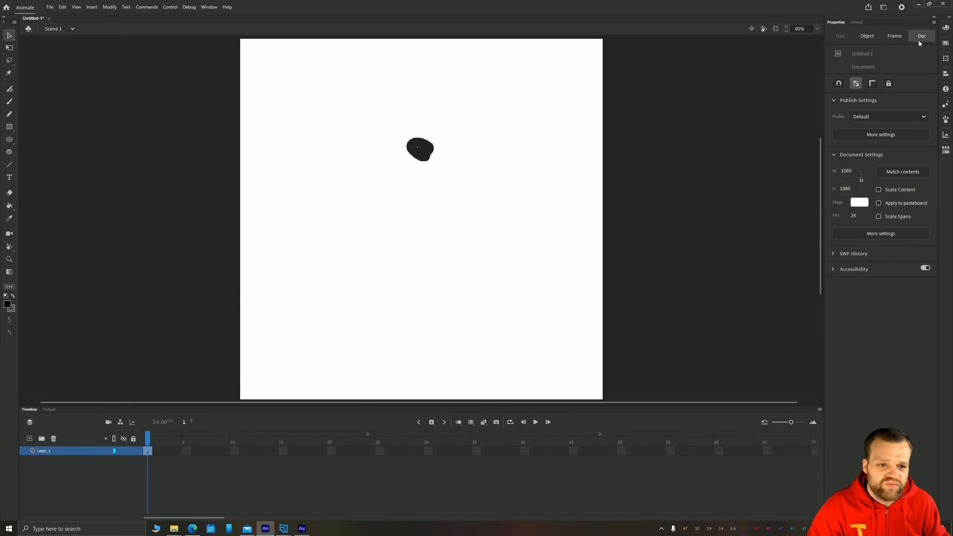
{"action": "mouse_move", "coordinate": [924, 99]}
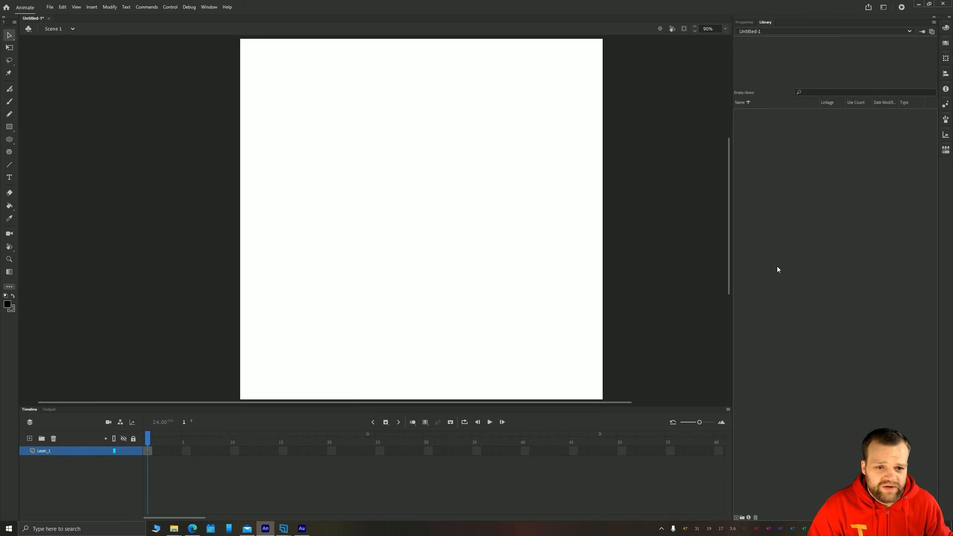
{"action": "mouse_move", "coordinate": [812, 132]}
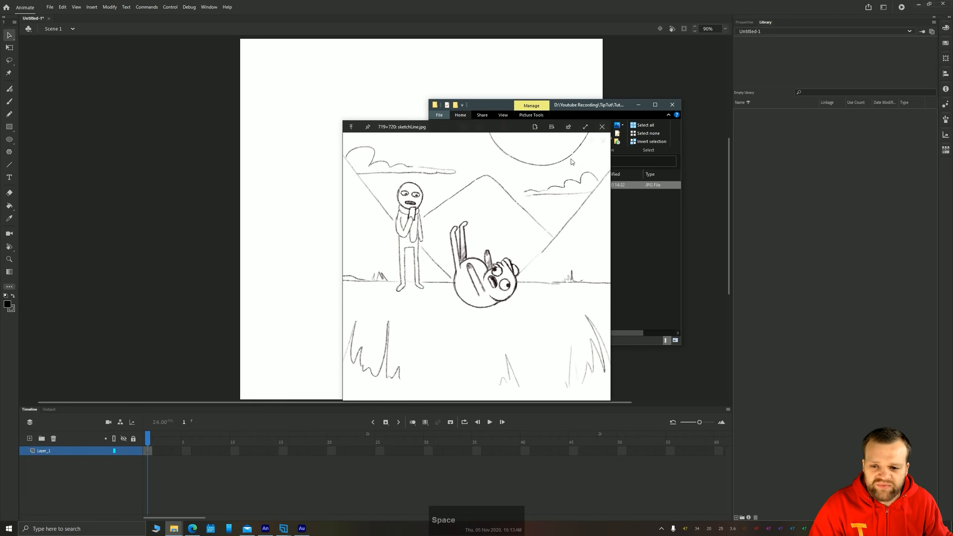
{"action": "mouse_move", "coordinate": [451, 239]}
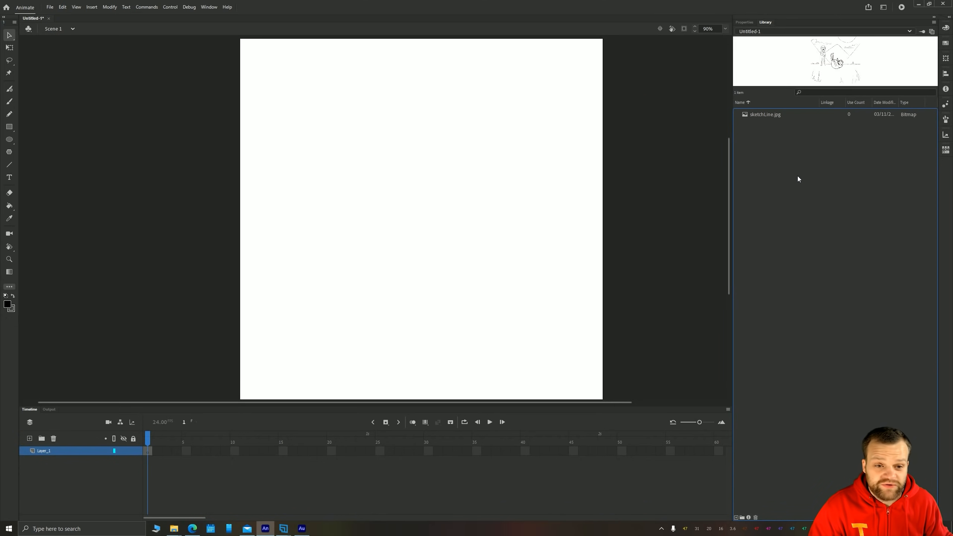
Select the imported sketch image in the Library and stretch it to fill the stage
{"action": "left_click", "coordinate": [765, 114]}
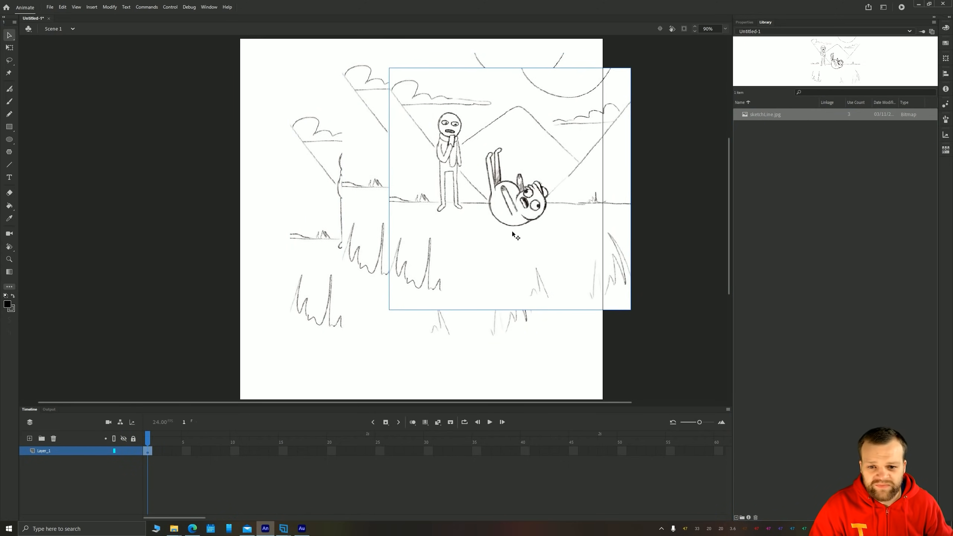
{"action": "mouse_move", "coordinate": [442, 151]}
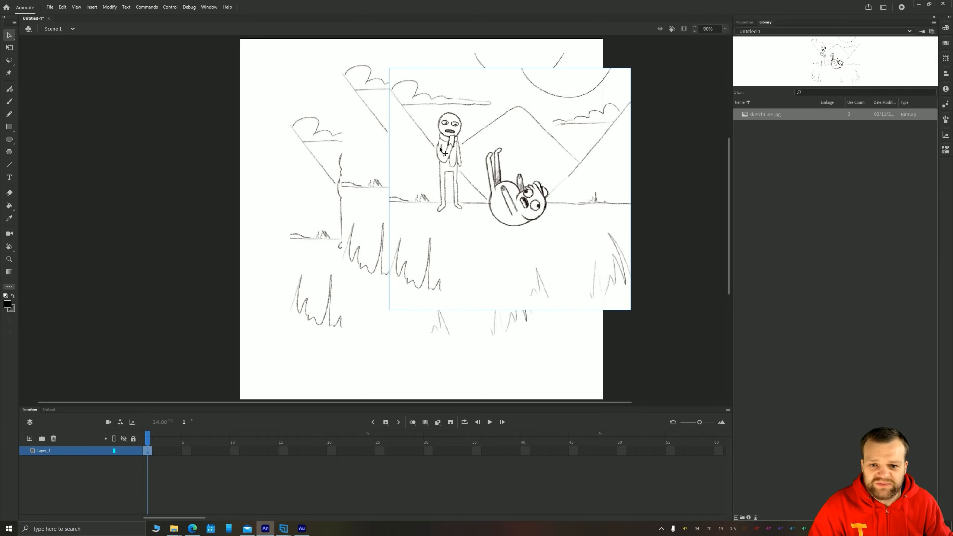
{"action": "mouse_move", "coordinate": [418, 155]}
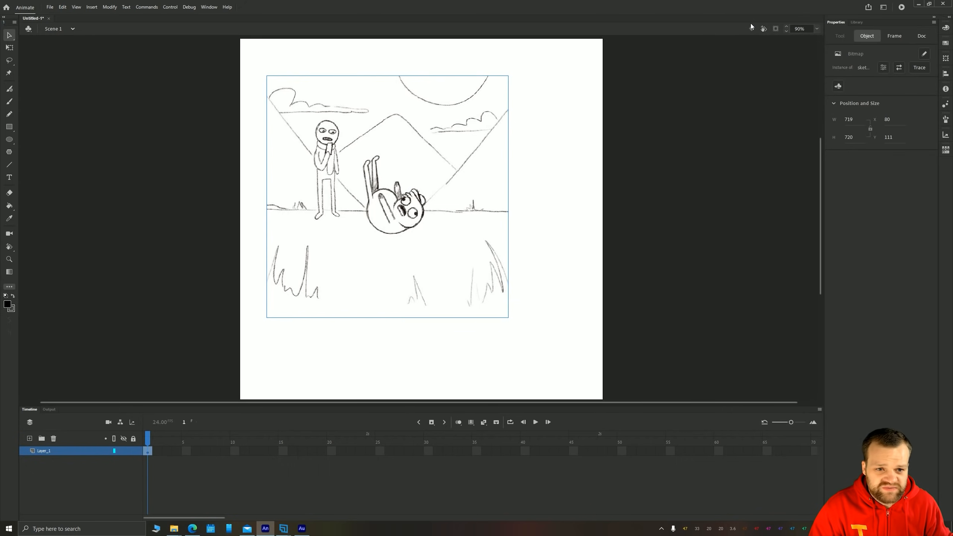
{"action": "left_click_drag", "start_coordinate": [387, 196], "coordinate": [421, 226]}
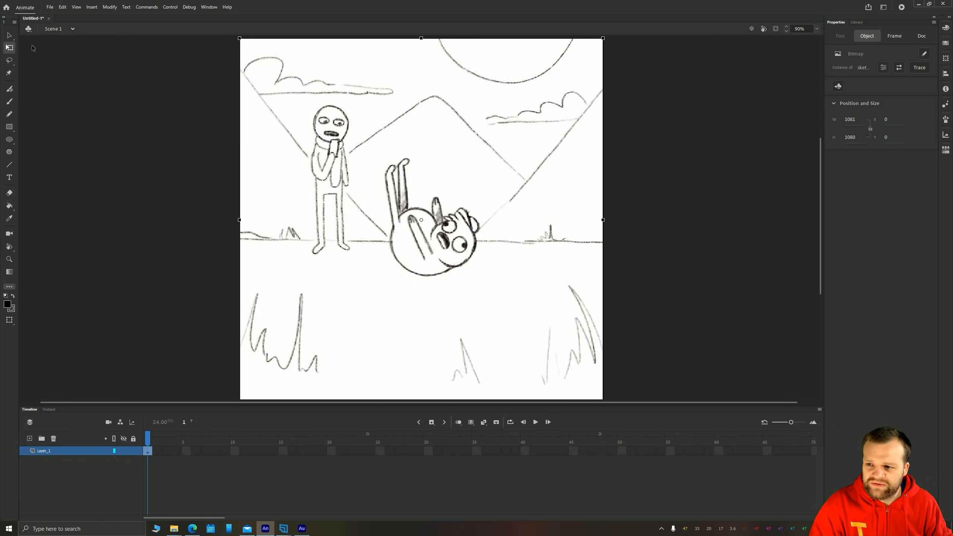
Deselect the stretched sketch image on the stage
{"action": "left_click", "coordinate": [266, 281]}
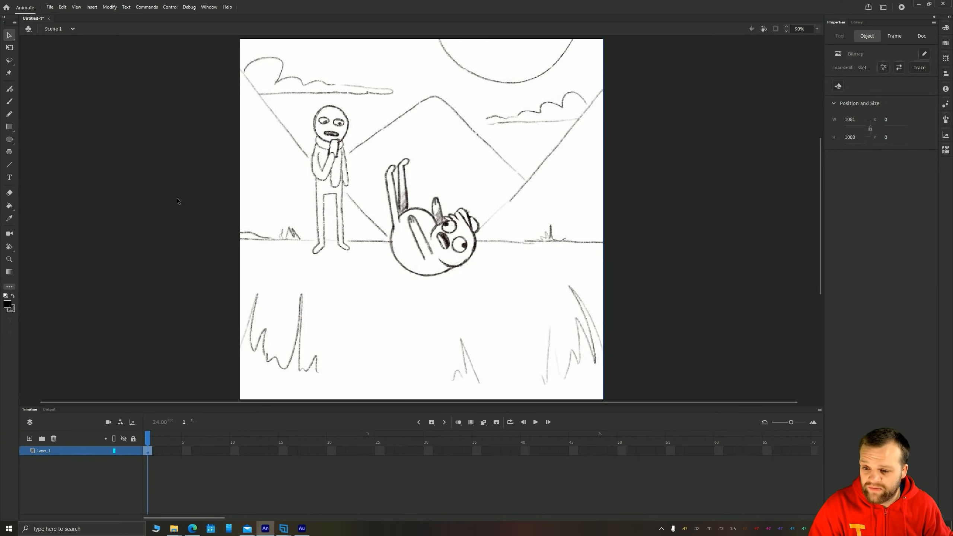
{"action": "mouse_move", "coordinate": [312, 273]}
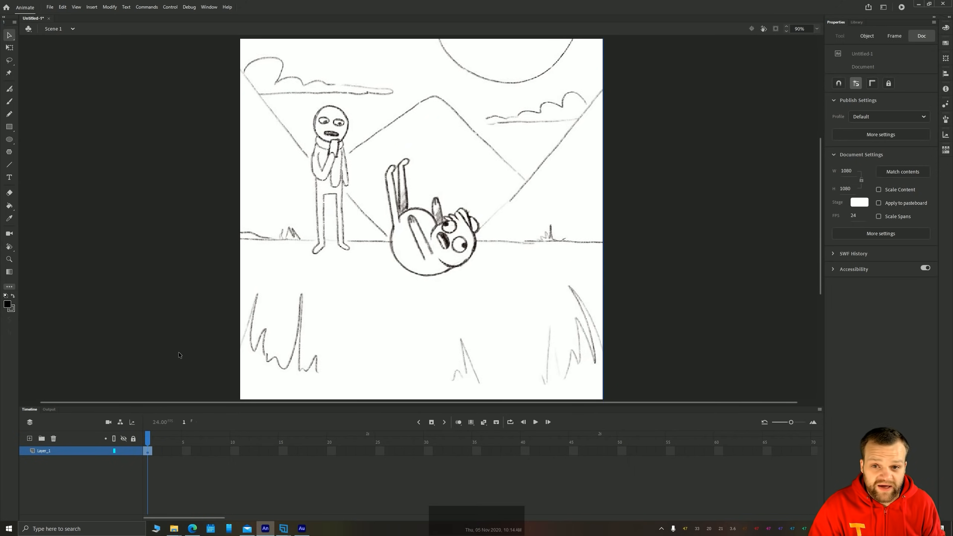
{"action": "mouse_move", "coordinate": [184, 356]}
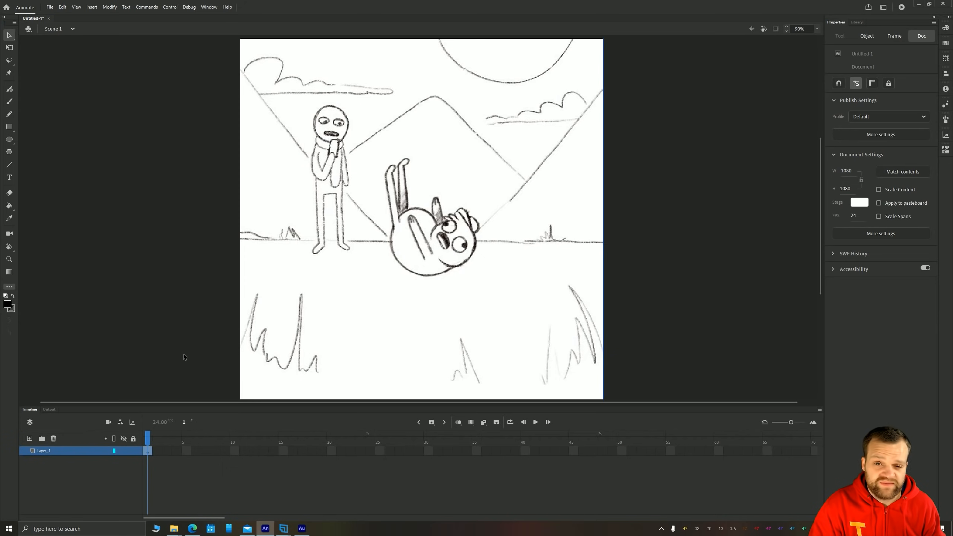
{"action": "mouse_move", "coordinate": [259, 320]}
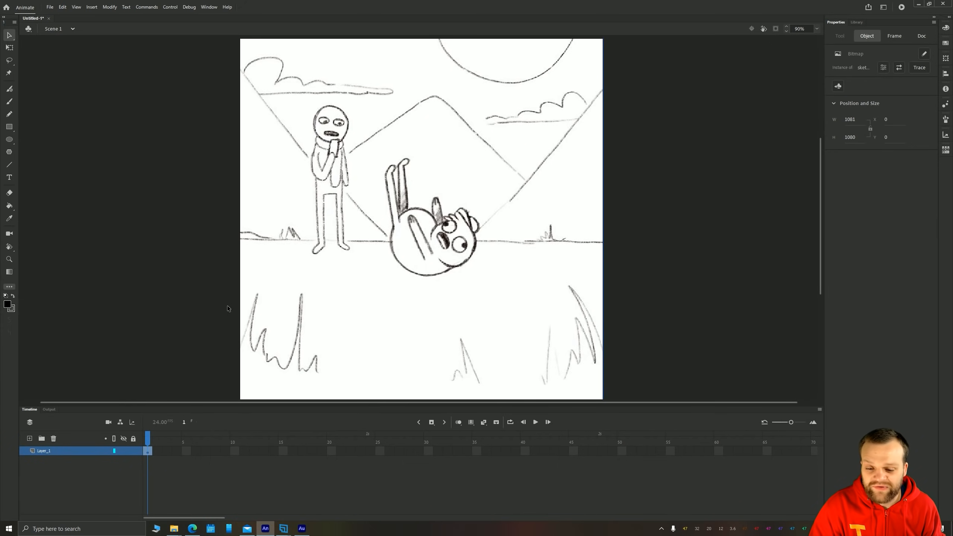
{"action": "mouse_move", "coordinate": [160, 455]}
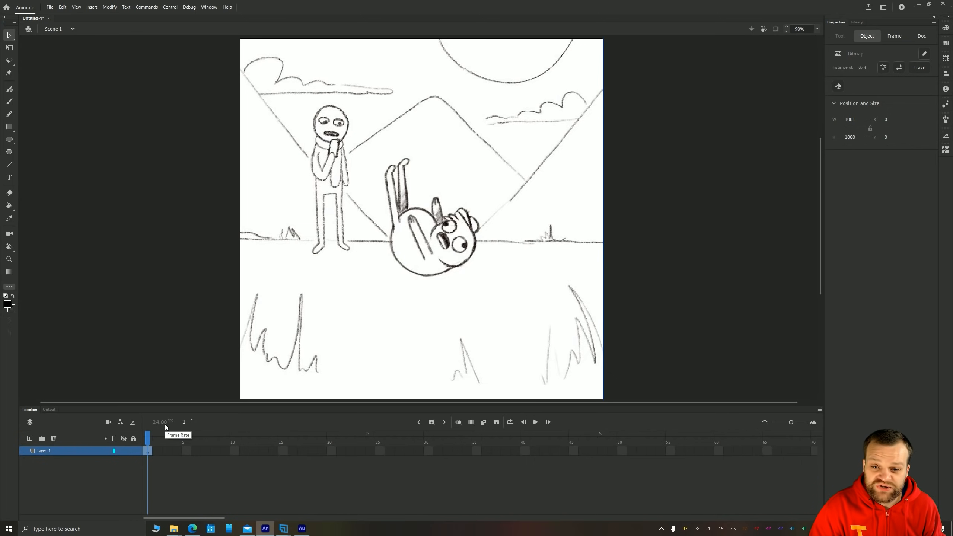
{"action": "mouse_move", "coordinate": [212, 460]}
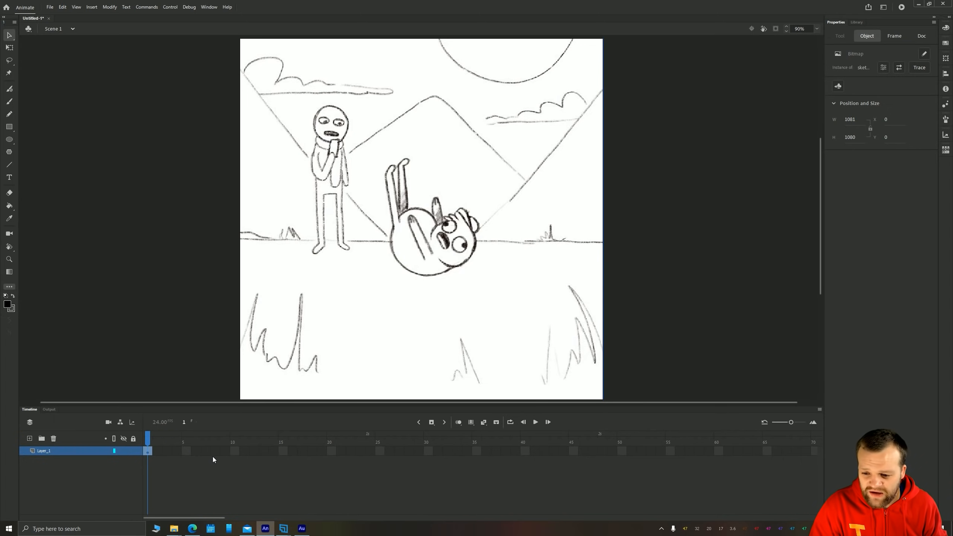
{"action": "mouse_move", "coordinate": [380, 470]}
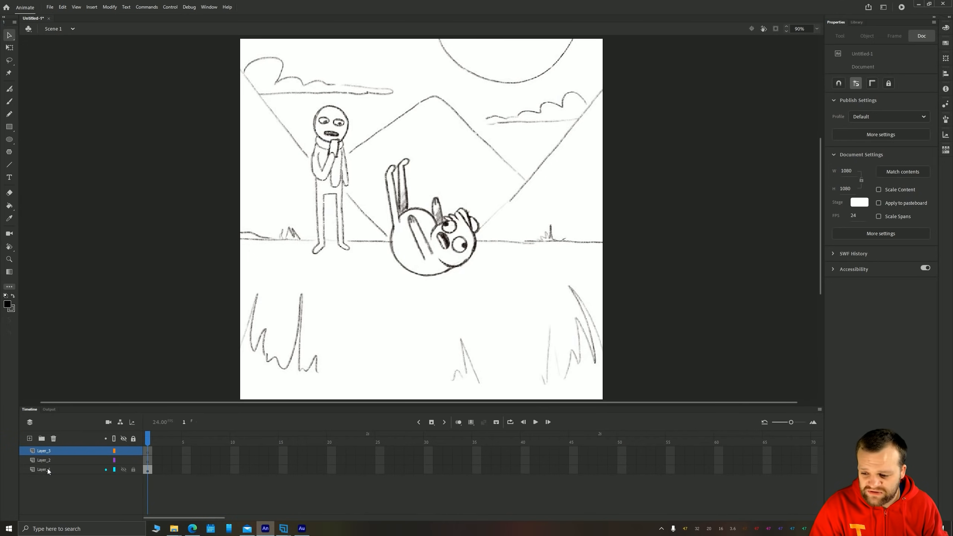
Rename the bottom and middle layers 'sketch' and 'rough', and start typing 'clean' for the top
{"action": "double_click", "coordinate": [43, 469]}
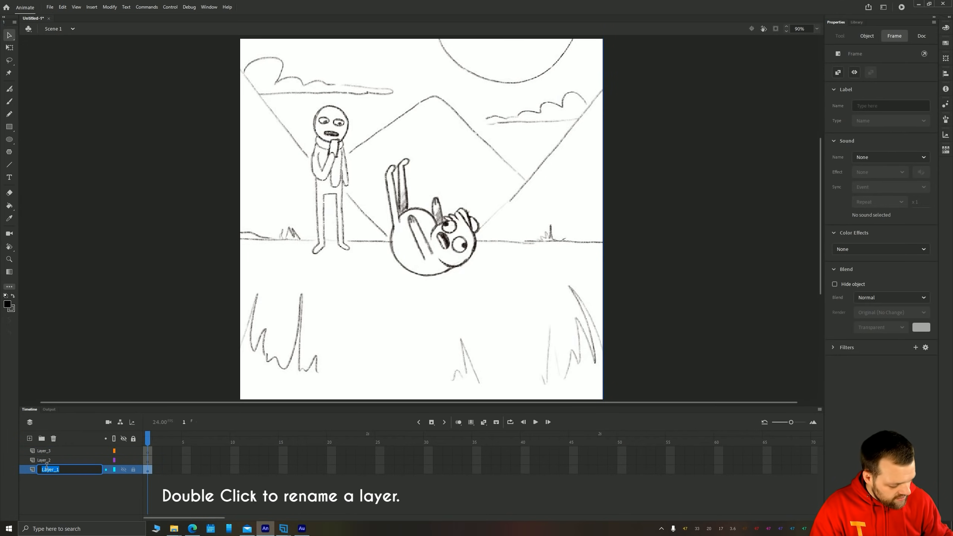
{"action": "type", "text": "sketch"}
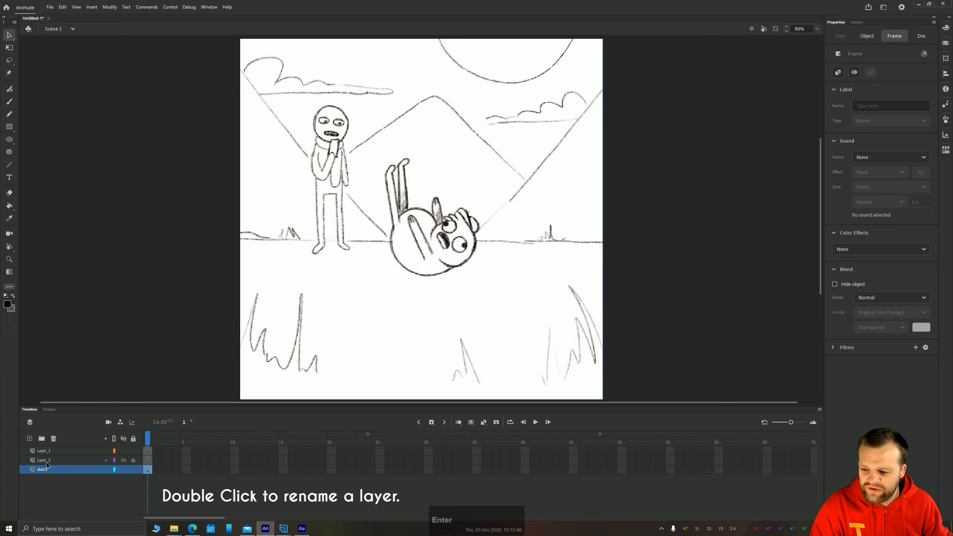
{"action": "double_click", "coordinate": [44, 460]}
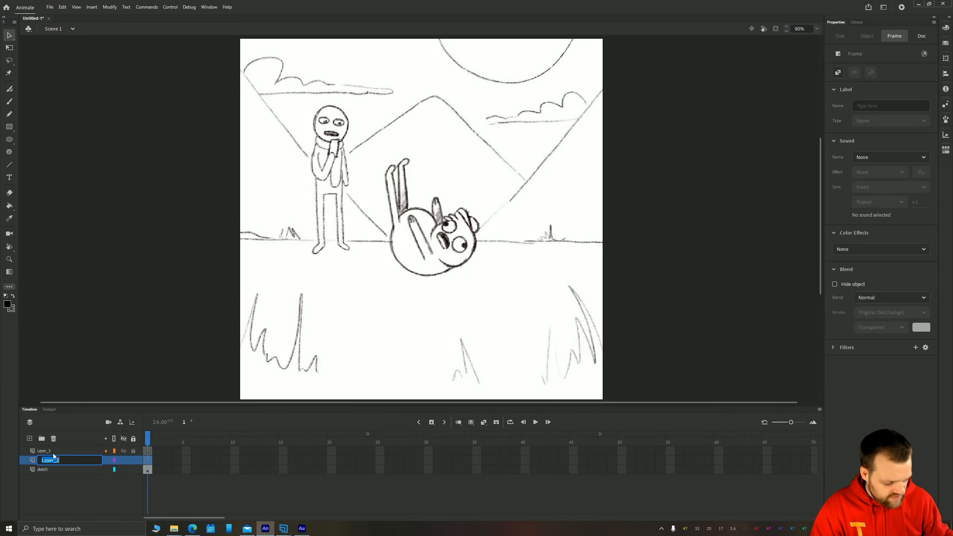
{"action": "type", "text": "rough"}
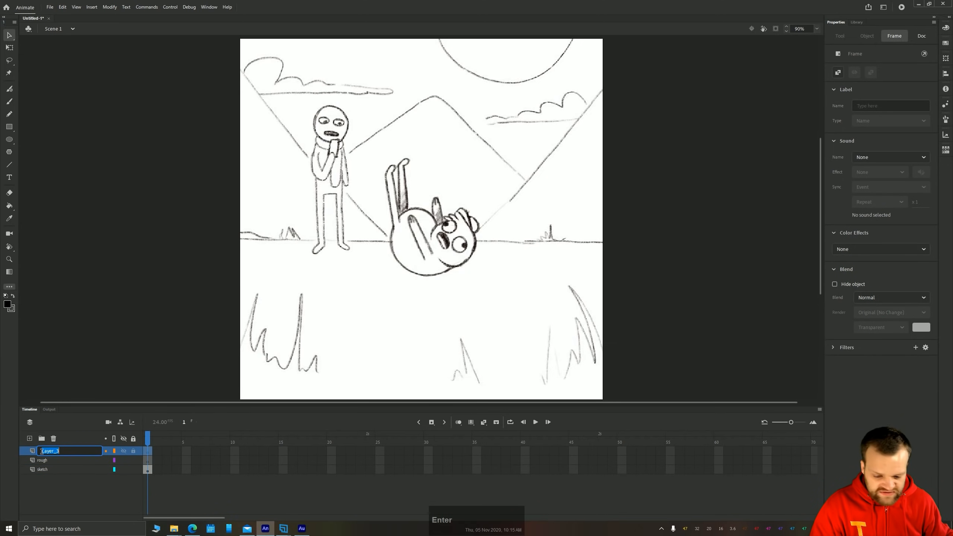
{"action": "type", "text": "clean"}
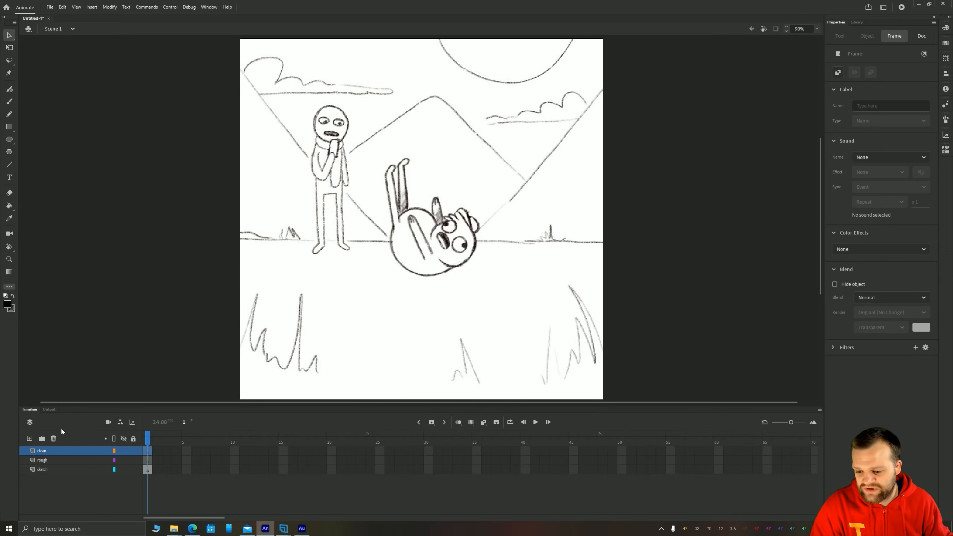
{"action": "mouse_move", "coordinate": [221, 440]}
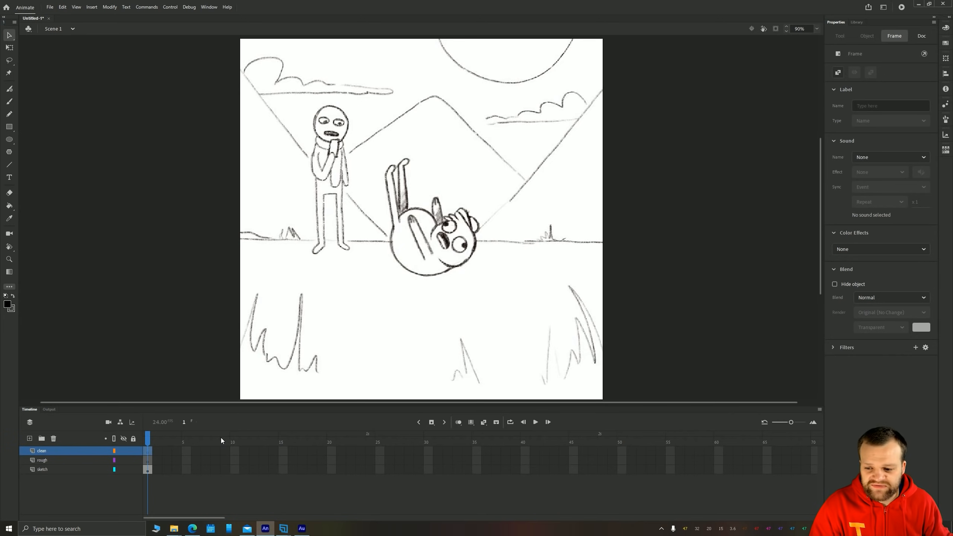
{"action": "mouse_move", "coordinate": [169, 470]}
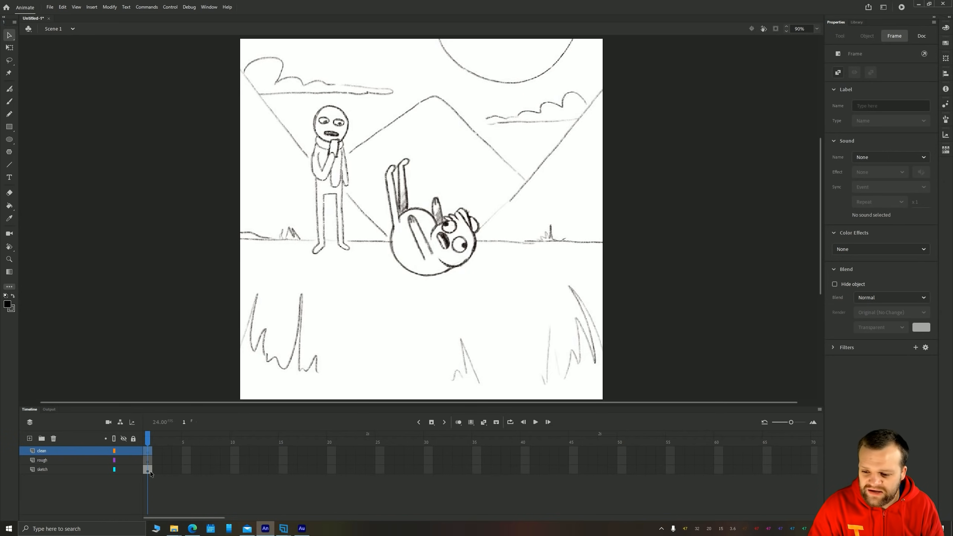
{"action": "left_click", "coordinate": [42, 468]}
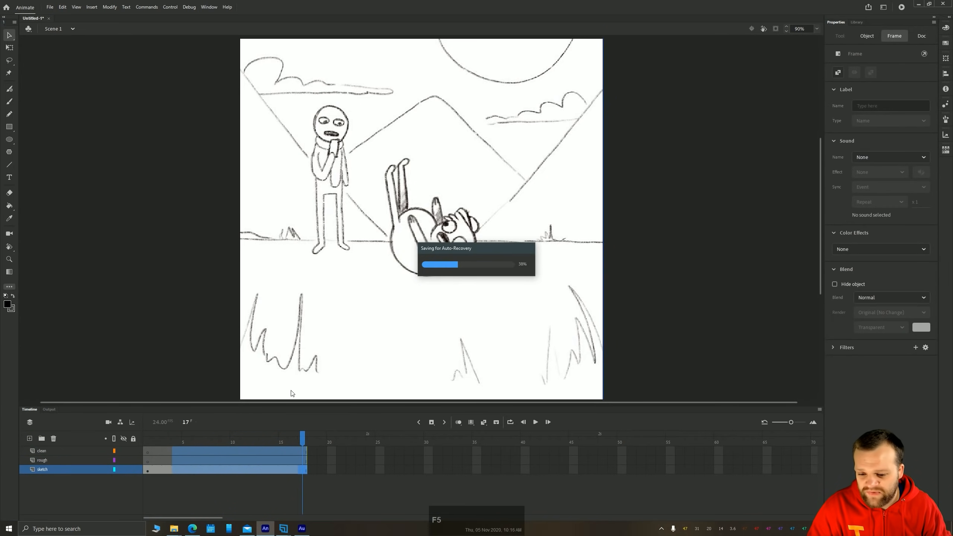
{"action": "right_click", "coordinate": [183, 454]}
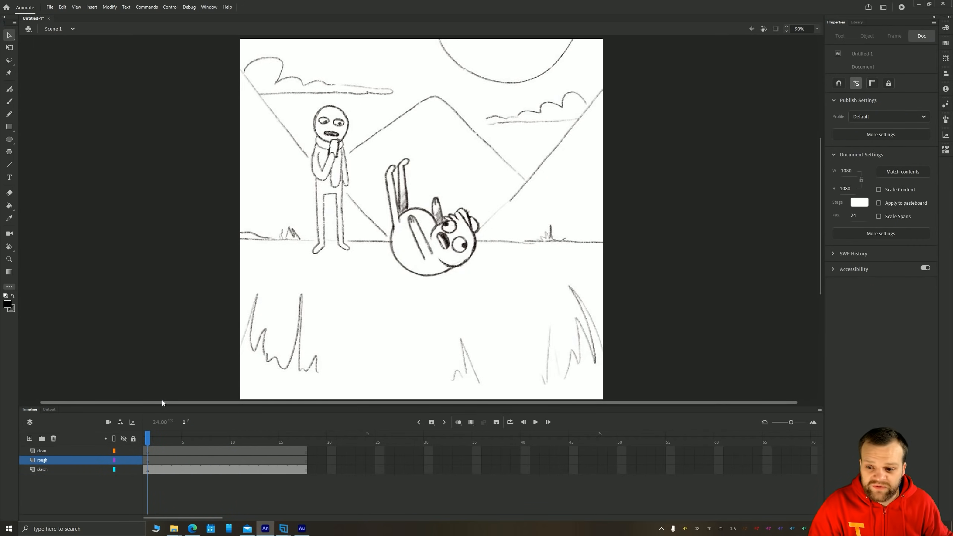
{"action": "key", "text": "Enter"}
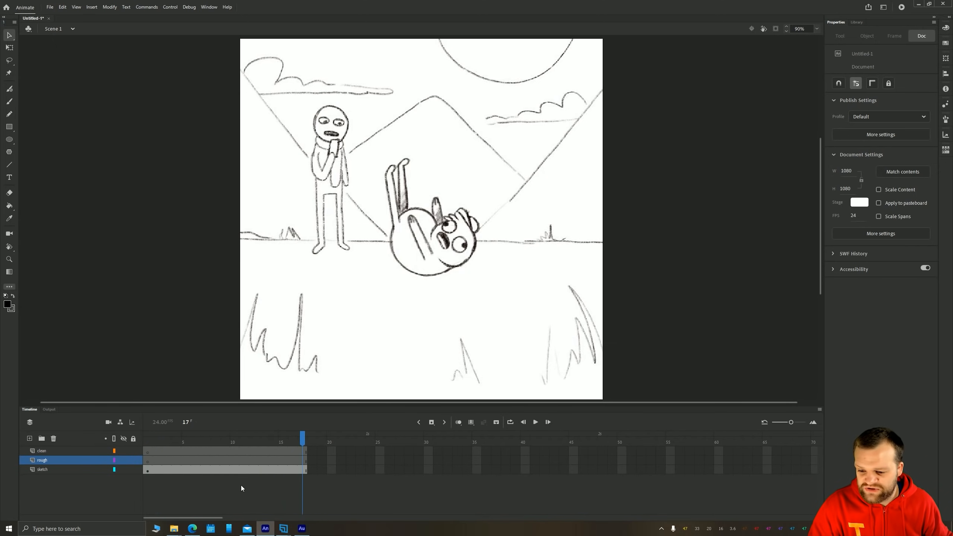
{"action": "left_click", "coordinate": [225, 469]}
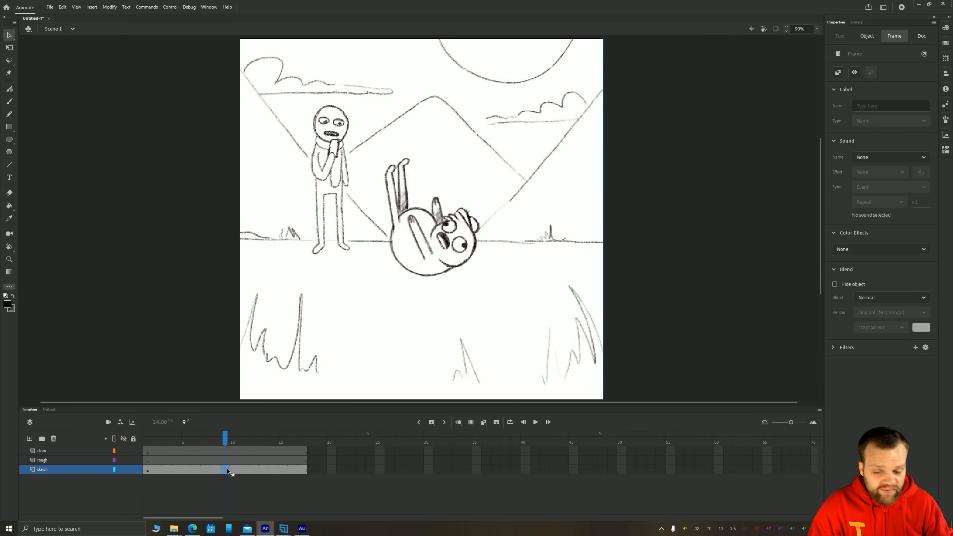
{"action": "right_click", "coordinate": [227, 471]}
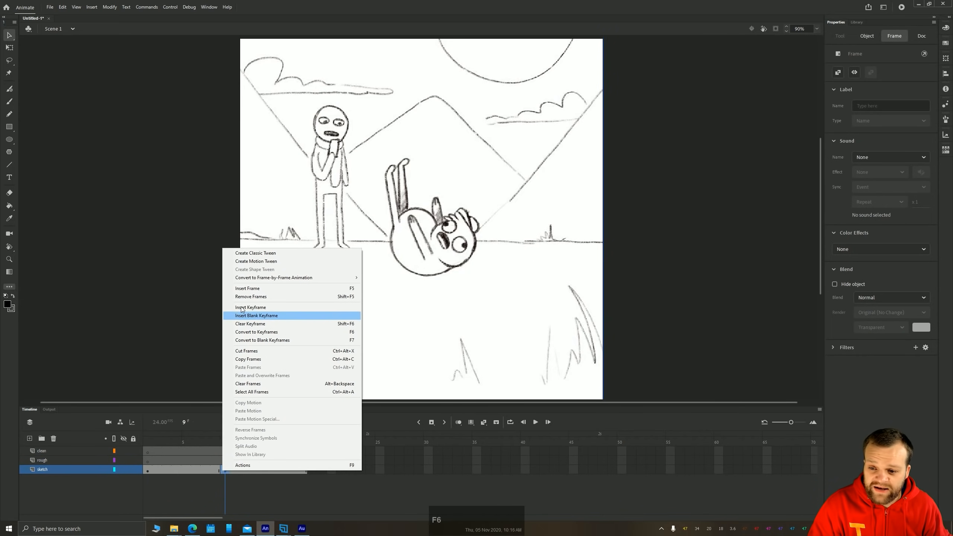
{"action": "left_click", "coordinate": [256, 315]}
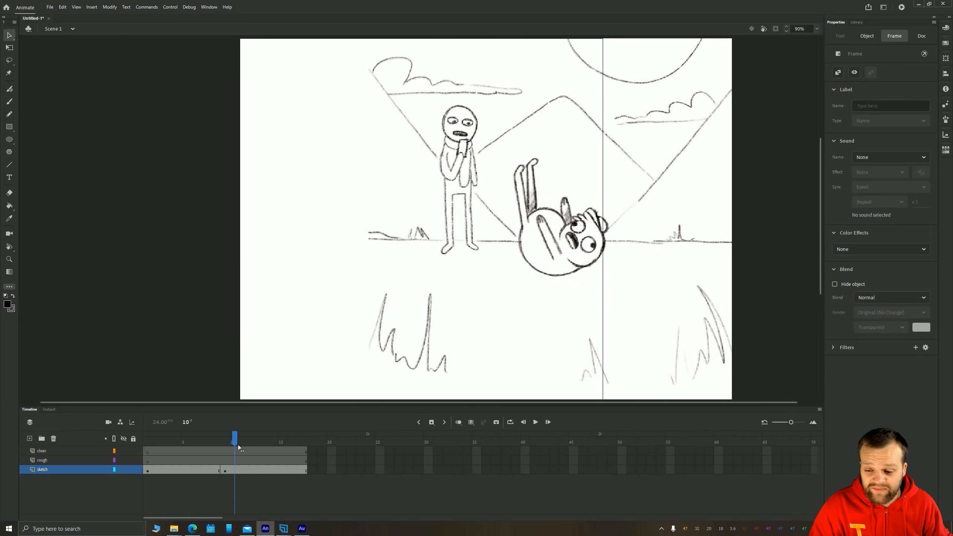
{"action": "left_click", "coordinate": [921, 36]}
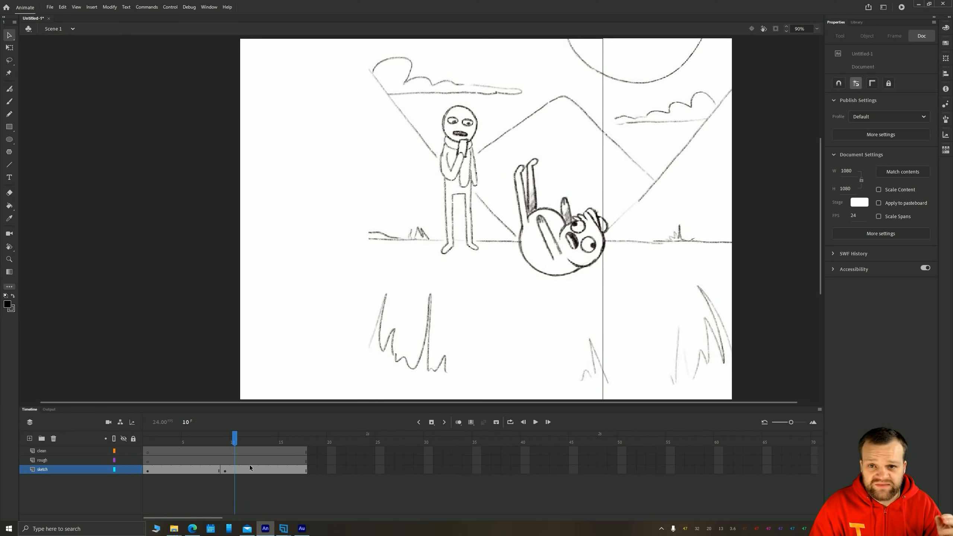
{"action": "left_click", "coordinate": [225, 470]}
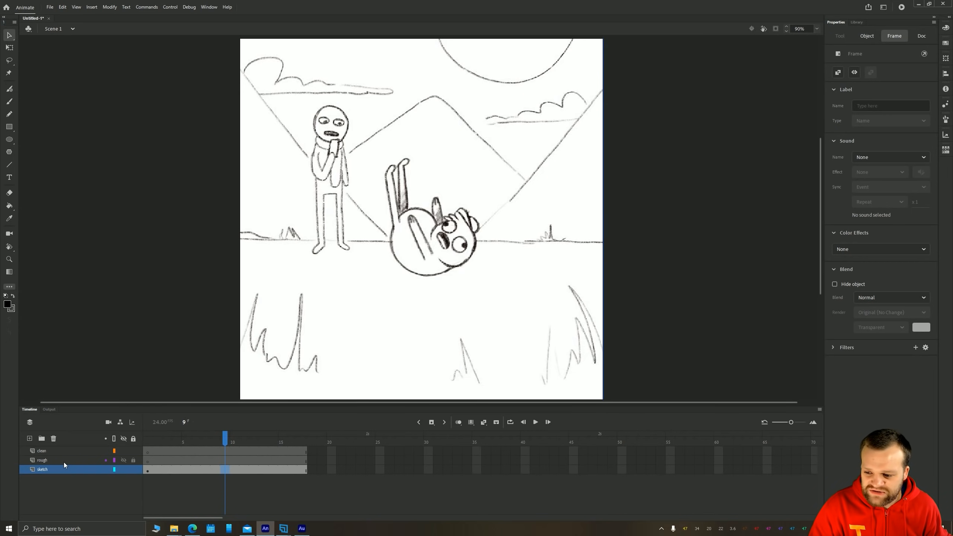
Select the rough layer, try the Brush tool, then select the sketch image
{"action": "left_click", "coordinate": [42, 460]}
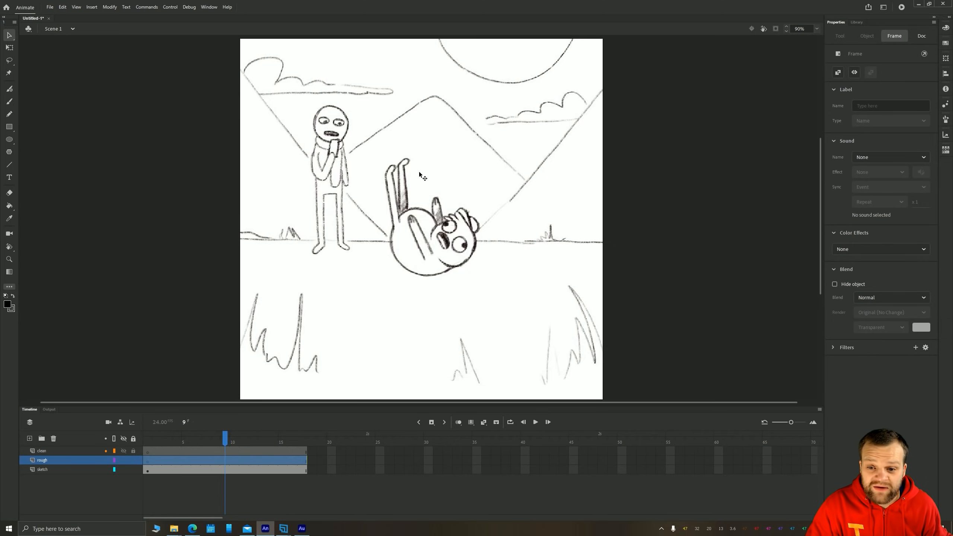
{"action": "mouse_move", "coordinate": [449, 251]}
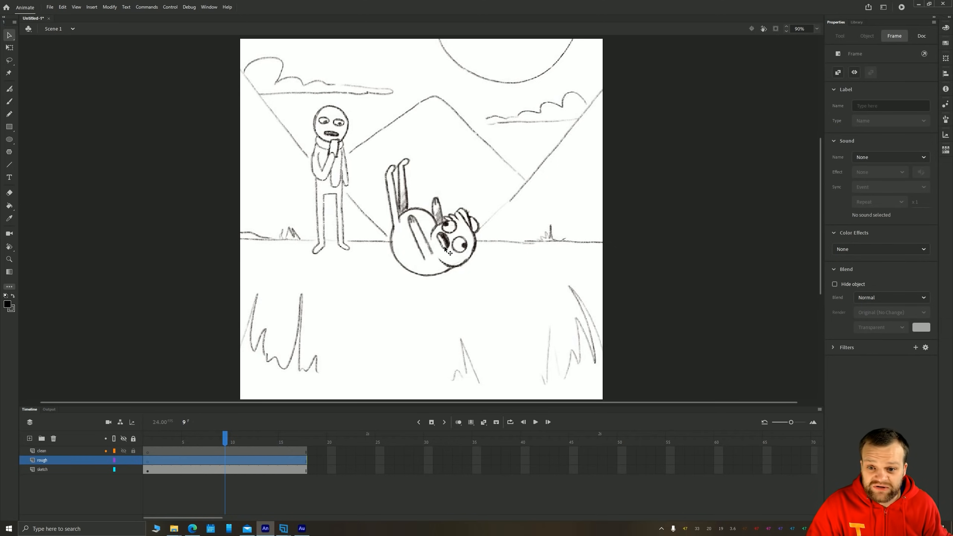
{"action": "mouse_move", "coordinate": [437, 263]}
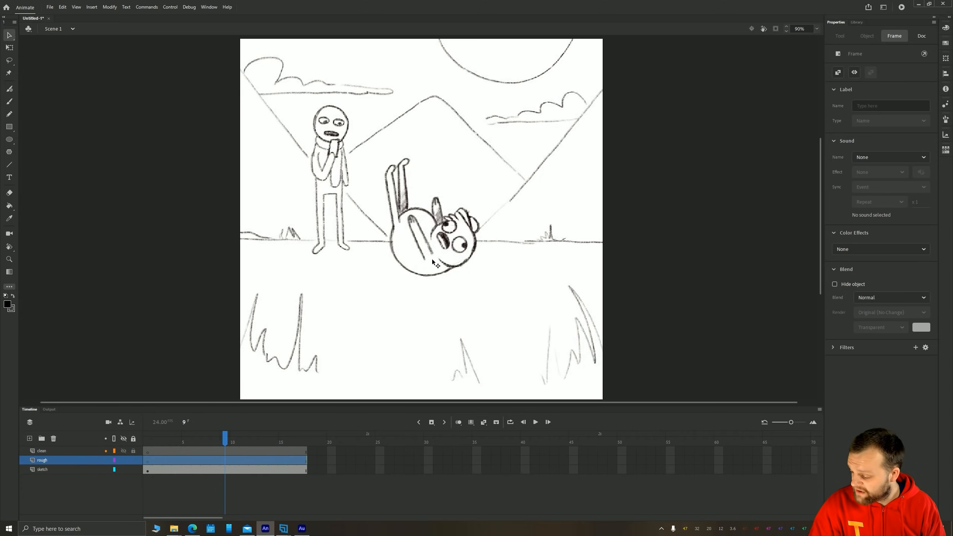
{"action": "mouse_move", "coordinate": [443, 261]}
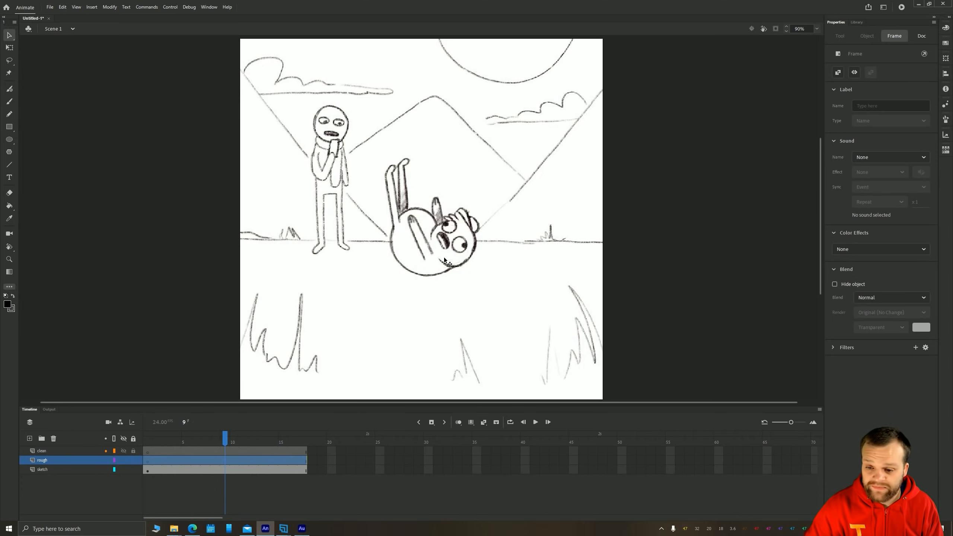
{"action": "left_click", "coordinate": [9, 101]}
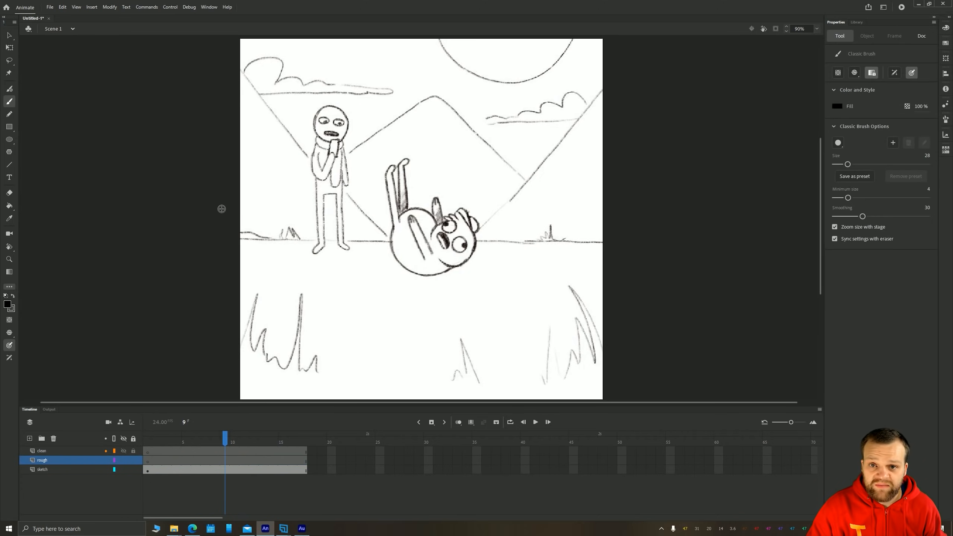
{"action": "left_click", "coordinate": [921, 36]}
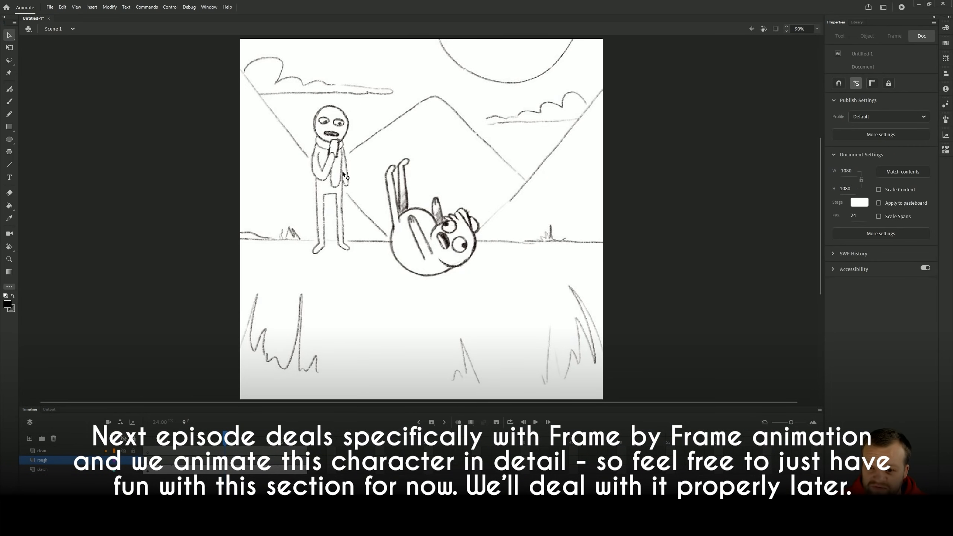
{"action": "left_click", "coordinate": [42, 469]}
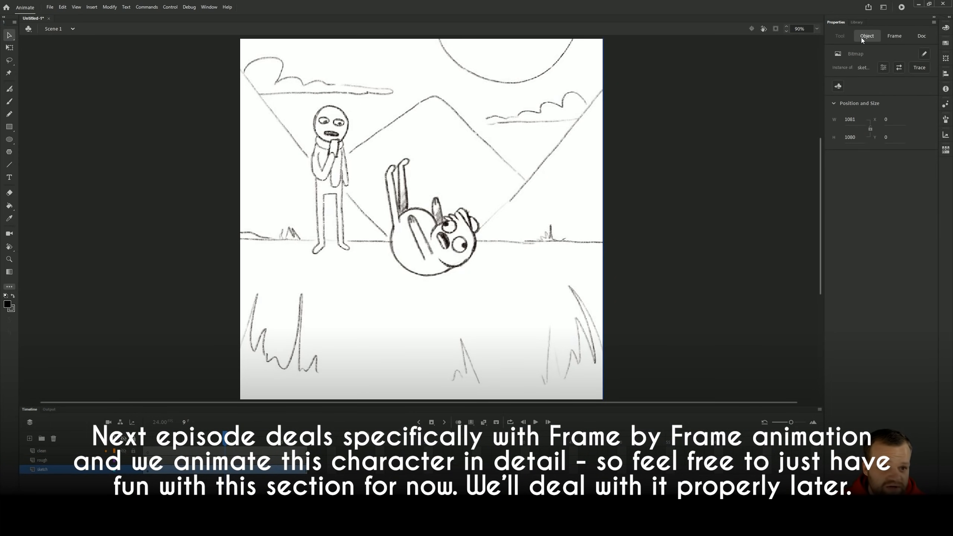
{"action": "mouse_move", "coordinate": [809, 110]}
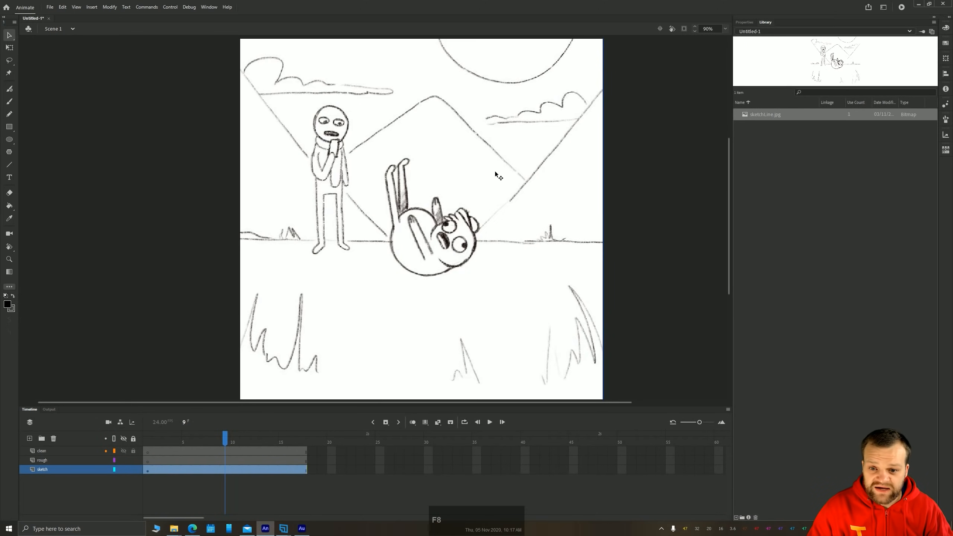
Convert the sketch image into a symbol named 'sketch' and set its Color Effect to Alpha
{"action": "key", "text": "F8"}
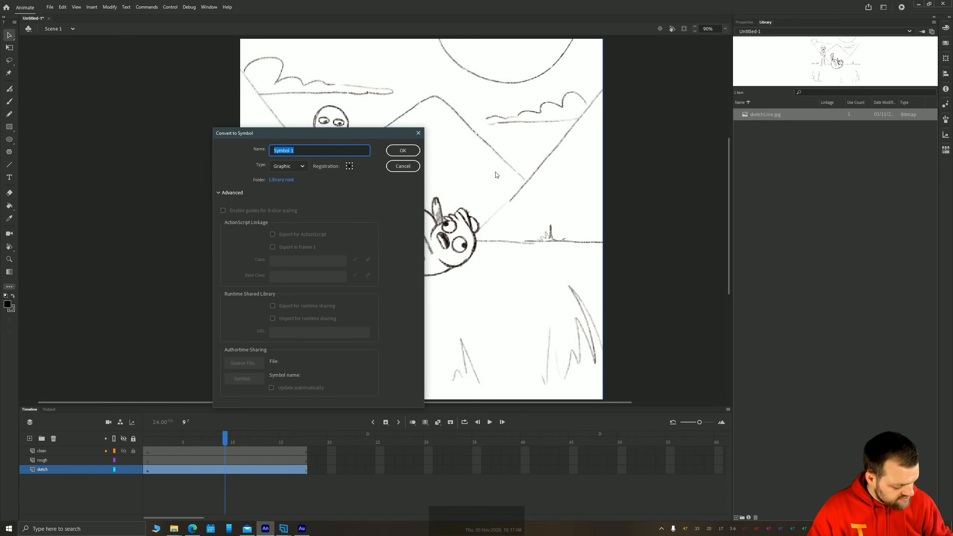
{"action": "type", "text": "sketch"}
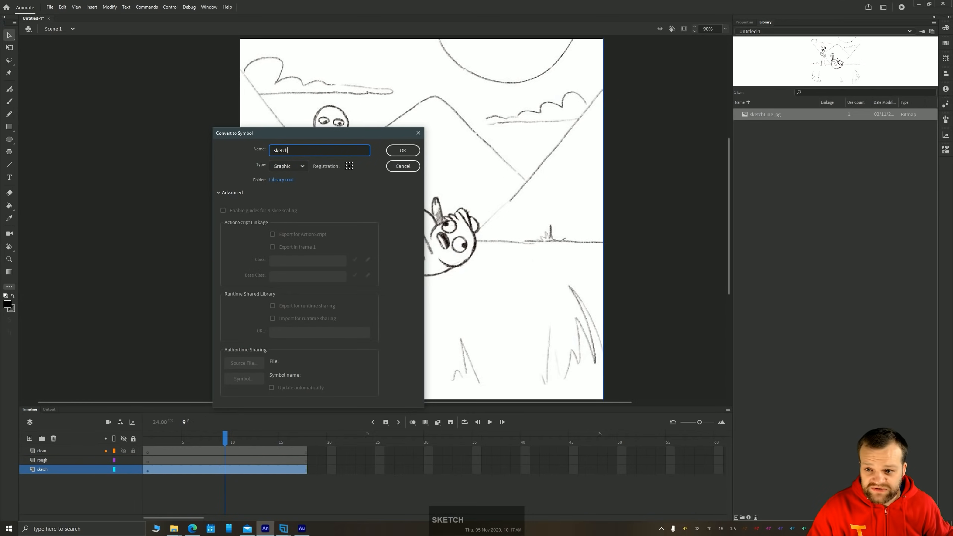
{"action": "left_click", "coordinate": [402, 150]}
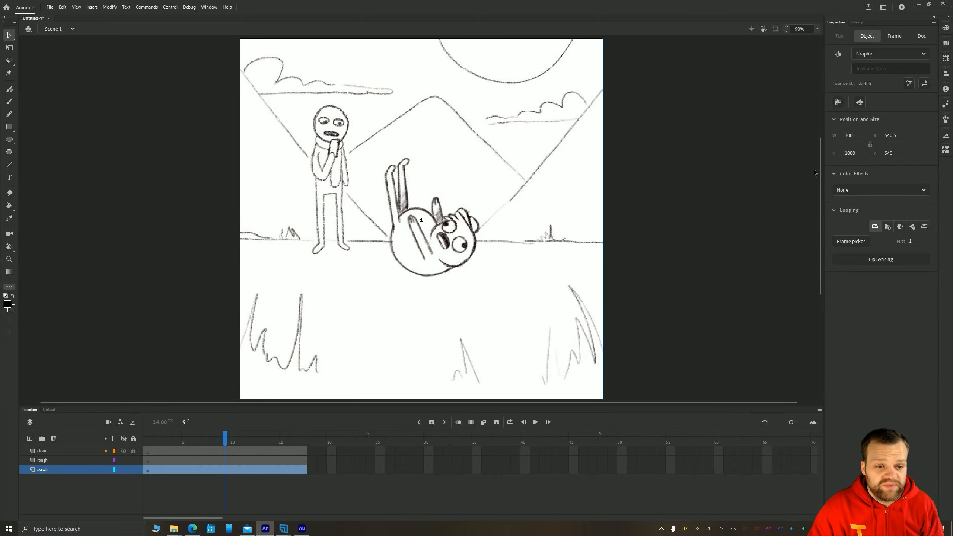
{"action": "left_click", "coordinate": [879, 190]}
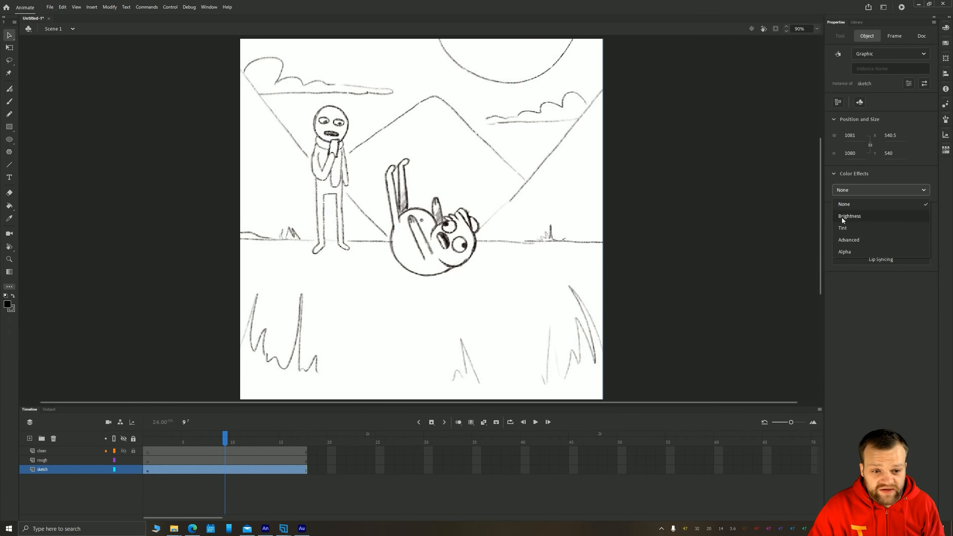
{"action": "left_click", "coordinate": [844, 251]}
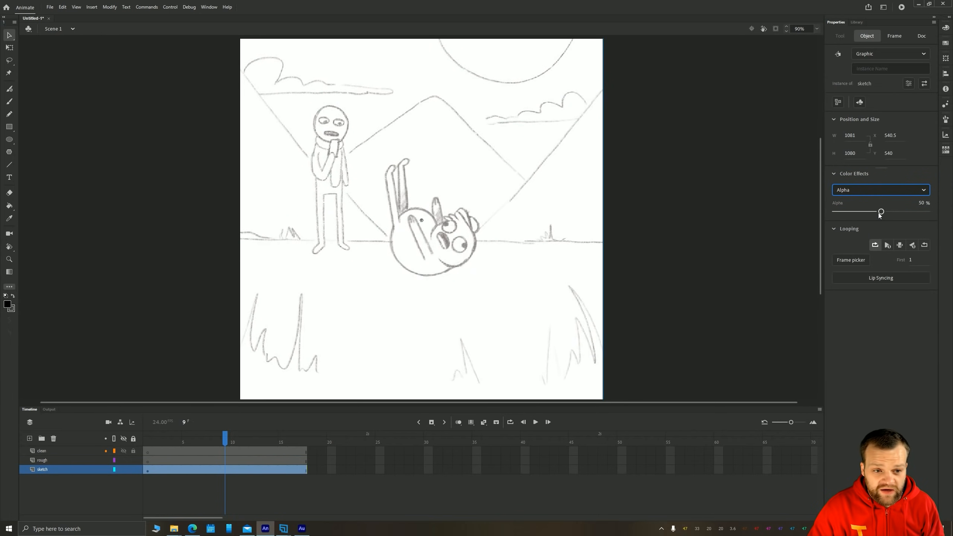
Drag the Alpha slider lower to fade the sketch symbol further
{"action": "left_click_drag", "start_coordinate": [880, 211], "coordinate": [857, 211]}
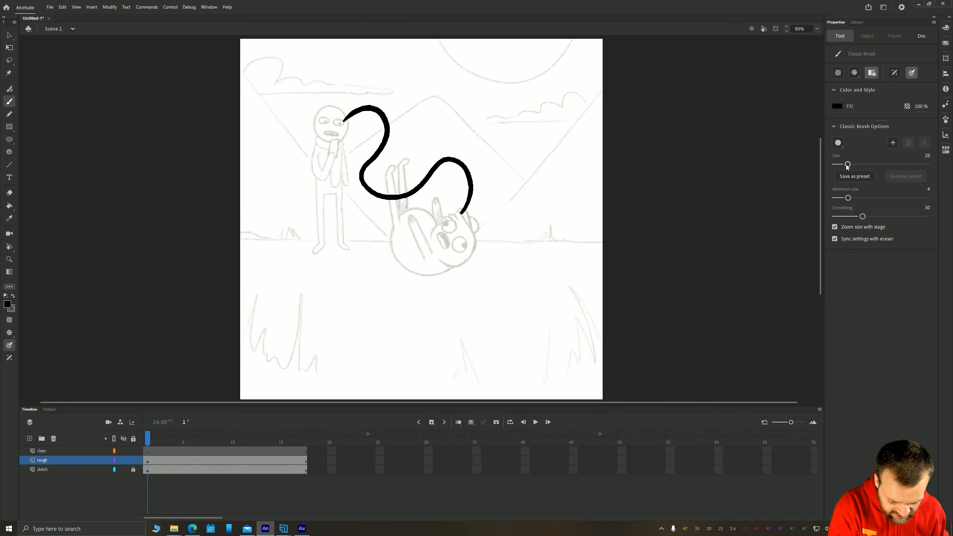
Shrink the brush size to 10 and draw a circle over the ball on frame 1
{"action": "left_click_drag", "start_coordinate": [847, 165], "coordinate": [841, 164]}
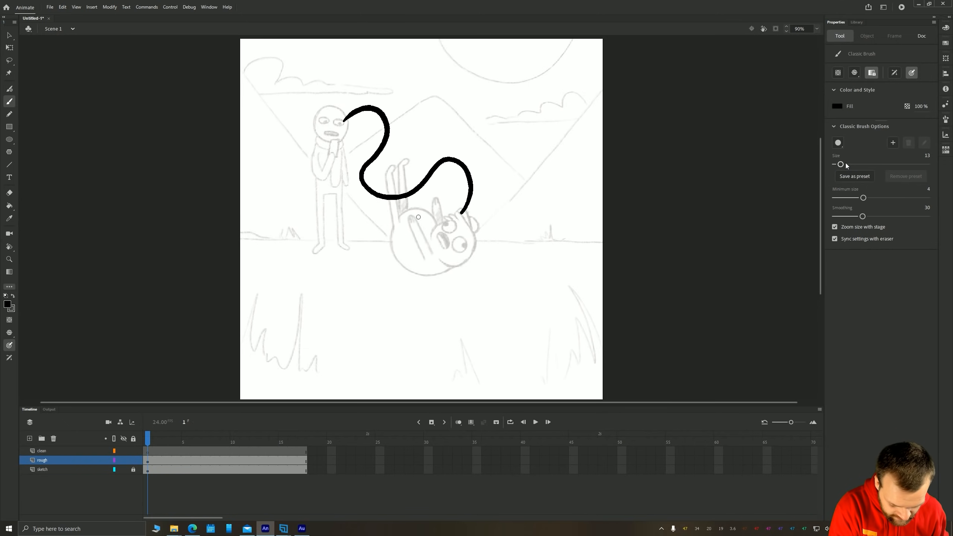
{"action": "left_click_drag", "start_coordinate": [840, 164], "coordinate": [839, 164]}
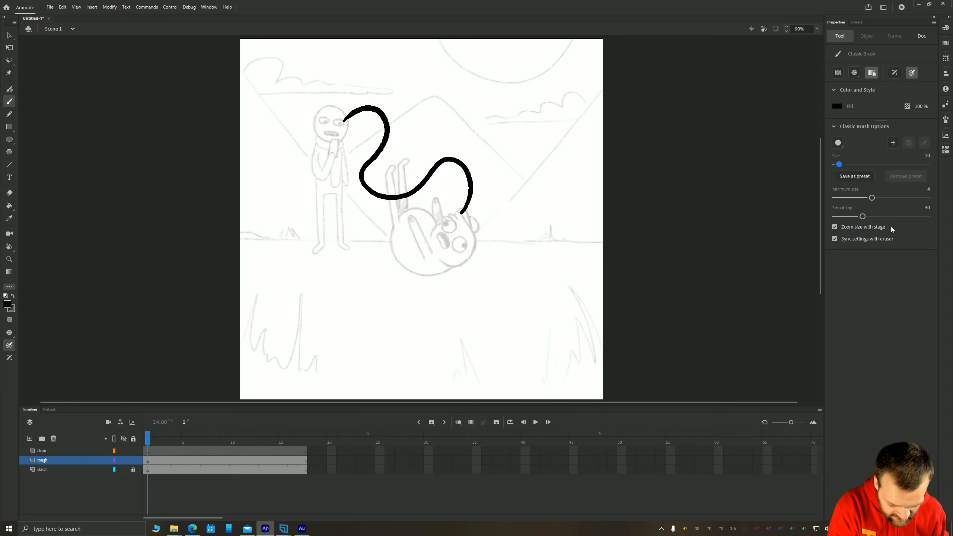
{"action": "mouse_move", "coordinate": [568, 189]}
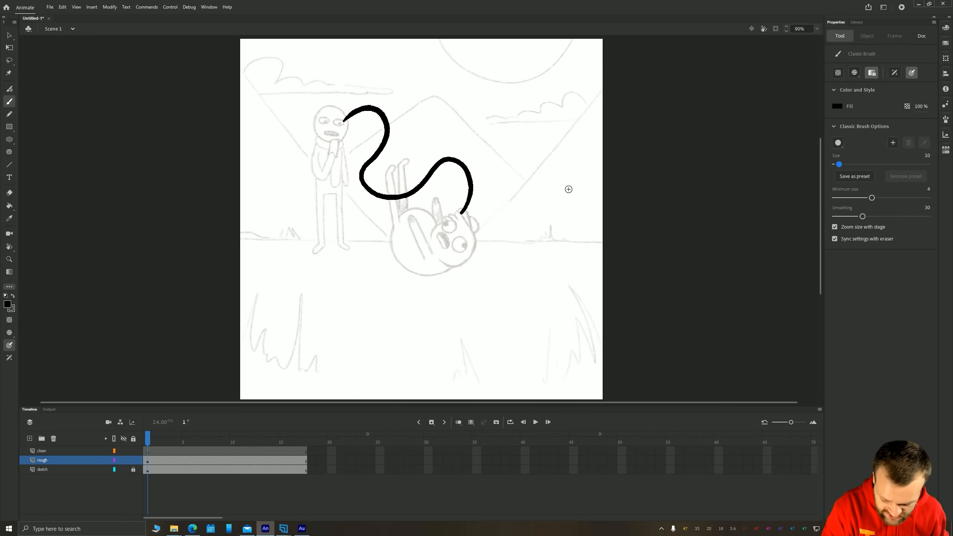
{"action": "left_click_drag", "start_coordinate": [434, 91], "coordinate": [568, 191]}
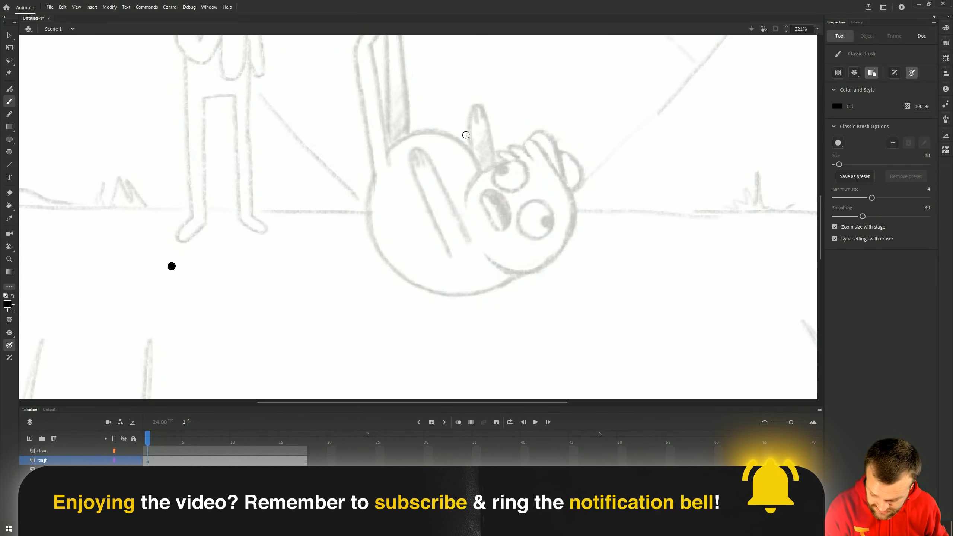
{"action": "left_click_drag", "start_coordinate": [361, 195], "coordinate": [454, 130]}
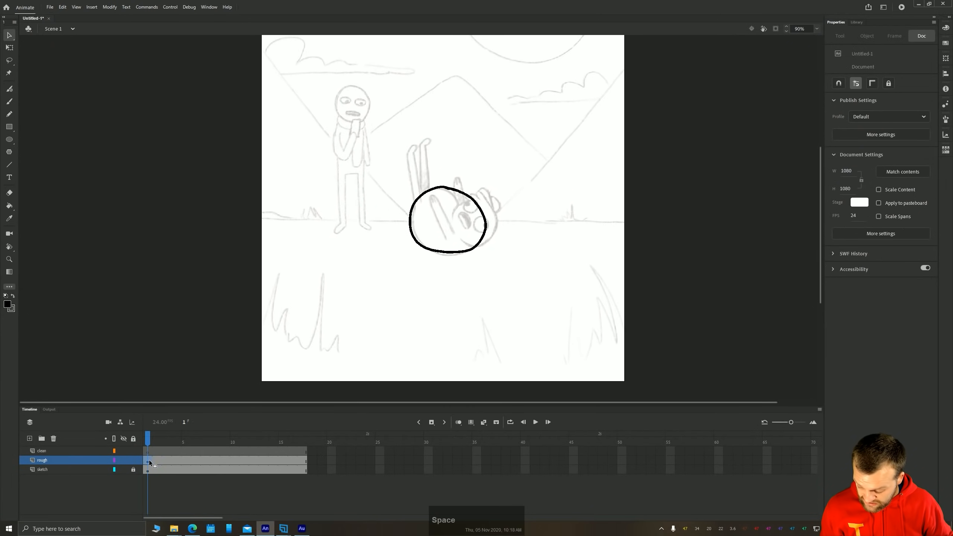
Scrub through the rough layer's frames and select frame 3
{"action": "left_click", "coordinate": [147, 460]}
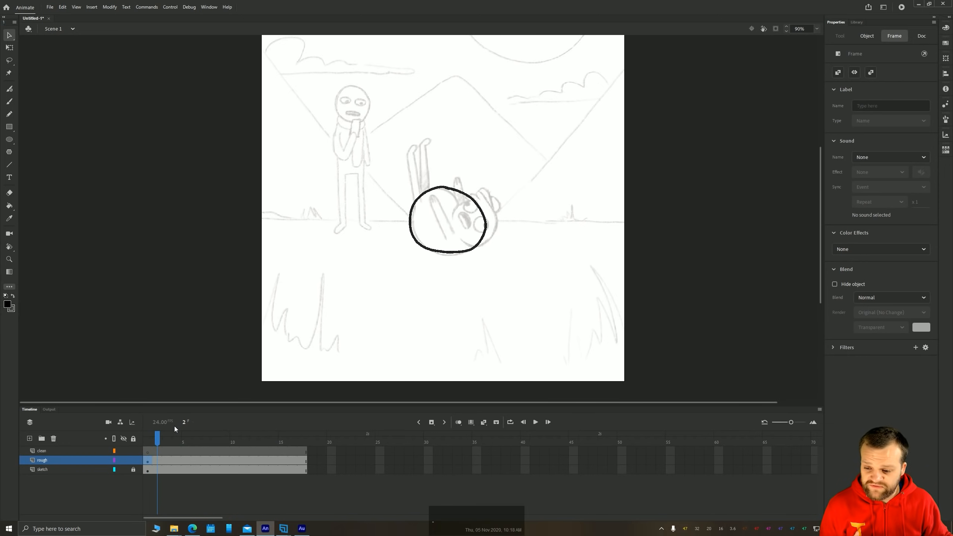
{"action": "left_click", "coordinate": [168, 438]}
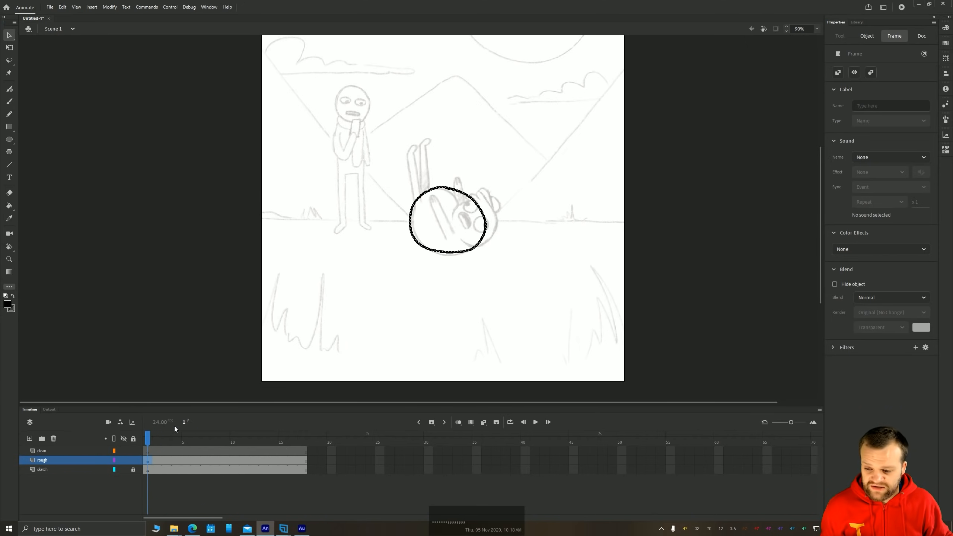
{"action": "left_click", "coordinate": [167, 438]}
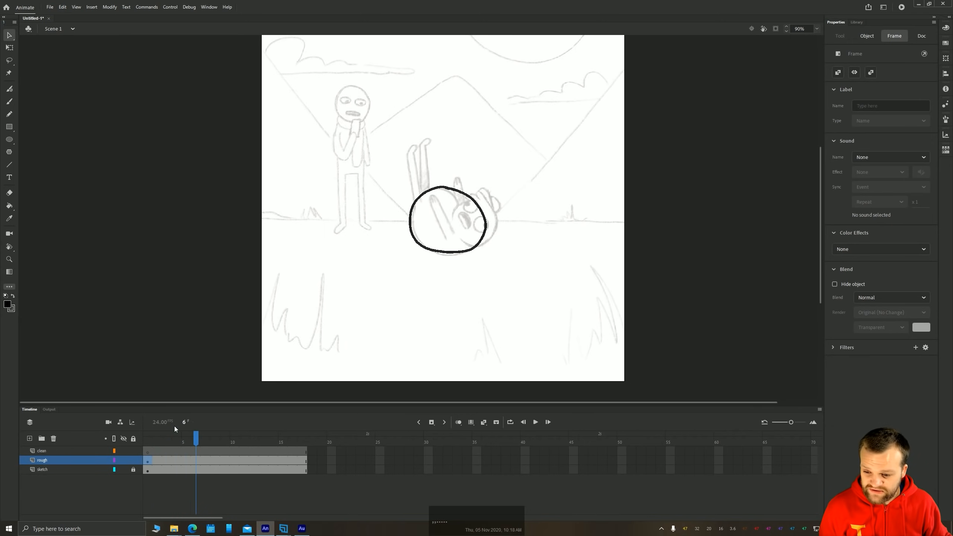
{"action": "left_click", "coordinate": [157, 438]}
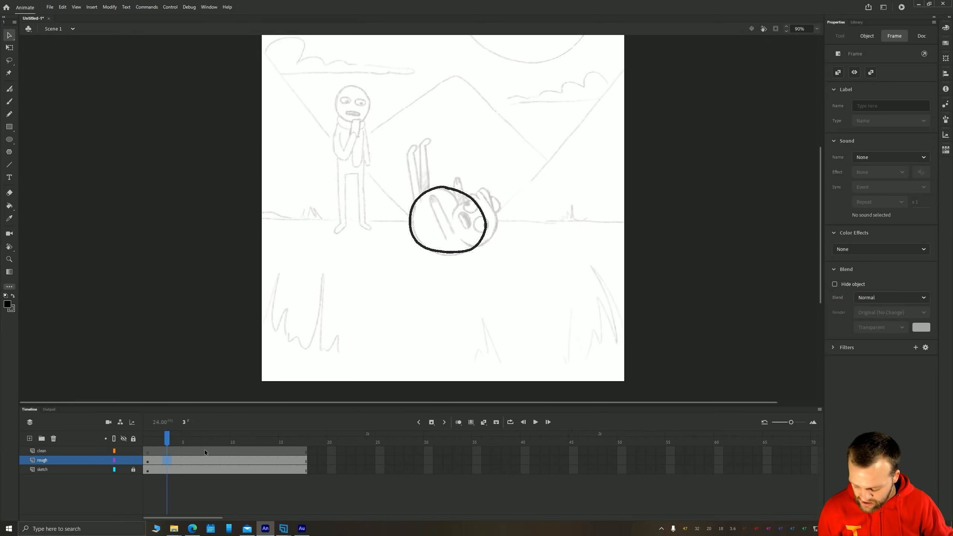
{"action": "mouse_move", "coordinate": [214, 449]}
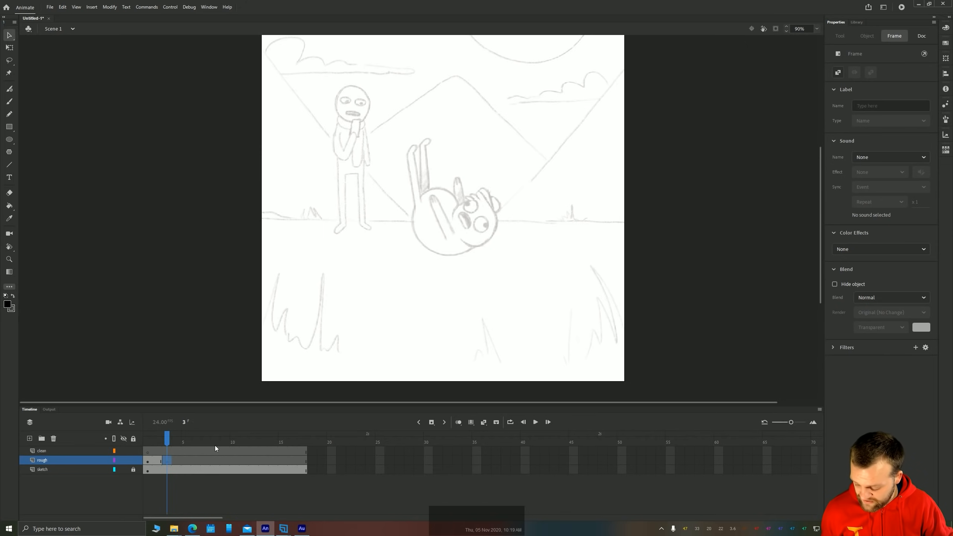
Remove the keyframe at frame 3 of the rough layer and pan the view up to the sky
{"action": "right_click", "coordinate": [214, 448]}
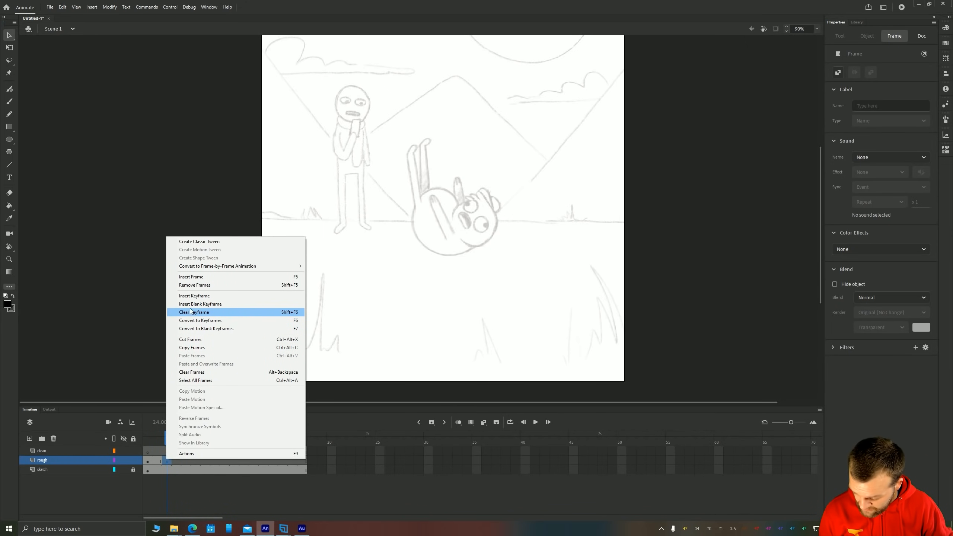
{"action": "left_click", "coordinate": [194, 312]}
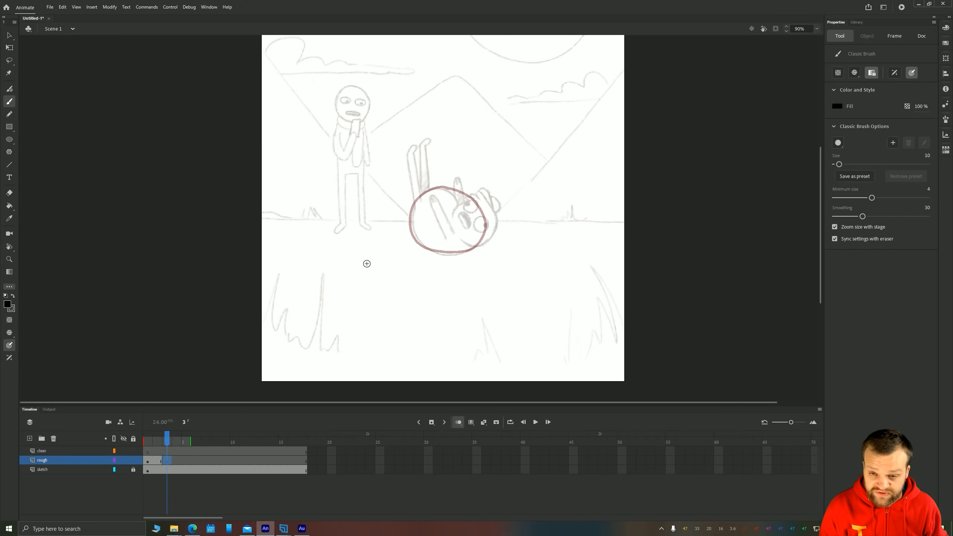
{"action": "mouse_move", "coordinate": [366, 253]}
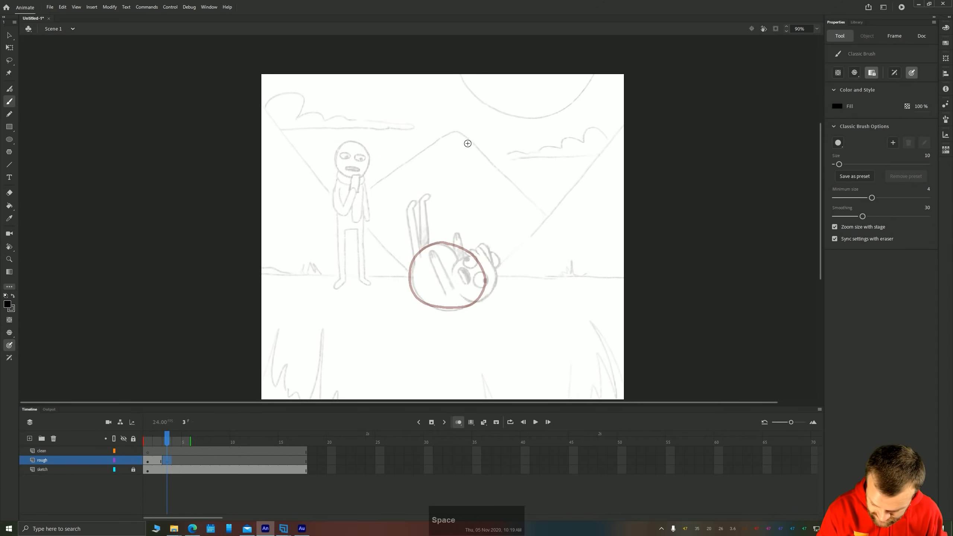
{"action": "left_click_drag", "start_coordinate": [413, 140], "coordinate": [480, 140]}
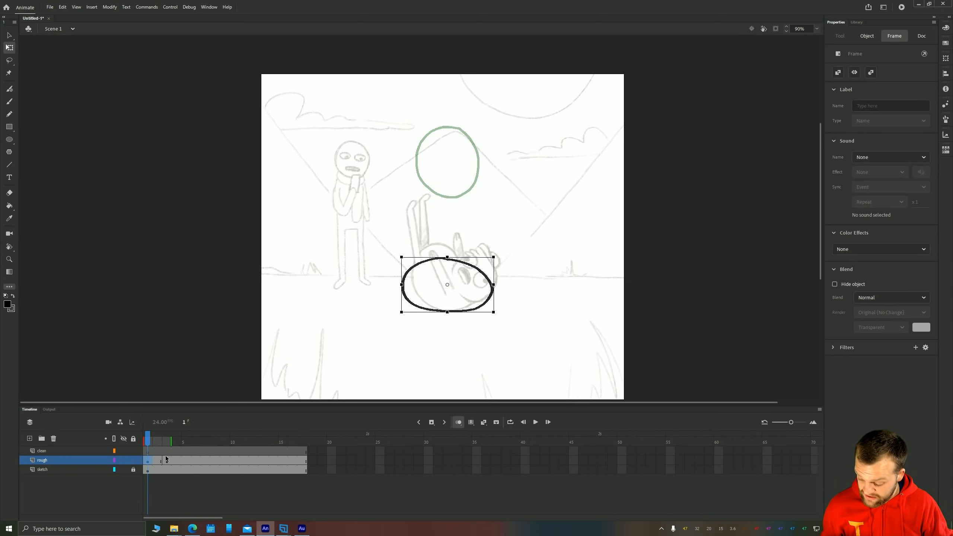
Extend the frames, draw a tall stretched ball ellipse above the squash, and return to frame 1
{"action": "key", "text": "F5"}
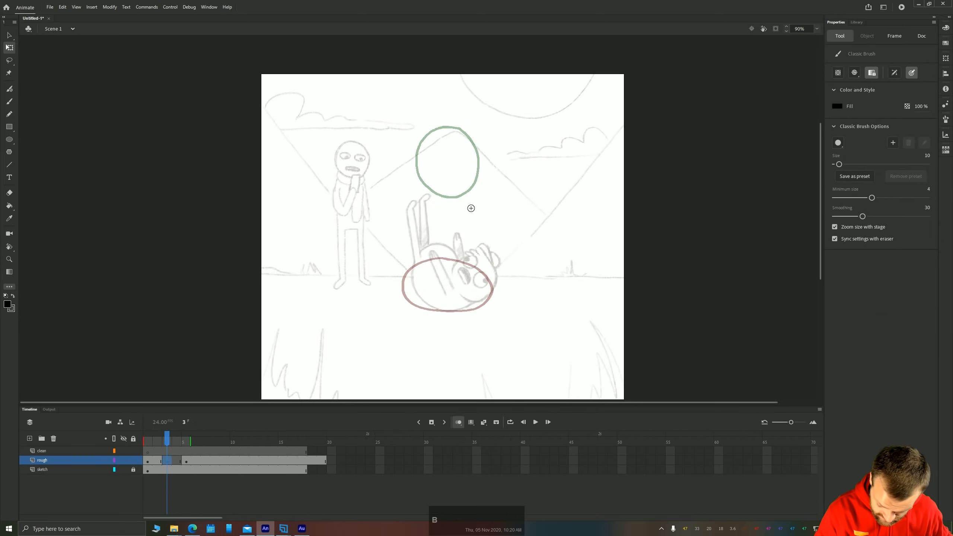
{"action": "left_click_drag", "start_coordinate": [428, 182], "coordinate": [477, 228]}
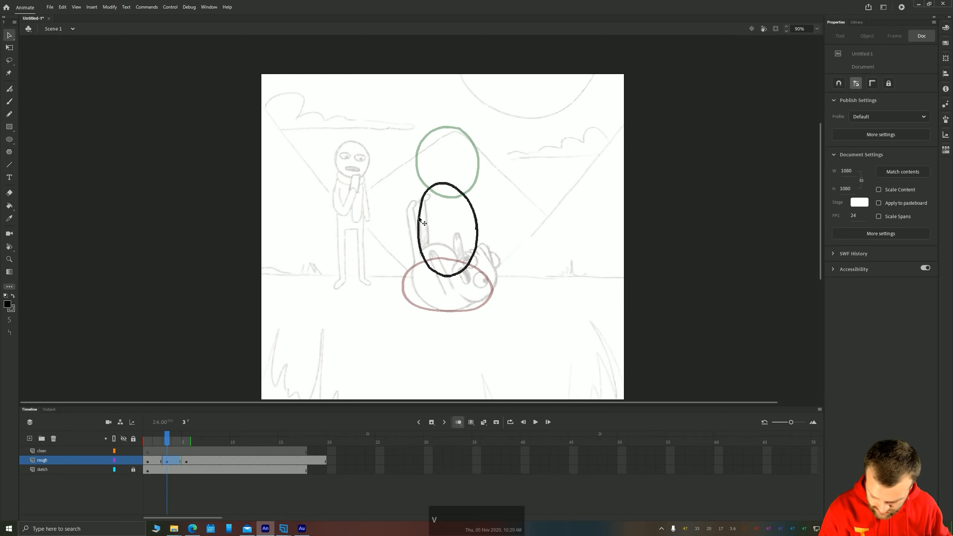
{"action": "left_click", "coordinate": [448, 229]}
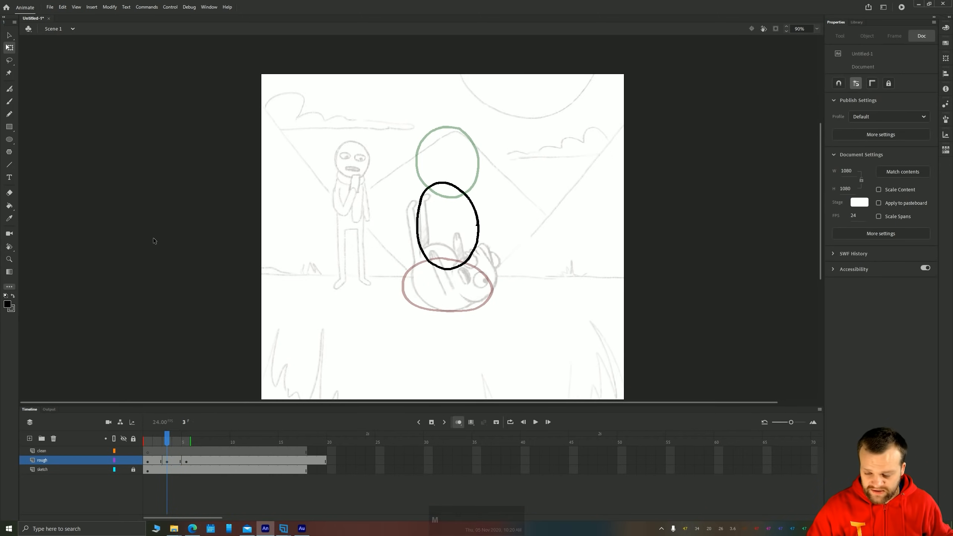
{"action": "left_click", "coordinate": [146, 439]}
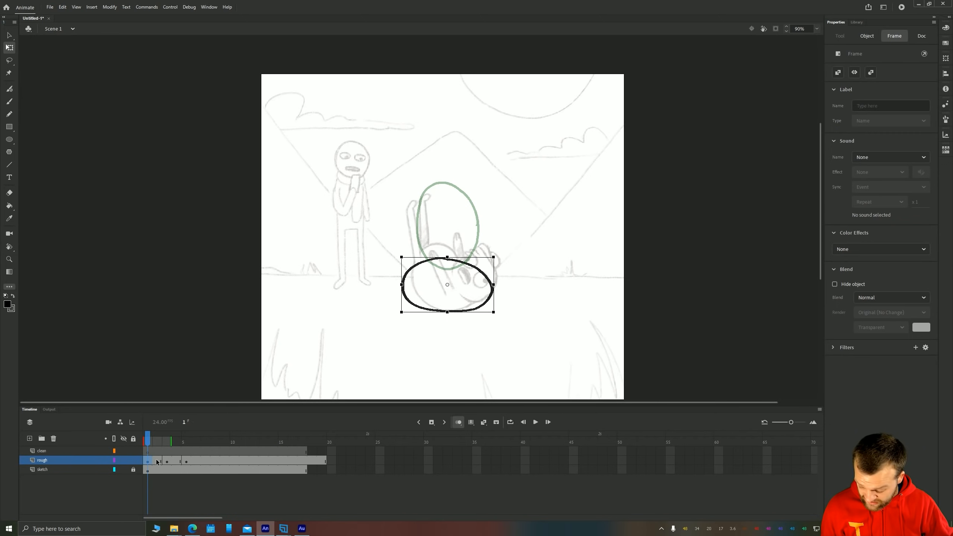
Add a frame and redraw the stretched ball taller on its frame
{"action": "key", "text": "f5"}
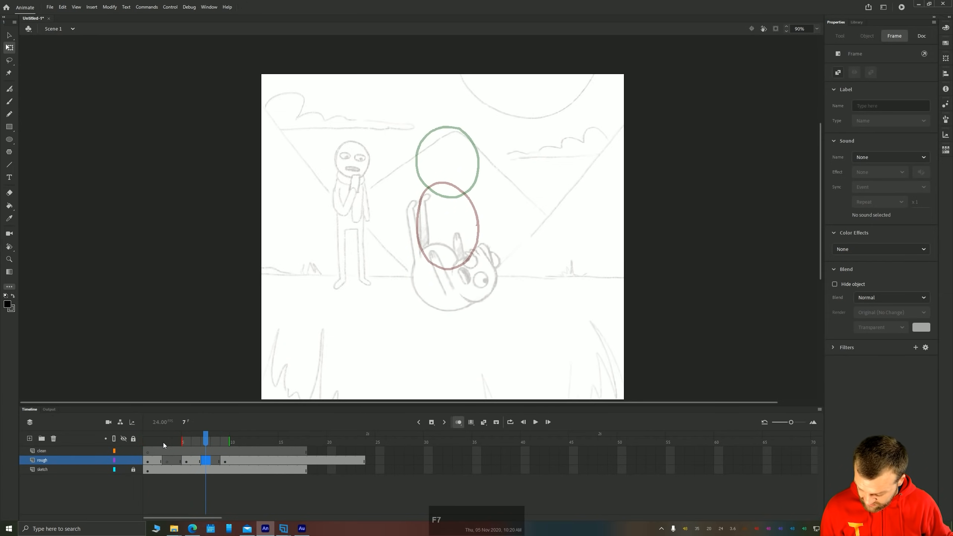
{"action": "left_click", "coordinate": [264, 437]}
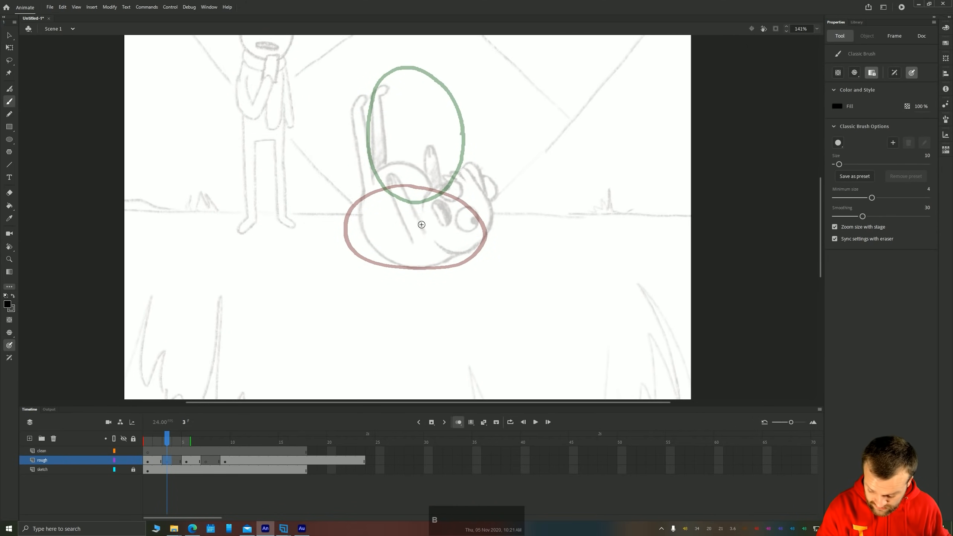
{"action": "left_click_drag", "start_coordinate": [419, 269], "coordinate": [452, 239]}
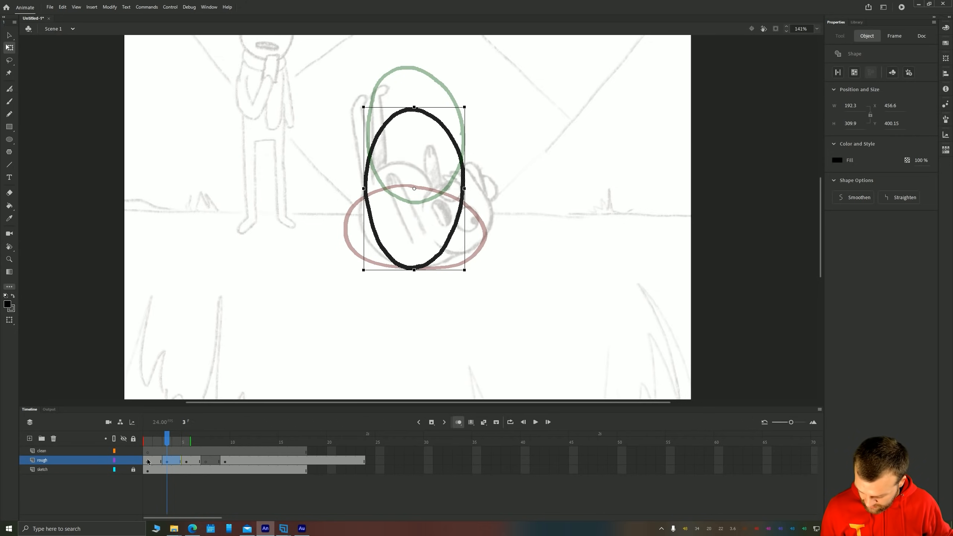
On the next frame, draw the ball near the top of the bounce arc
{"action": "left_click", "coordinate": [147, 460]}
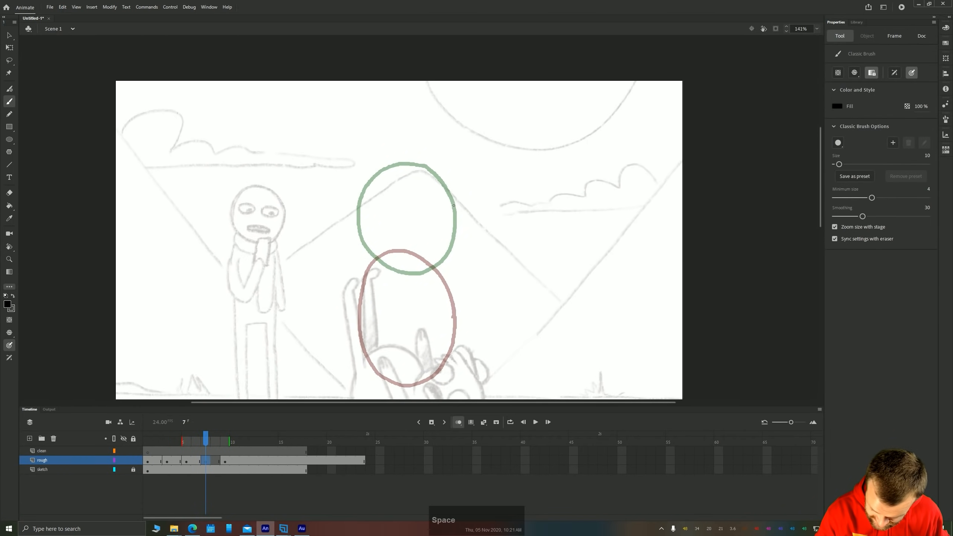
{"action": "left_click_drag", "start_coordinate": [353, 237], "coordinate": [453, 203]}
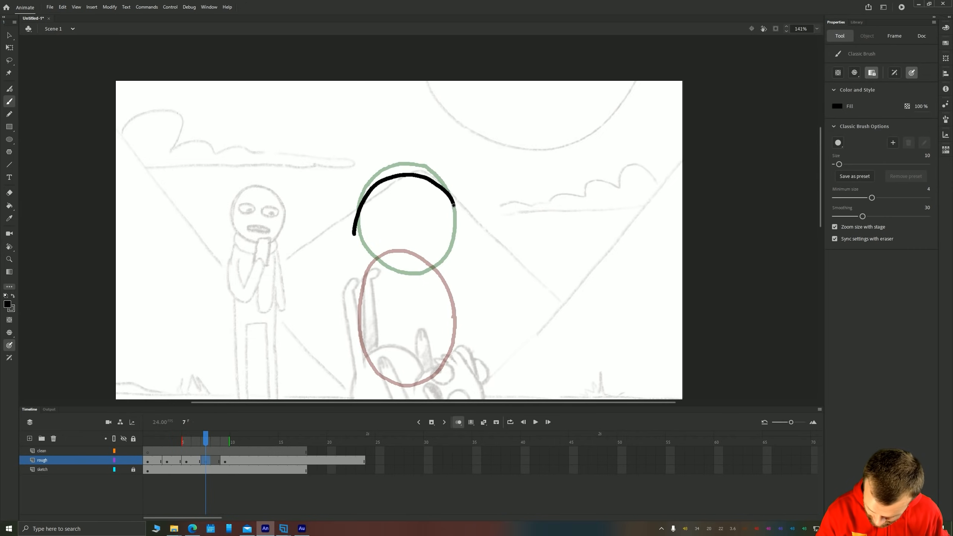
{"action": "left_click_drag", "start_coordinate": [352, 230], "coordinate": [448, 198]}
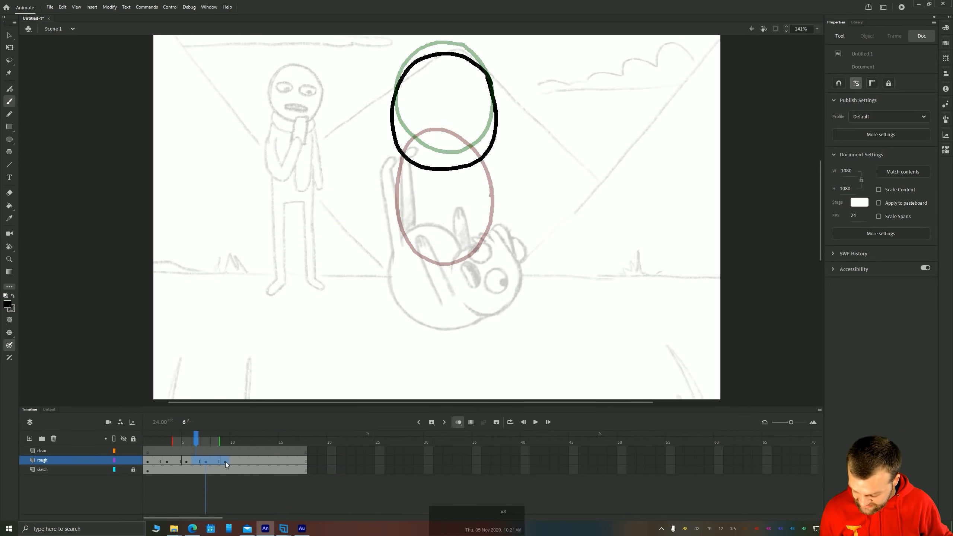
Paste the rough-layer ball poses in reverse order from the frame context menu
{"action": "right_click", "coordinate": [157, 460]}
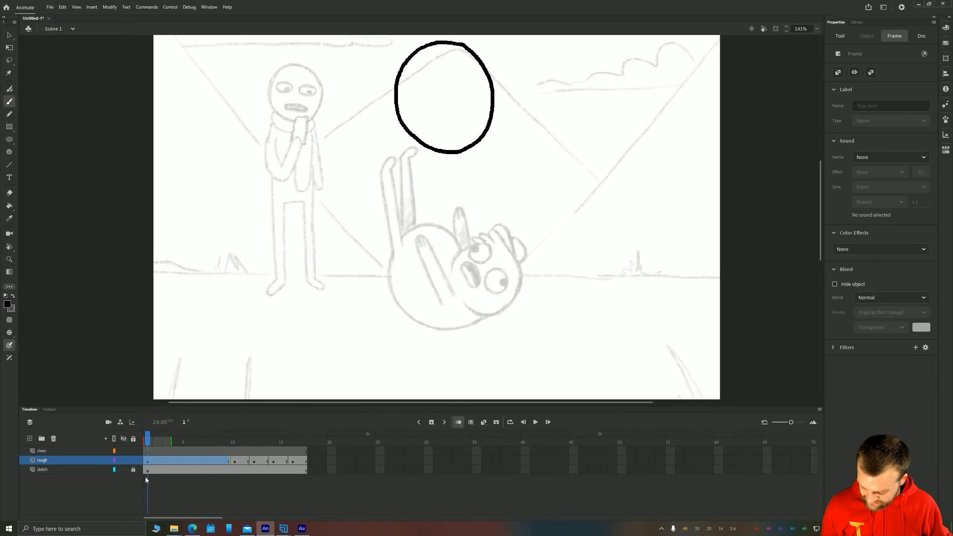
{"action": "left_click", "coordinate": [227, 460]}
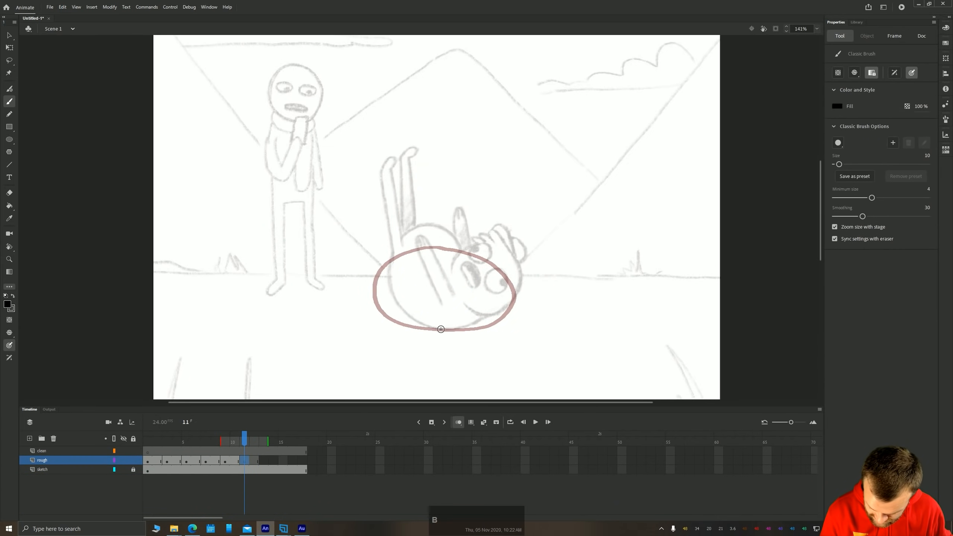
Trace the squashed landing oval over the previous landing on frame 11
{"action": "left_click_drag", "start_coordinate": [440, 328], "coordinate": [518, 295]}
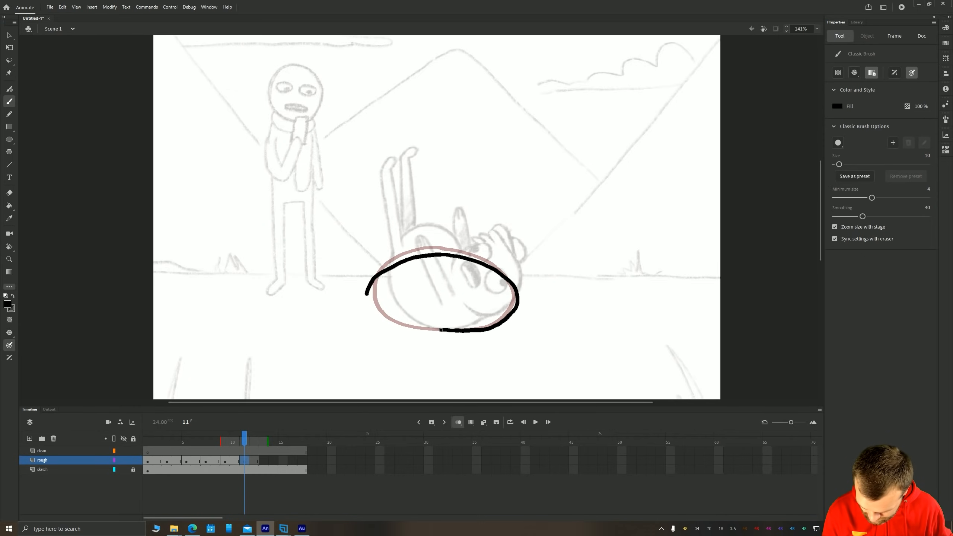
{"action": "left_click_drag", "start_coordinate": [367, 310], "coordinate": [440, 328]}
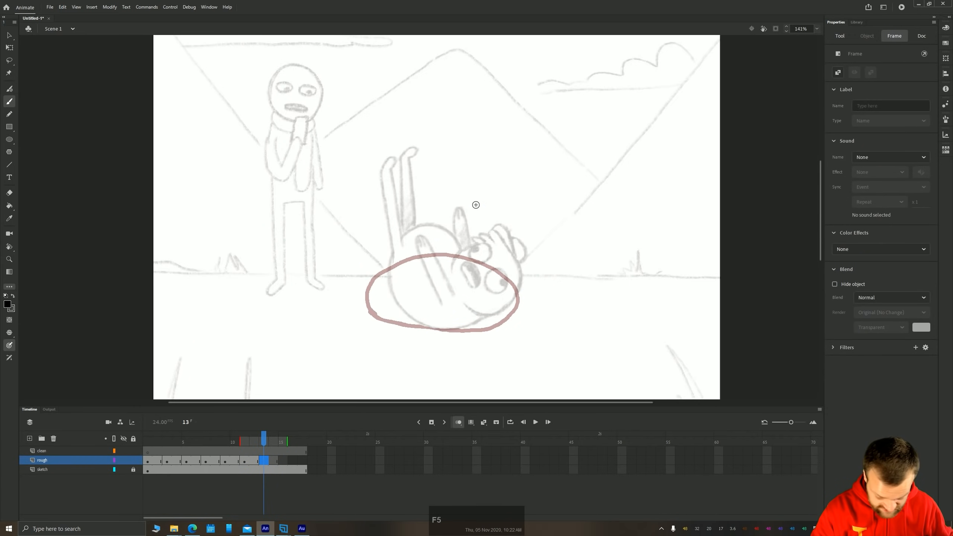
{"action": "left_click_drag", "start_coordinate": [486, 277], "coordinate": [459, 313]}
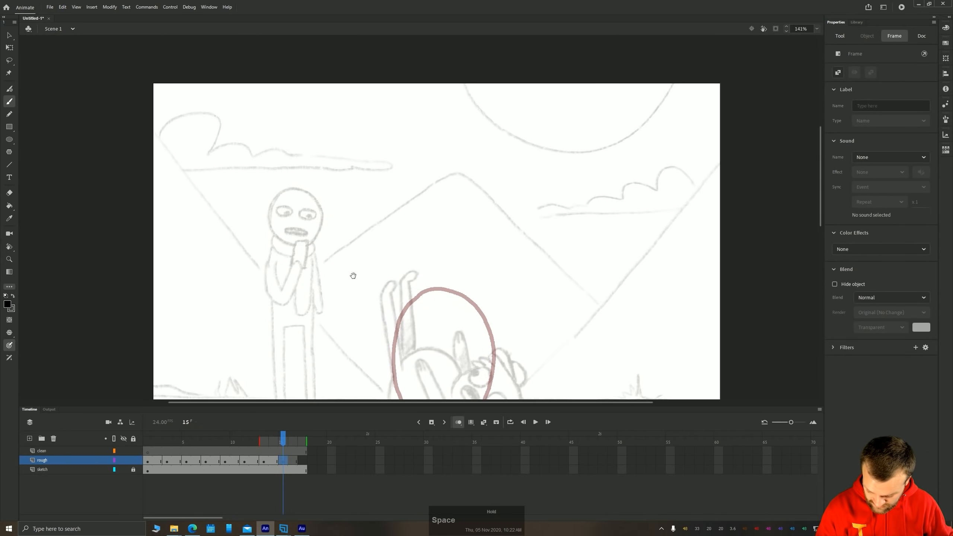
{"action": "left_click_drag", "start_coordinate": [459, 198], "coordinate": [474, 314]}
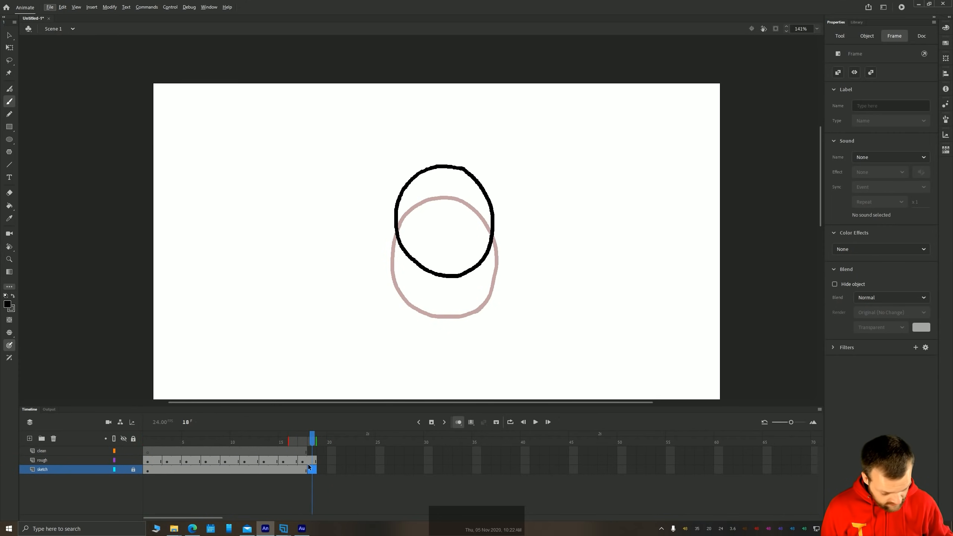
Extend the background layers to frame 20 and brush the ball circle high at the top
{"action": "key", "text": "f5"}
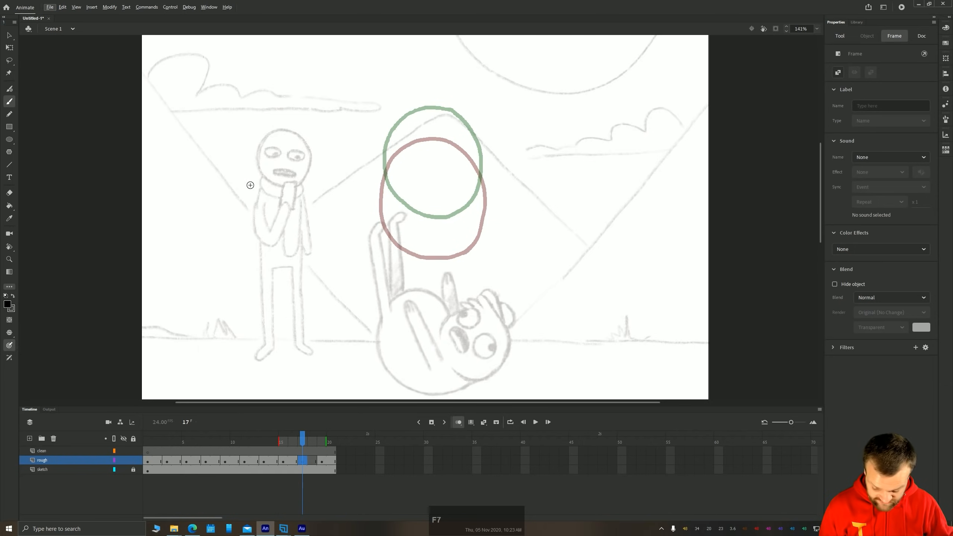
{"action": "key", "text": "b"}
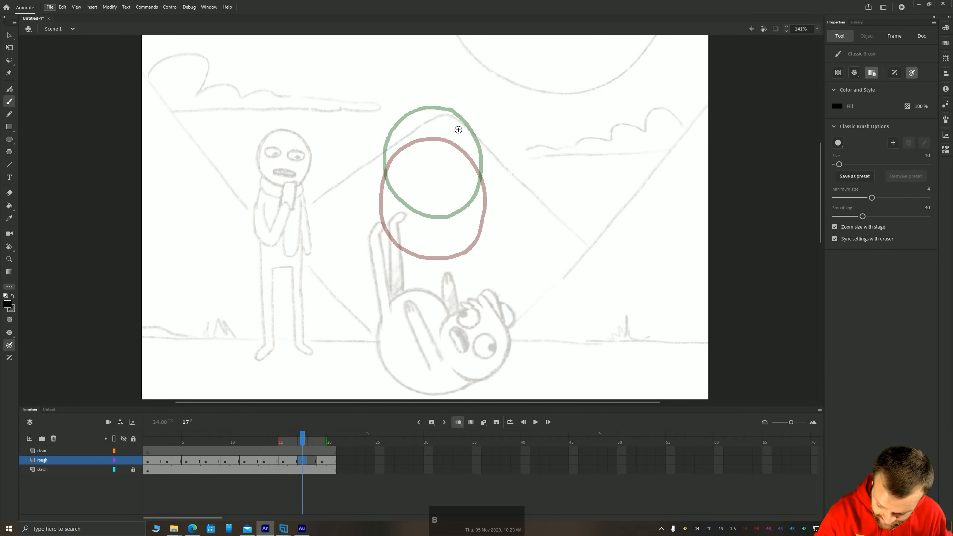
{"action": "left_click_drag", "start_coordinate": [458, 130], "coordinate": [480, 151]}
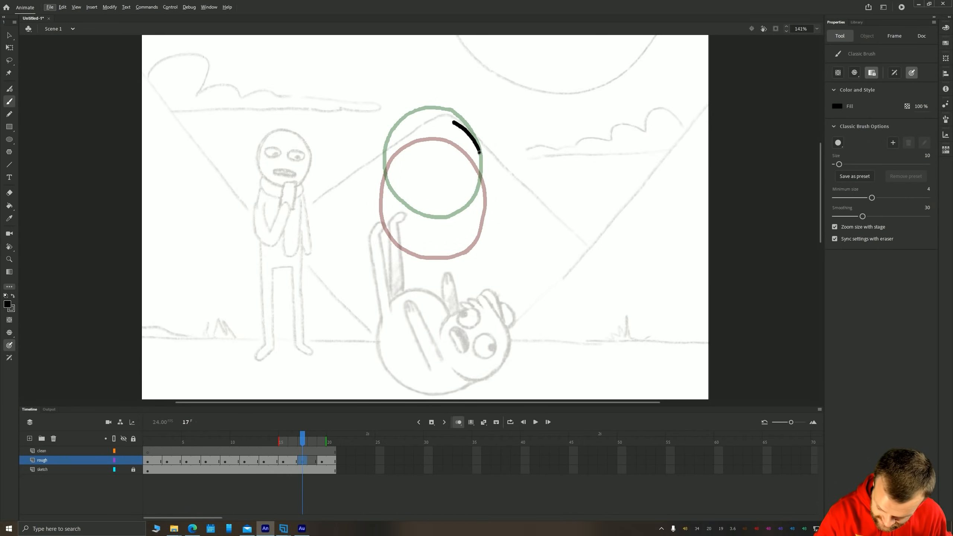
{"action": "left_click_drag", "start_coordinate": [477, 149], "coordinate": [413, 225]}
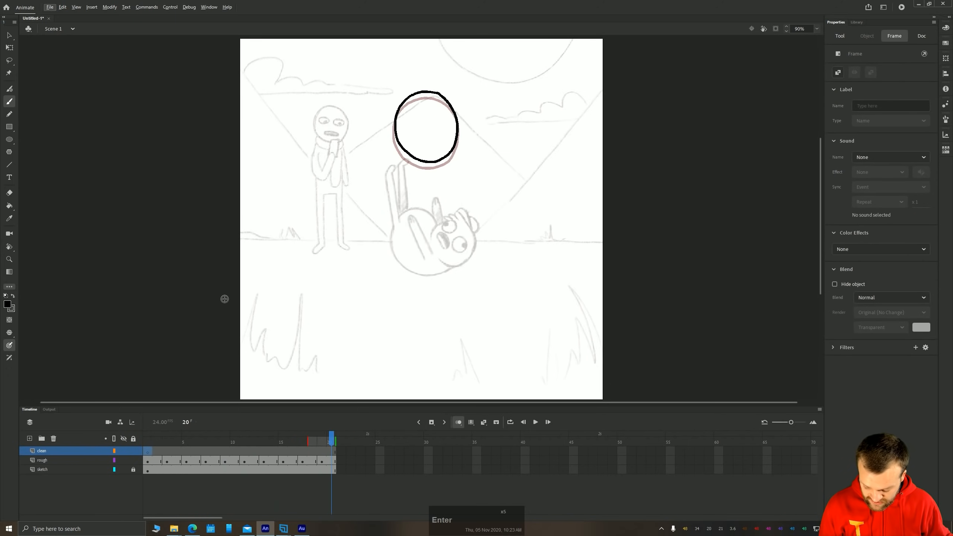
{"action": "mouse_move", "coordinate": [510, 422]}
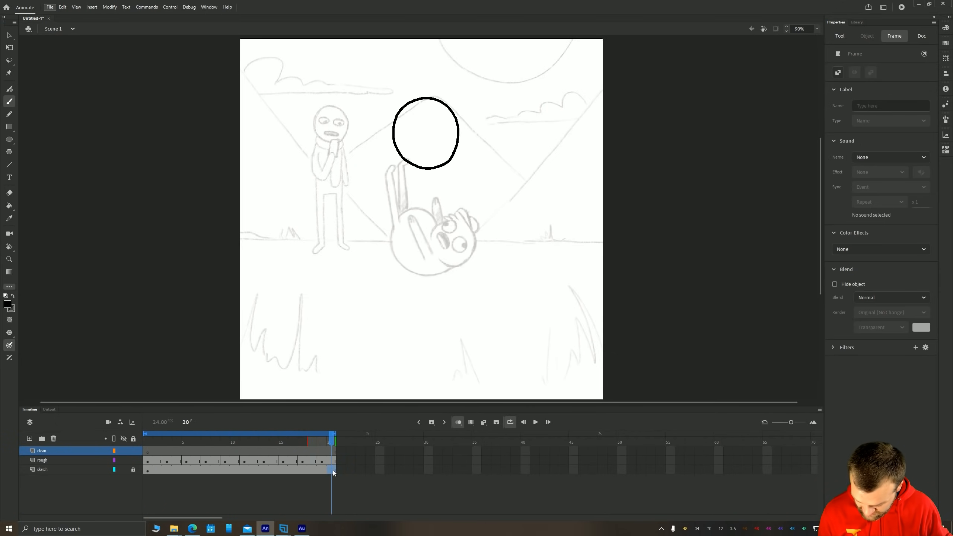
Remove the last couple of frames and play the bouncing ball on loop
{"action": "right_click", "coordinate": [333, 470]}
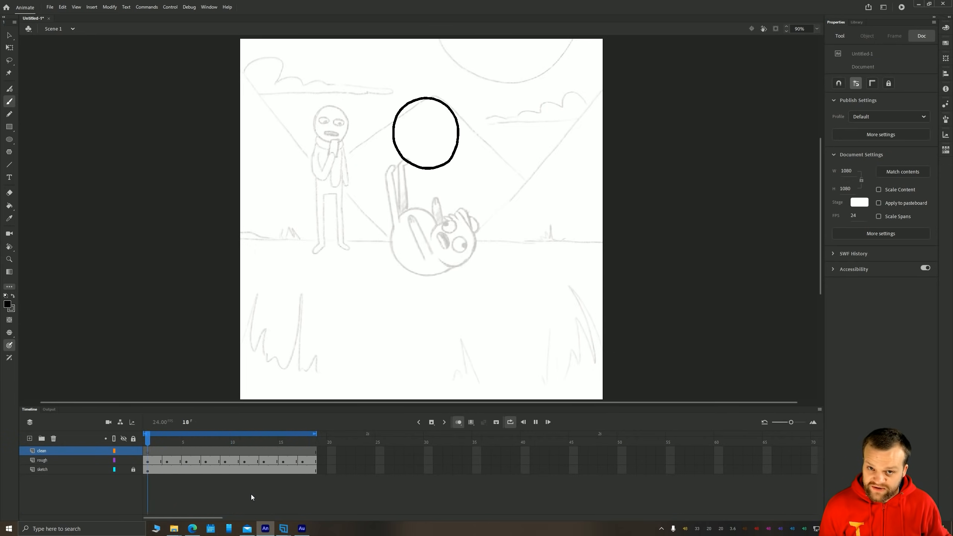
{"action": "left_click", "coordinate": [205, 436]}
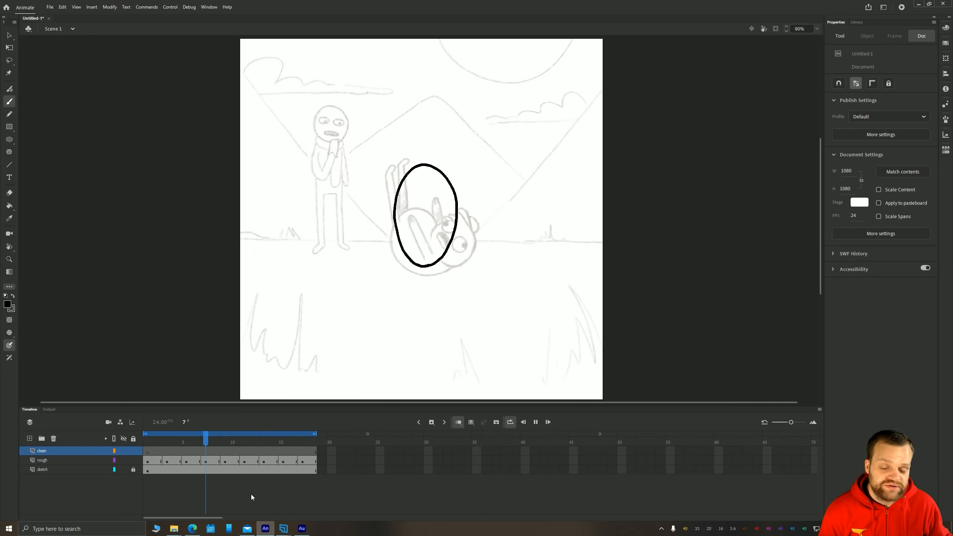
{"action": "left_click", "coordinate": [273, 434]}
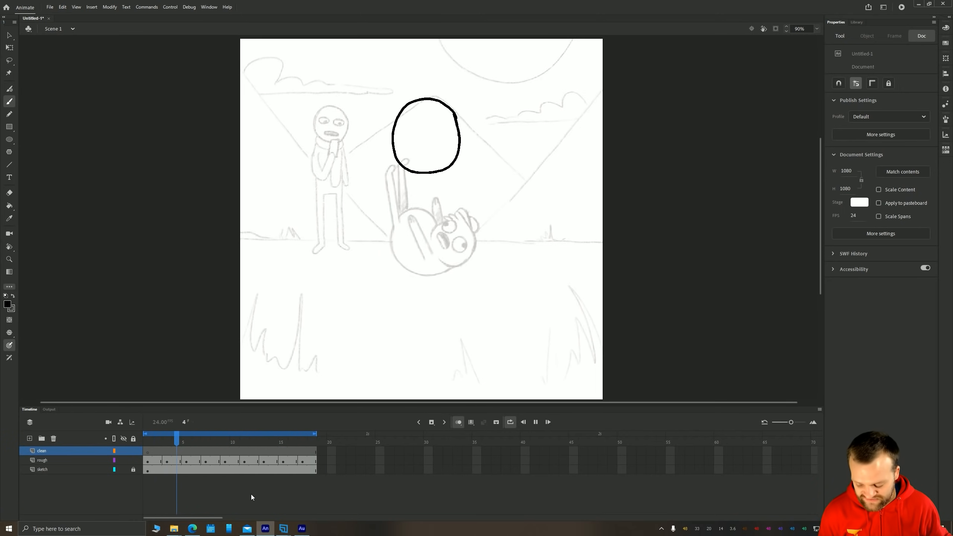
{"action": "left_click", "coordinate": [245, 435]}
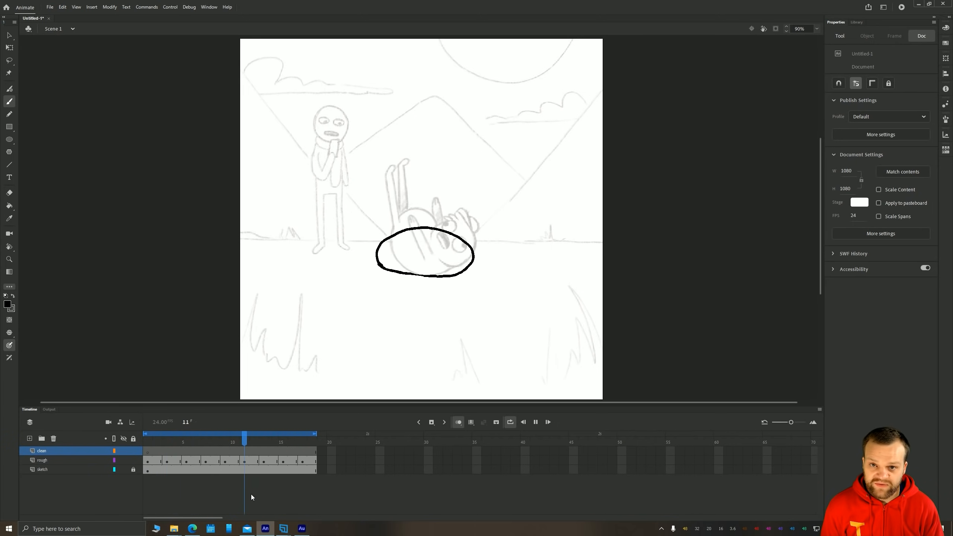